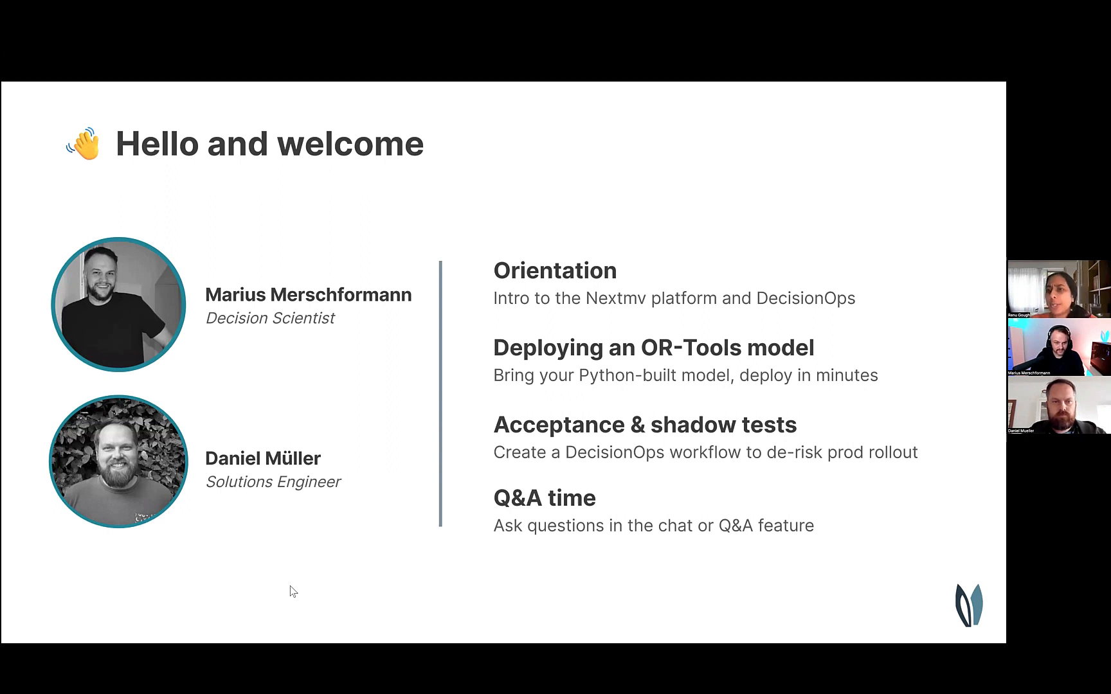
pyautogui.moveTo(139, 585)
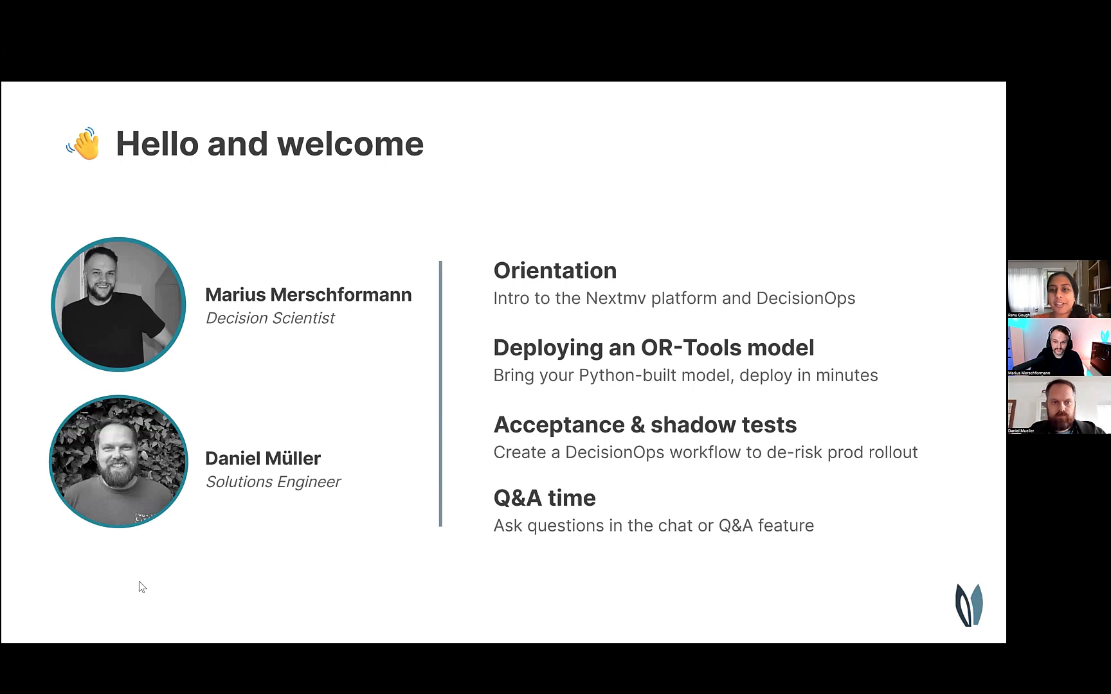
pyautogui.moveTo(208, 607)
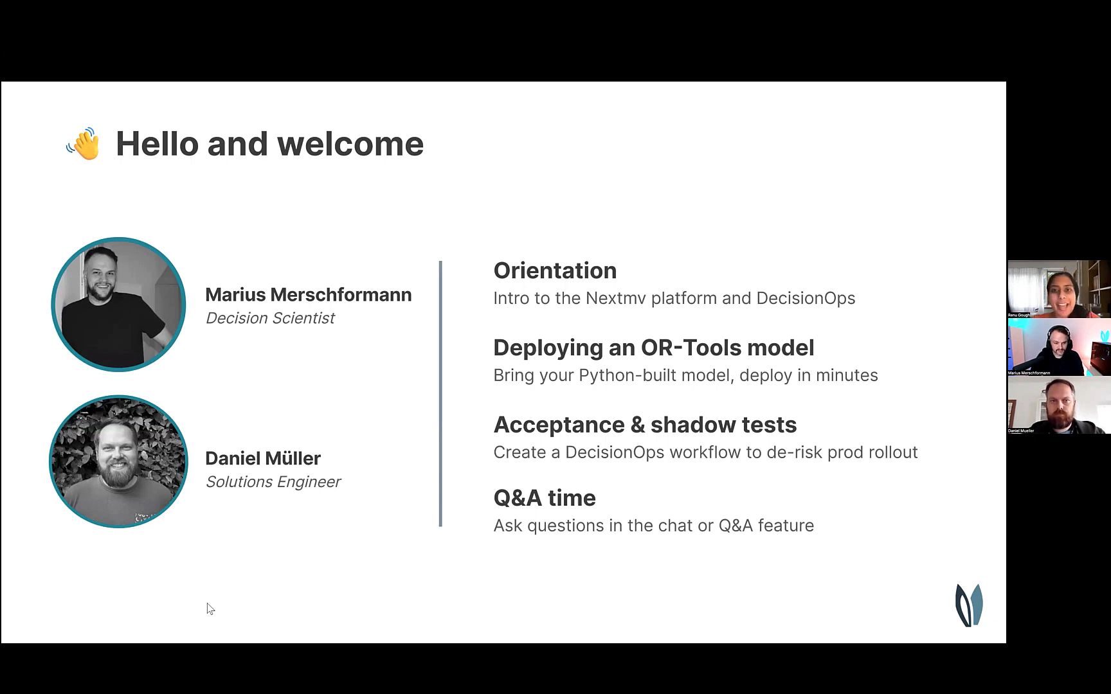
# - Advance past the welcome slide with the speakers and agenda
pyautogui.press('right')
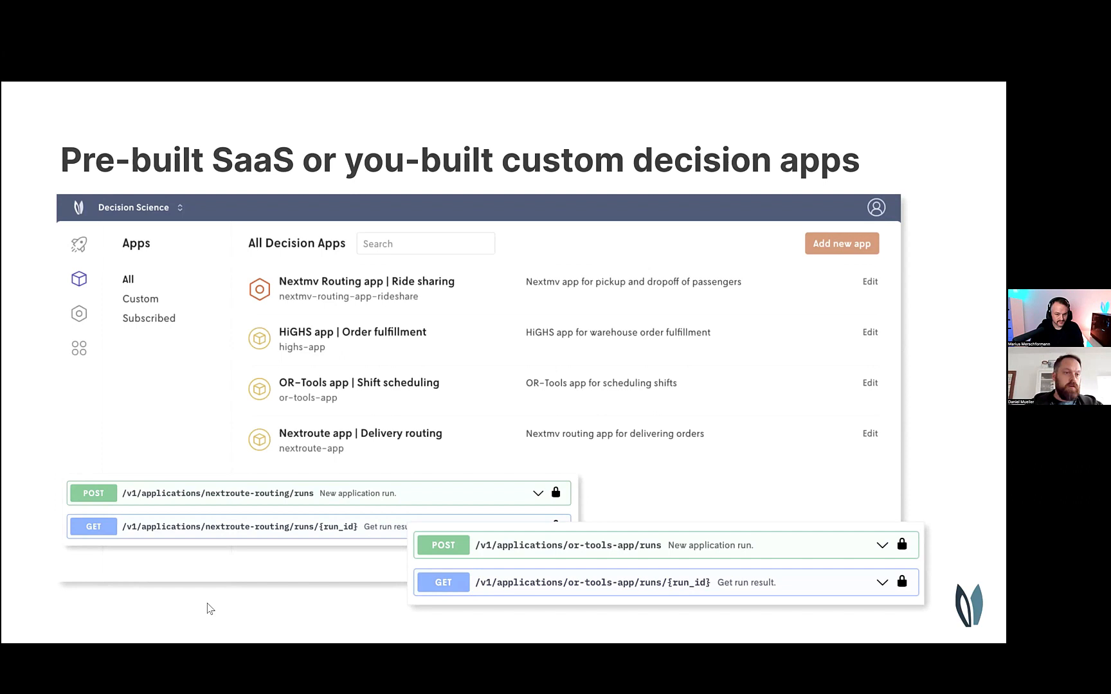
# - Advance past the pre-built SaaS versus custom decision apps slide
pyautogui.press('Right')
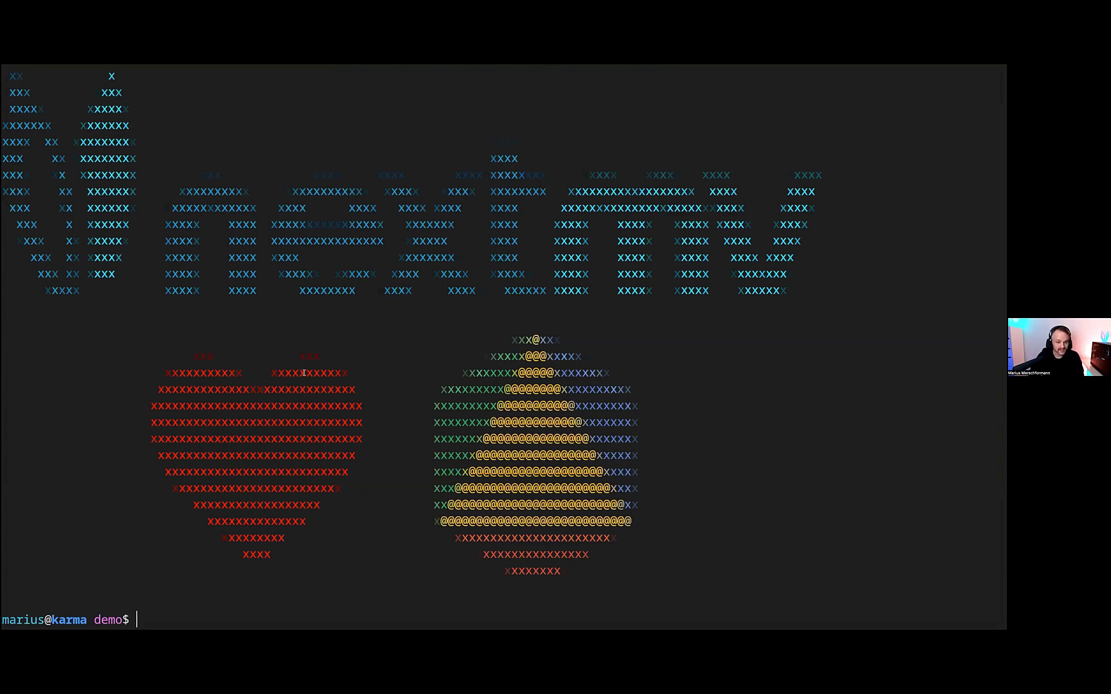
pyautogui.moveTo(261, 340)
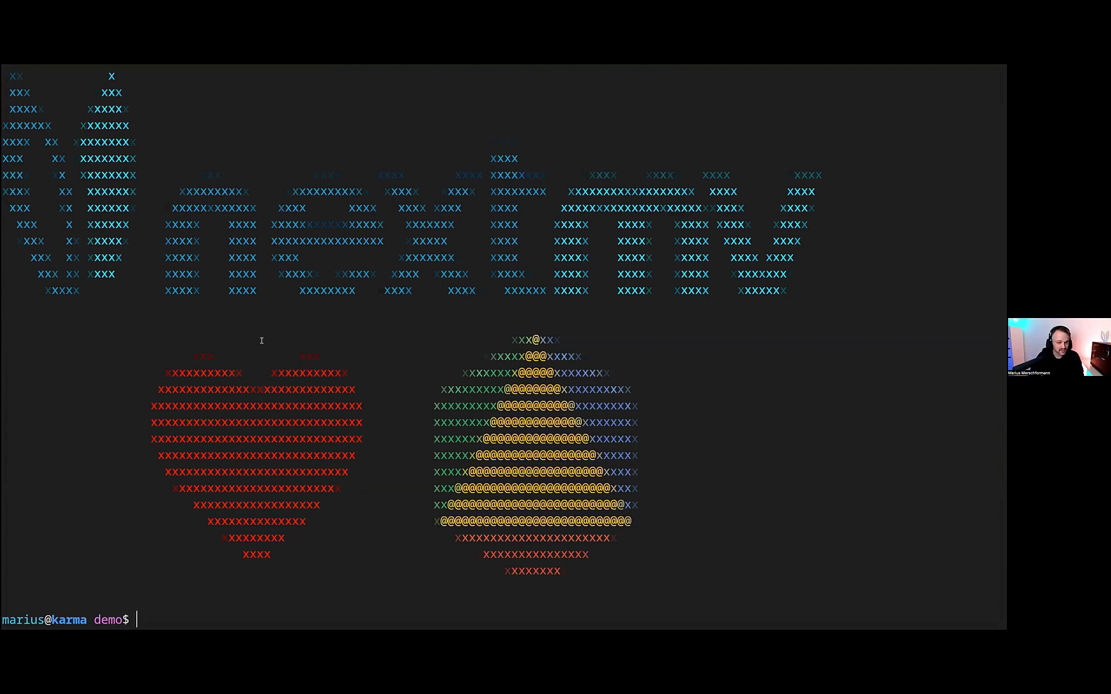
pyautogui.moveTo(227, 379)
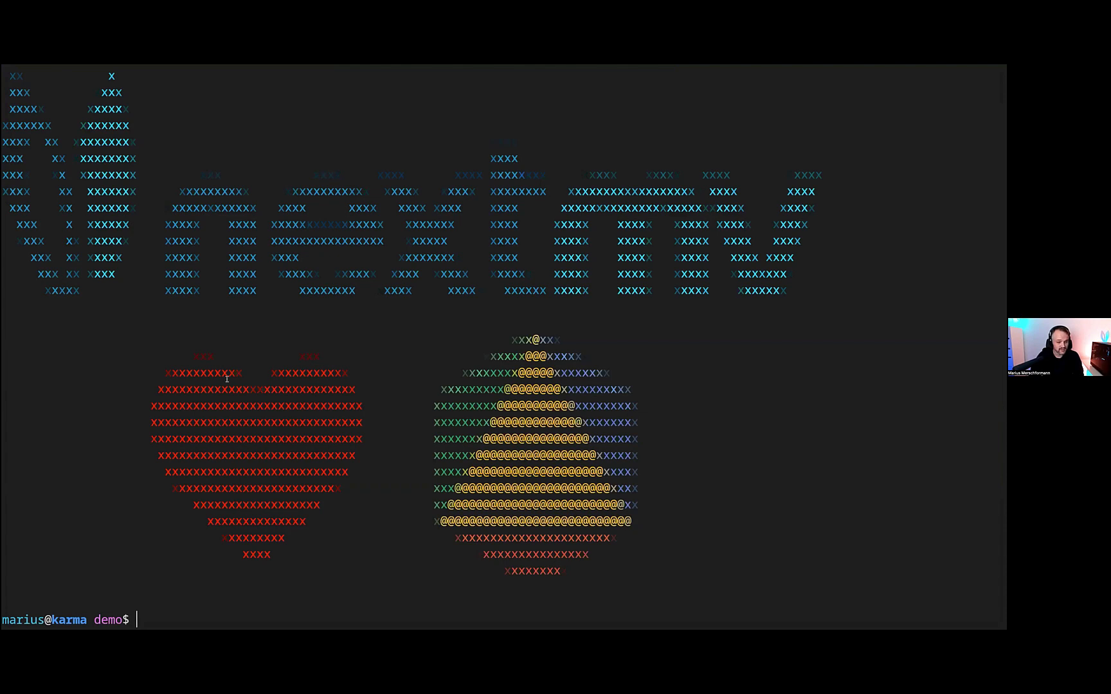
# - Generate the ortools template with 'nextmv sdk init -t ortools'
pyautogui.write('nextmv')
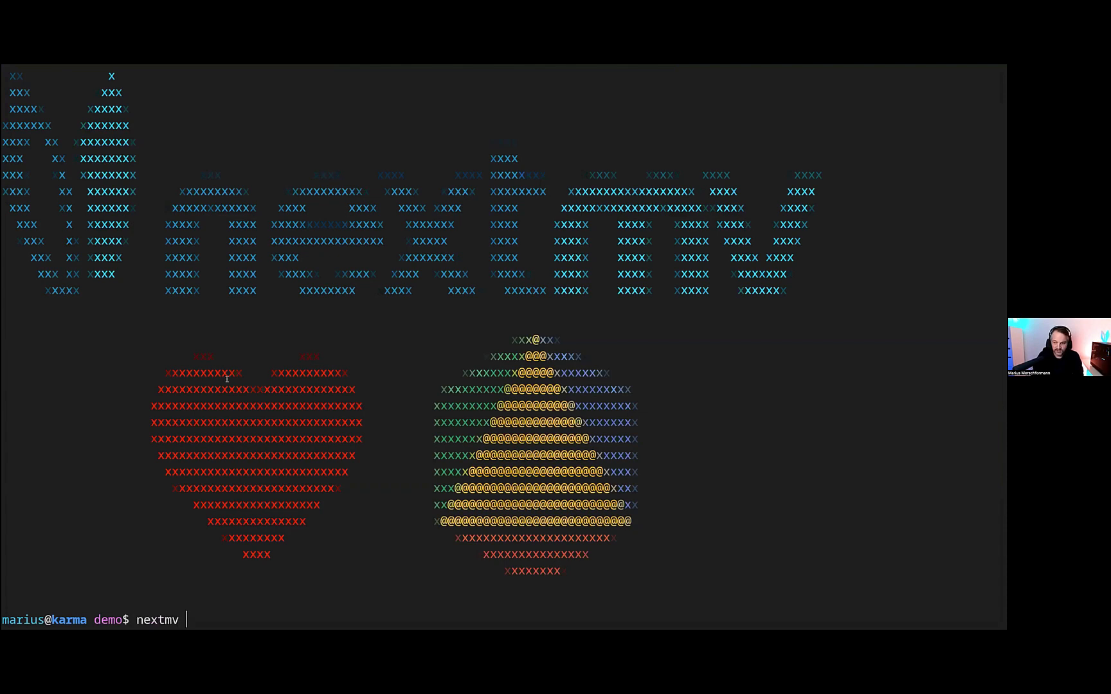
pyautogui.write('sdk init')
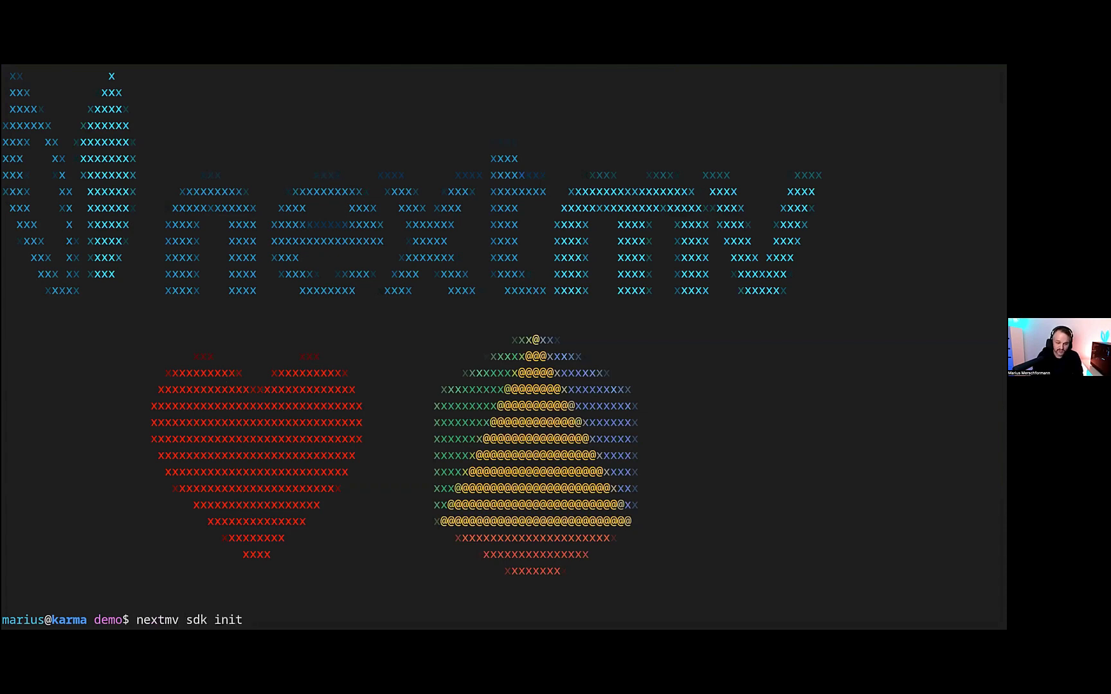
pyautogui.write('-t ortool')
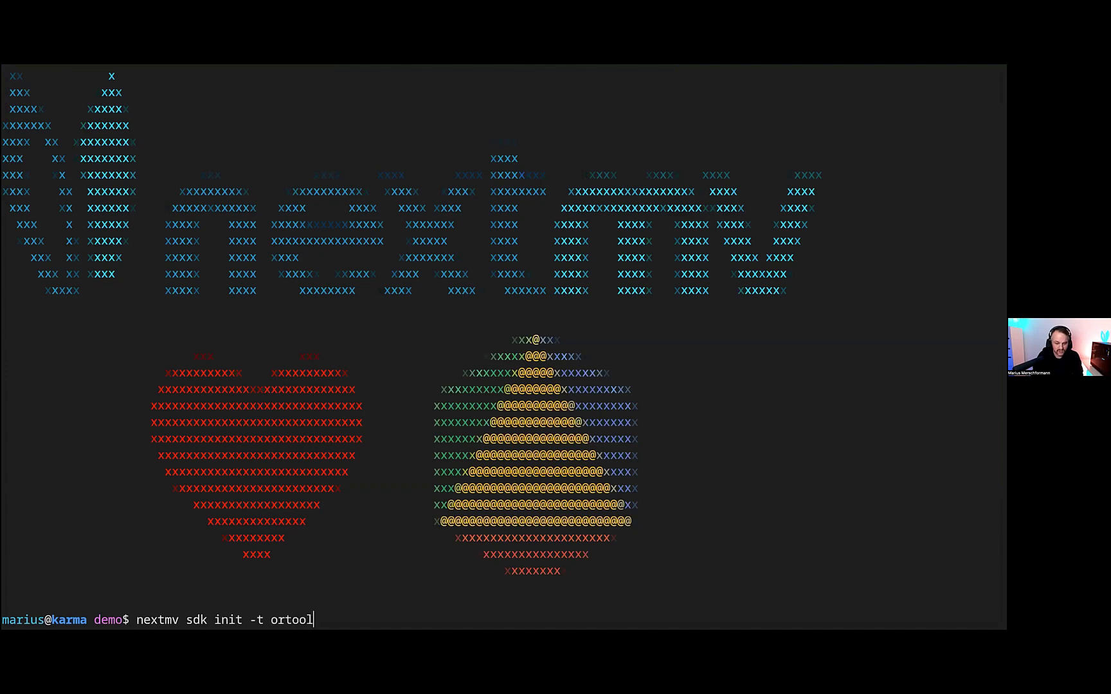
pyautogui.press('Return')
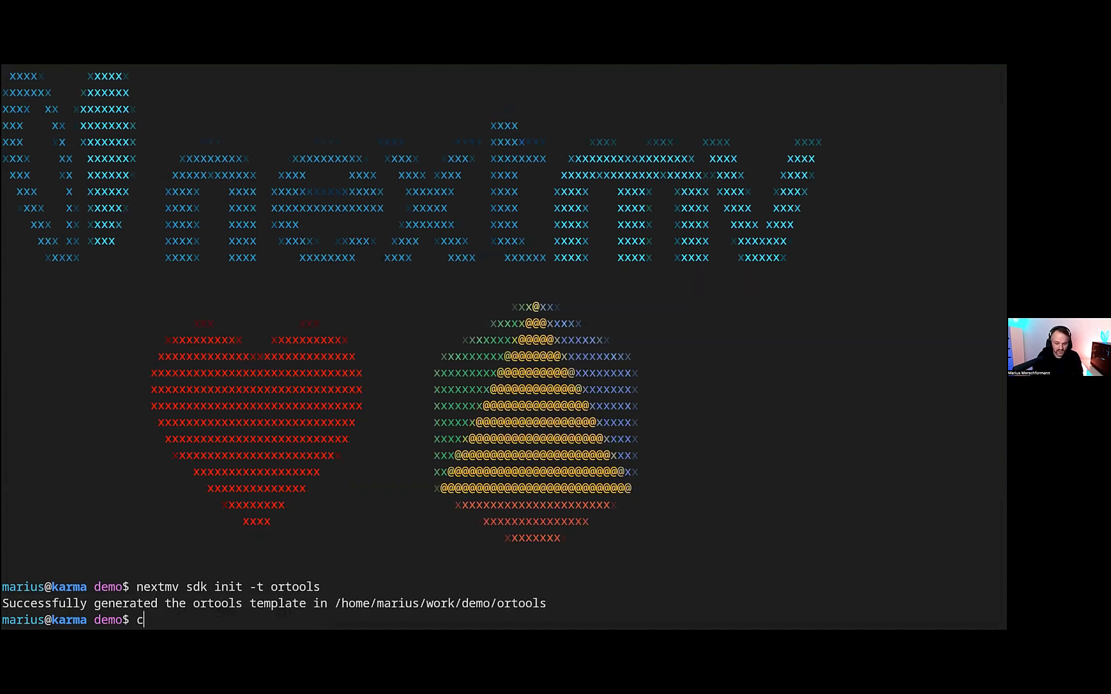
# - Move into the ortools folder and open ortools.code-workspace in the editor
pyautogui.press('Return')
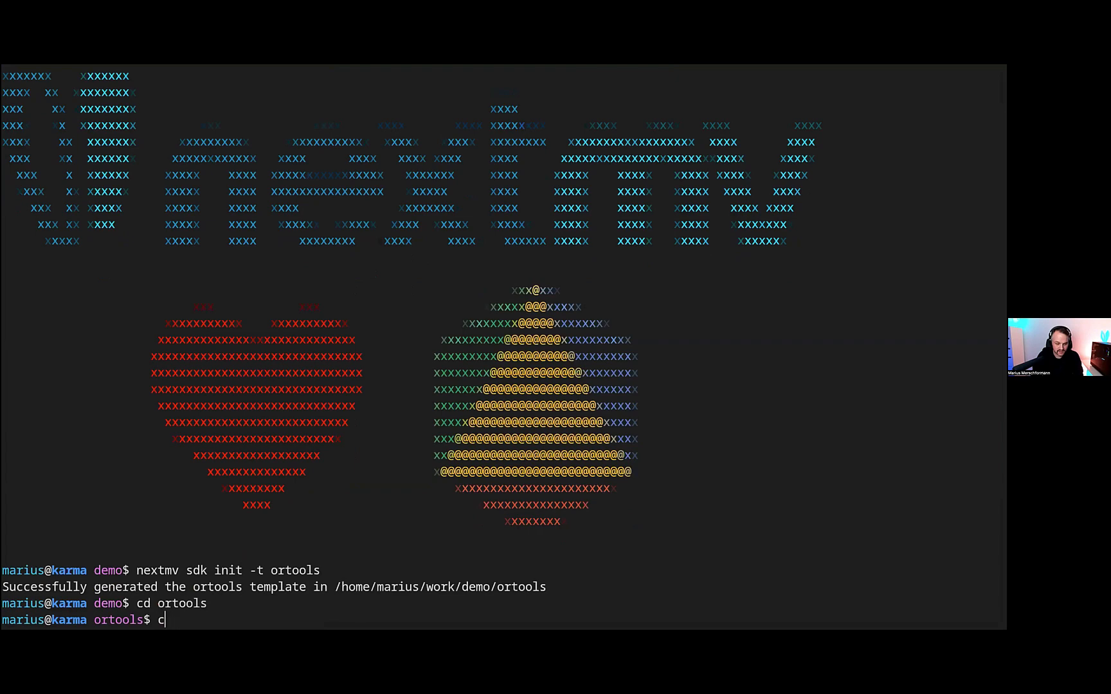
pyautogui.write('ode ortools.code-workspace')
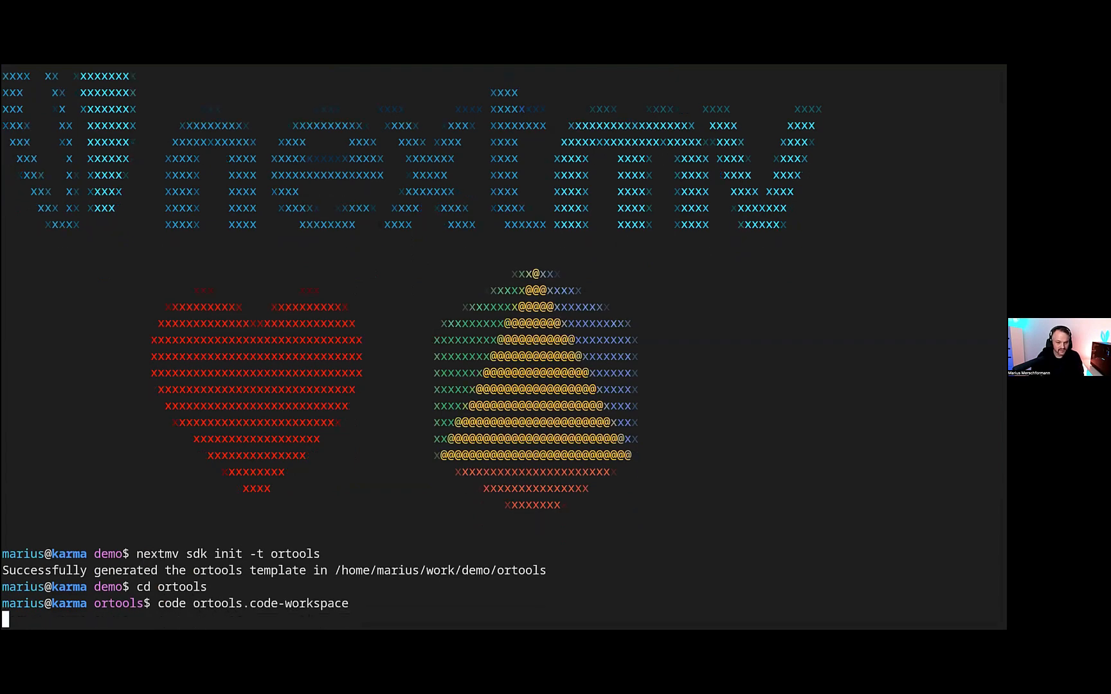
pyautogui.press('Return')
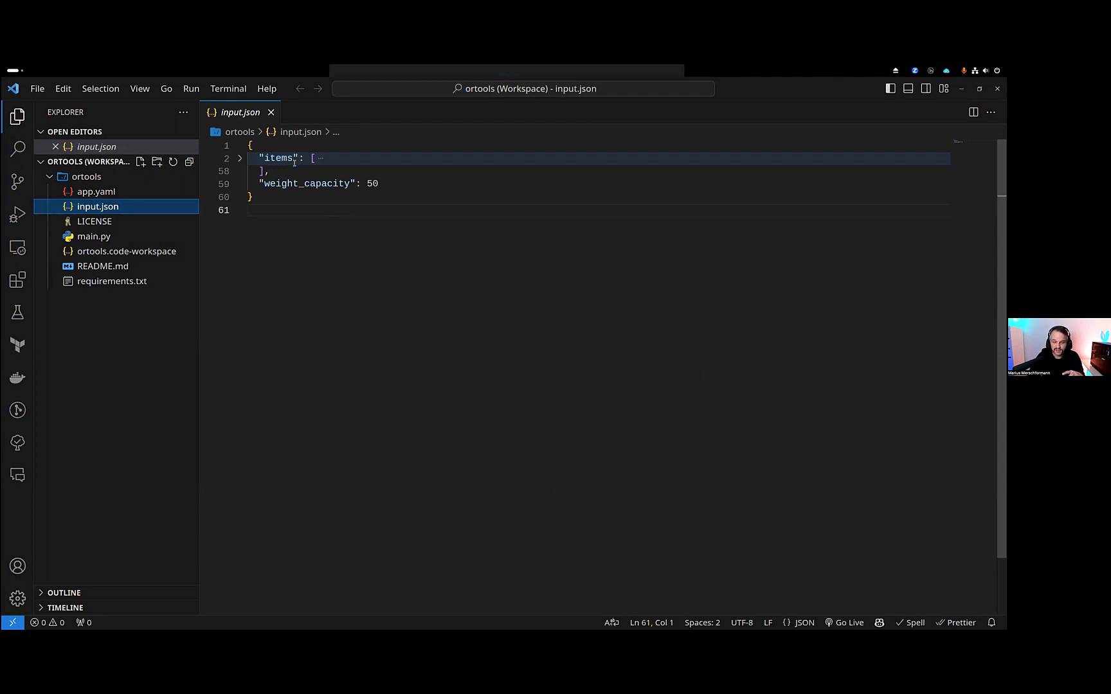
# - Highlight weight_capacity in input.json and expand the items list
pyautogui.doubleClick(305, 183)
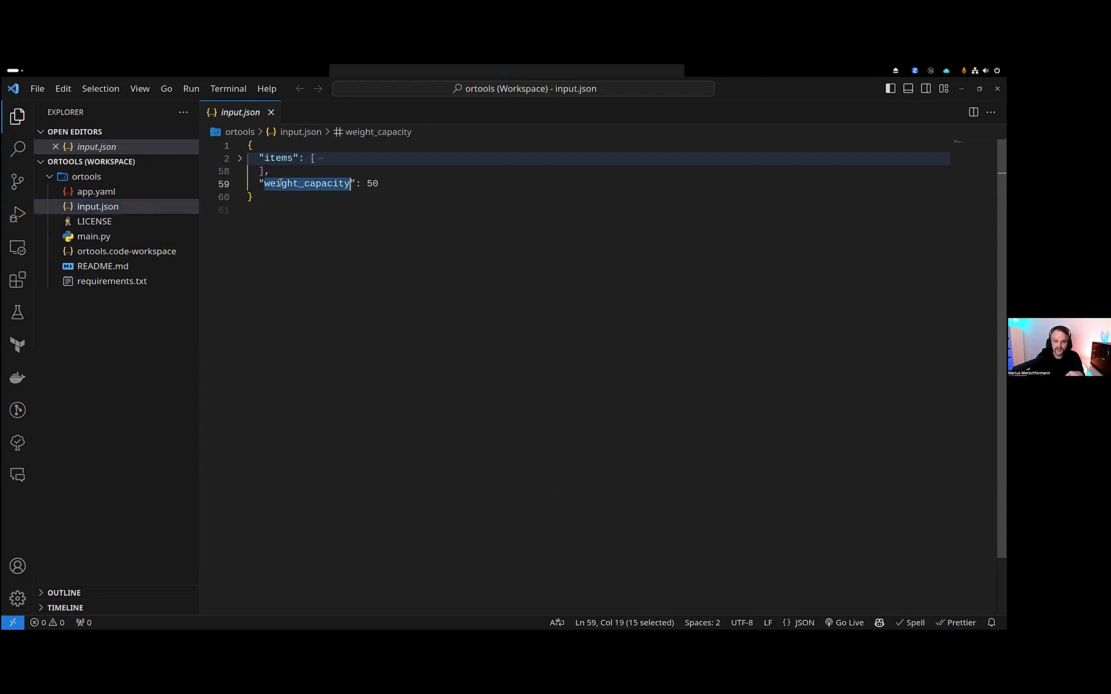
pyautogui.click(240, 158)
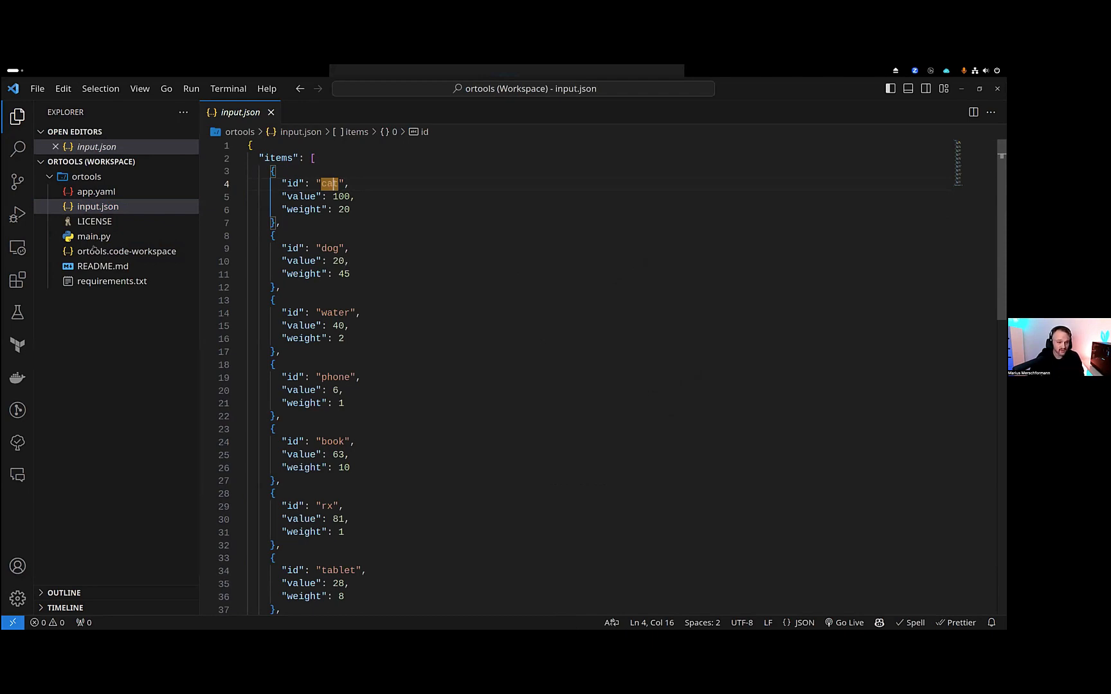
# - Open main.py and scroll to the solve function
pyautogui.click(93, 236)
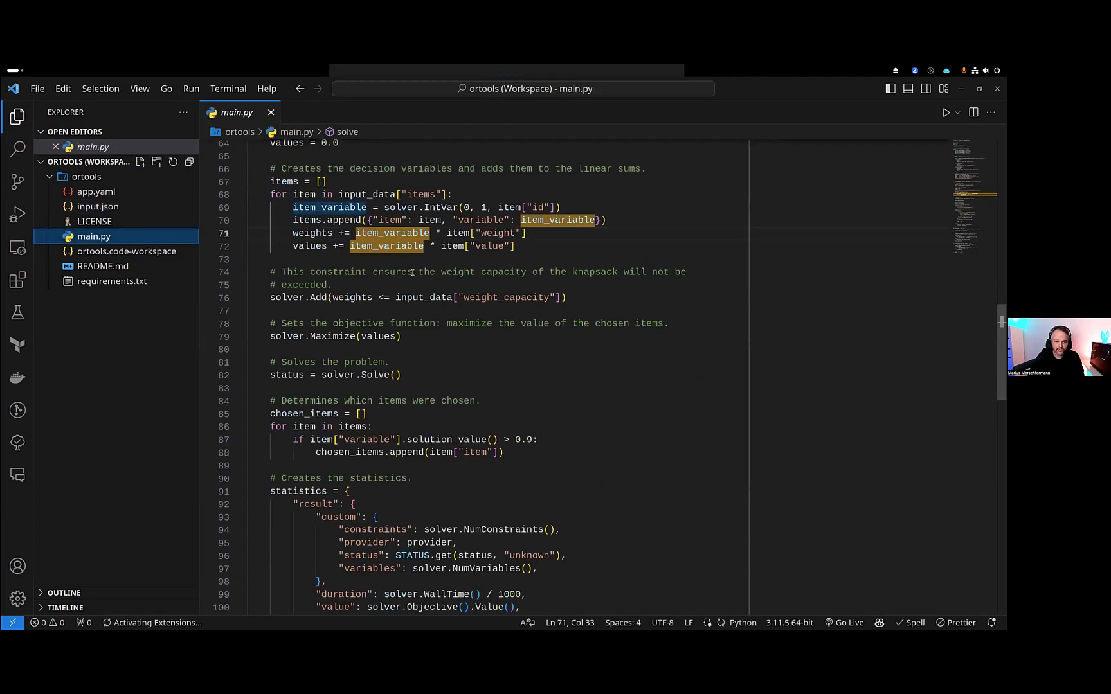
pyautogui.scroll(3)
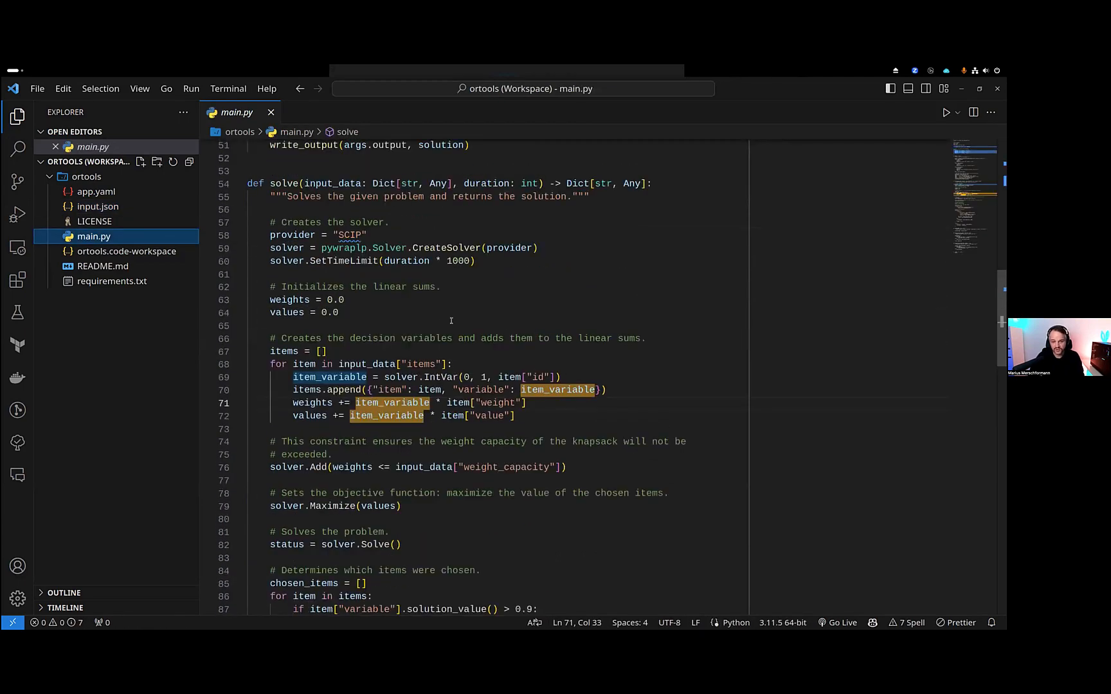
pyautogui.scroll(-3)
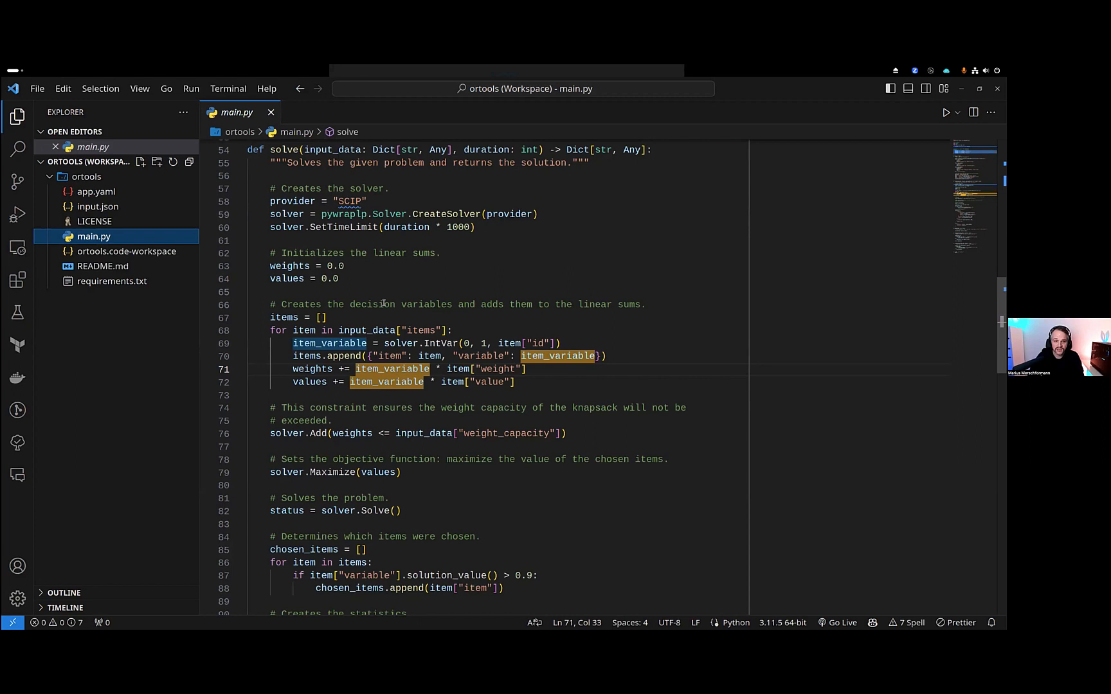
# - Highlight the weight capacity constraint, weights sum and maximized values
pyautogui.doubleClick(350, 201)
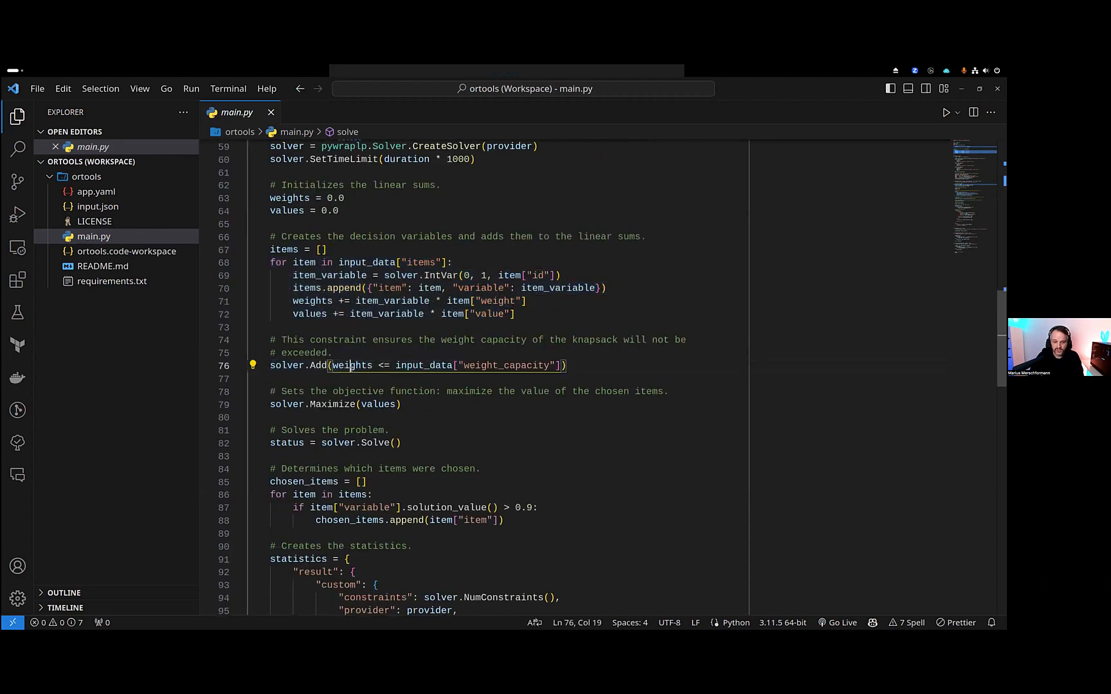
pyautogui.doubleClick(349, 366)
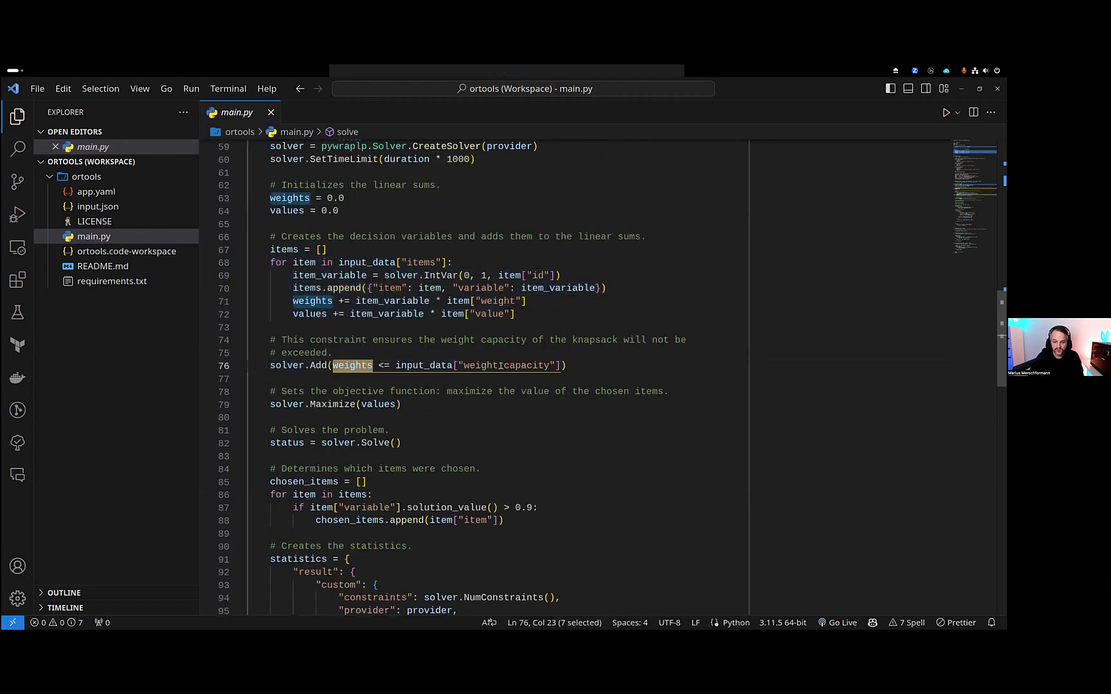
pyautogui.doubleClick(377, 404)
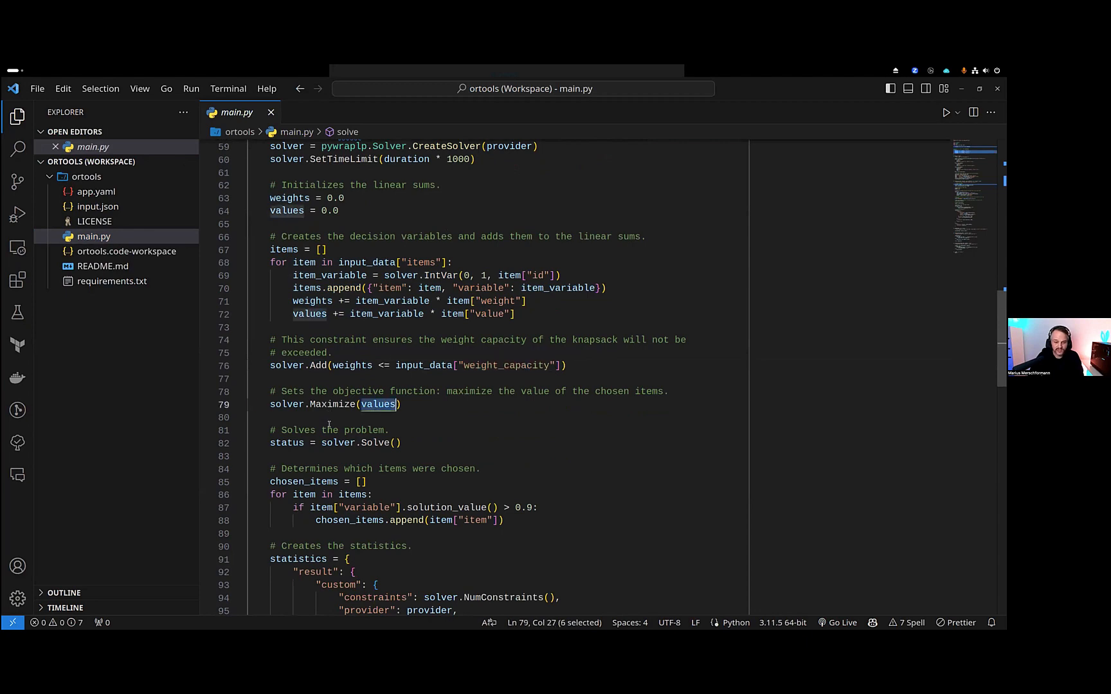
pyautogui.scroll(-3)
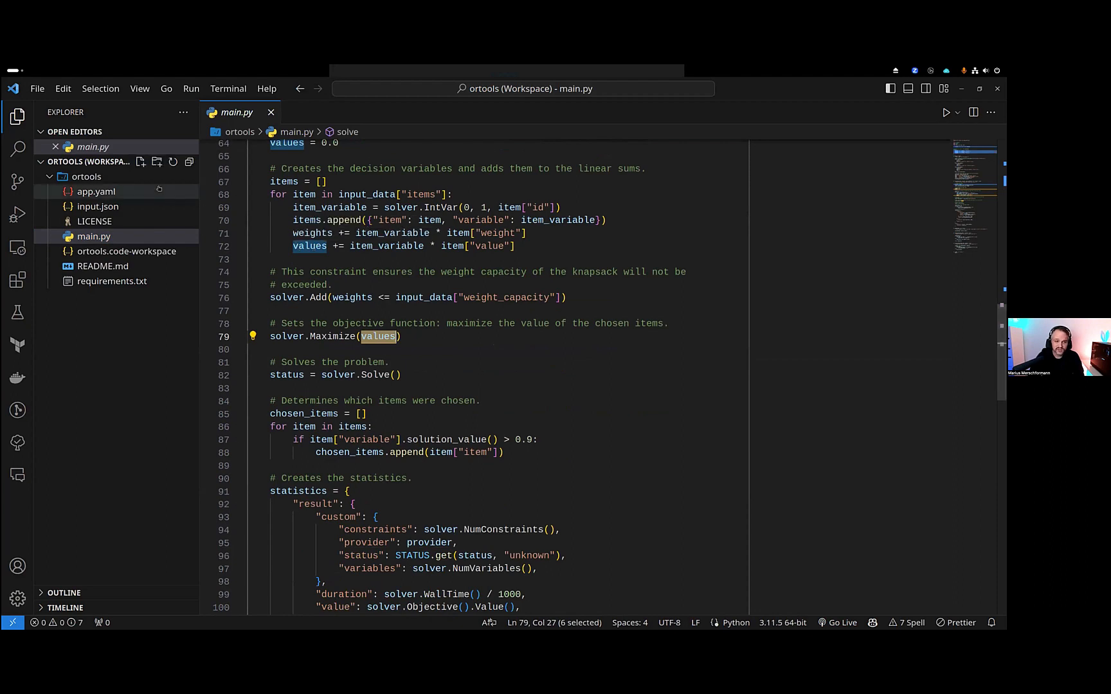
pyautogui.click(96, 191)
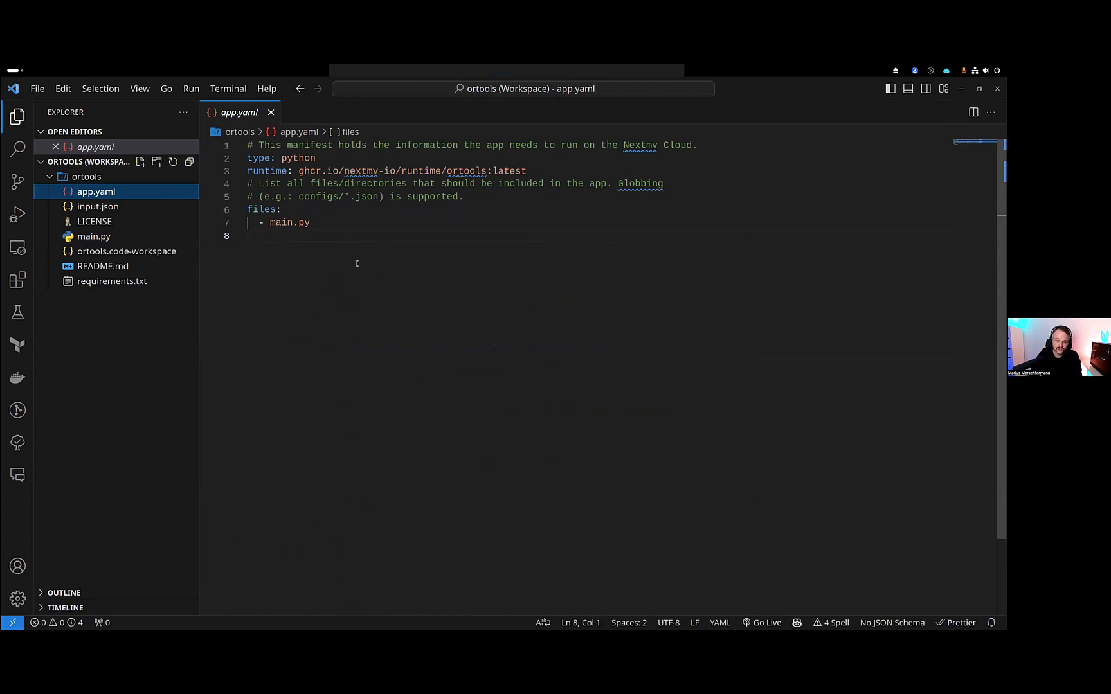
pyautogui.moveTo(292, 158)
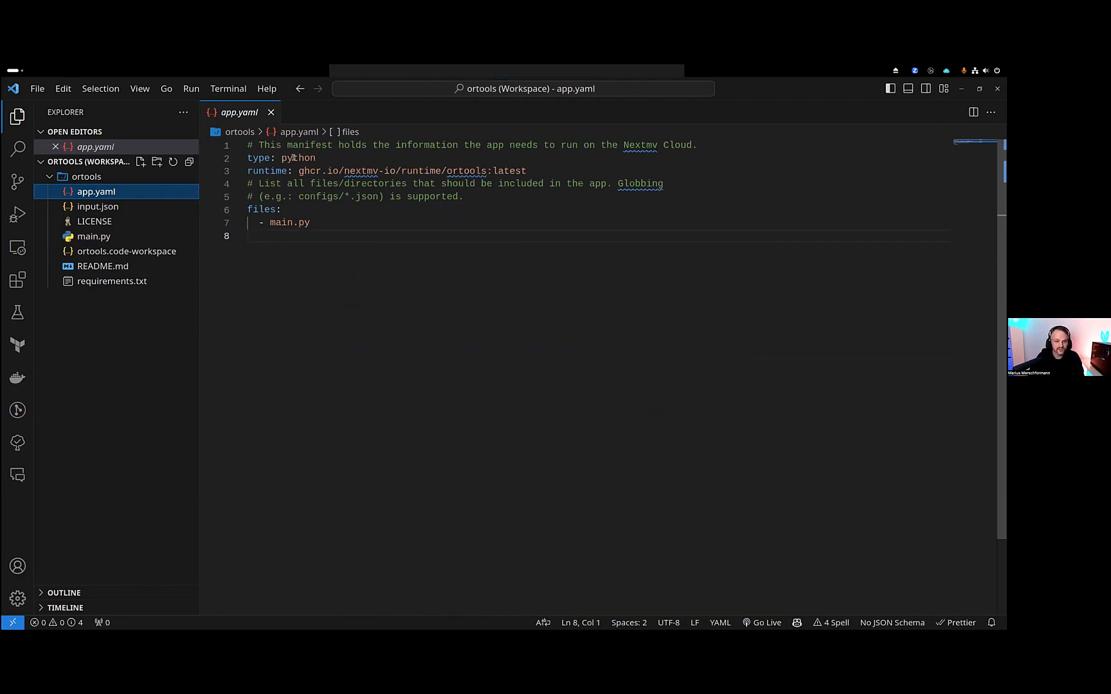
pyautogui.doubleClick(297, 158)
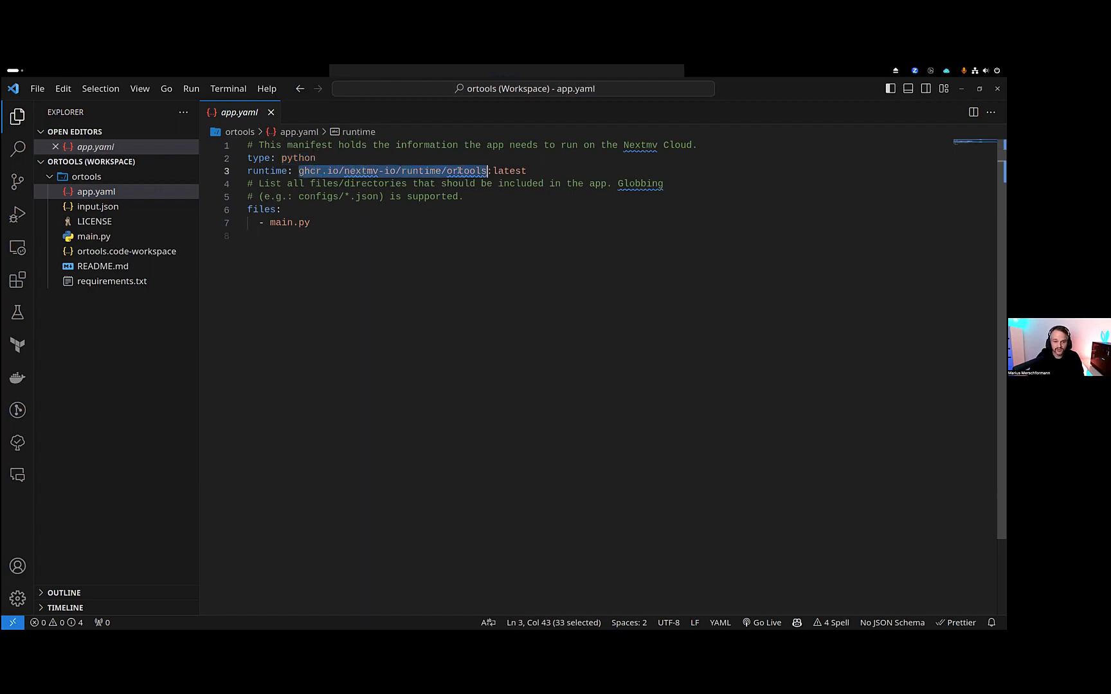
pyautogui.doubleClick(289, 223)
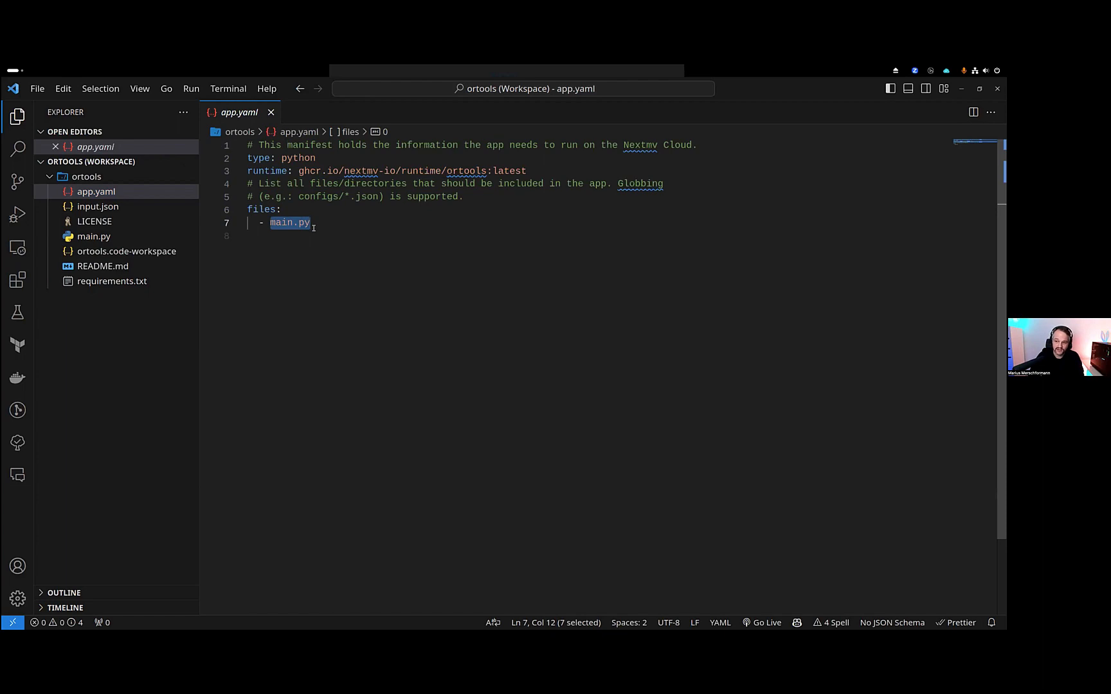
pyautogui.moveTo(305, 224)
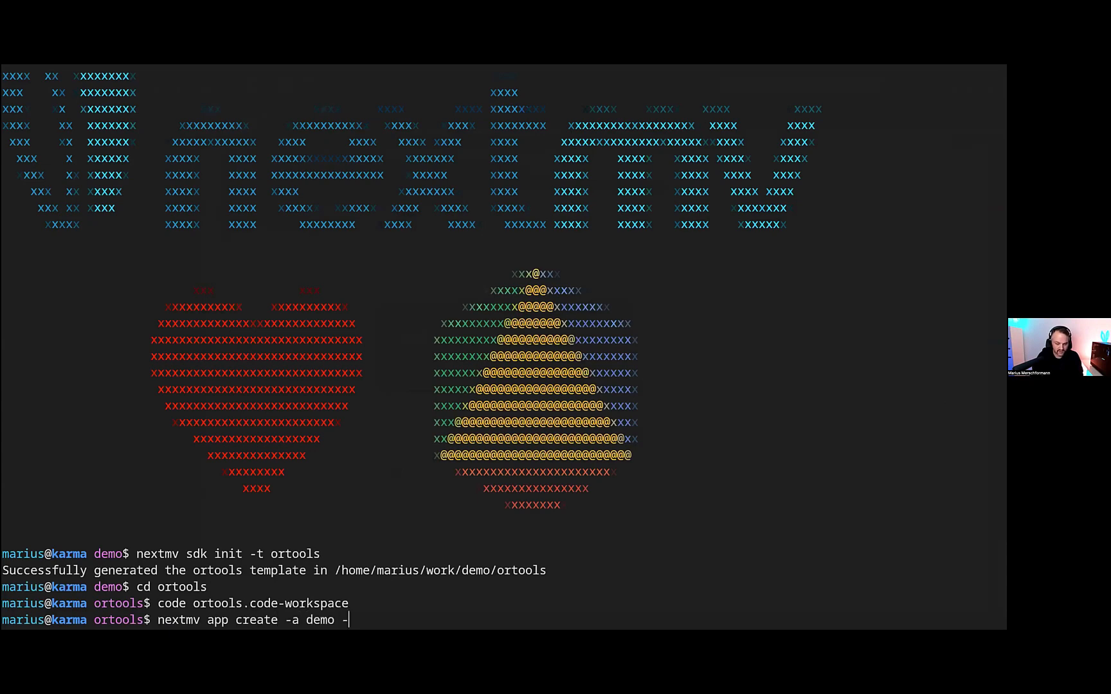
# - Create the 'demo' app with id and name demo, then push its code
pyautogui.write('n demo')
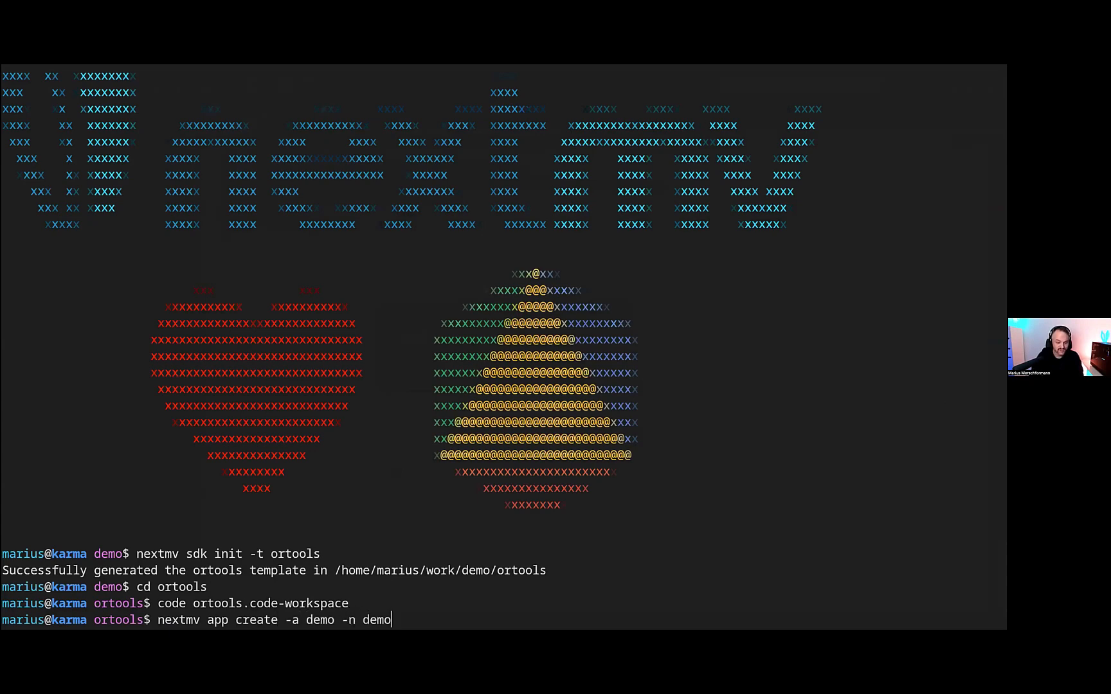
pyautogui.press('Return')
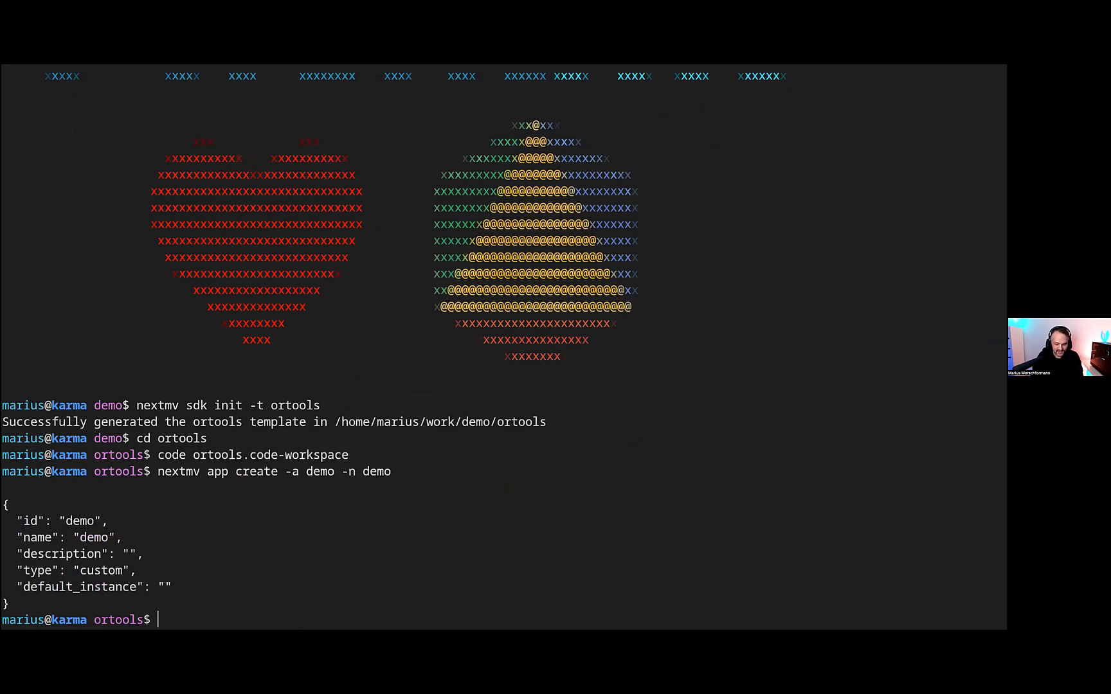
pyautogui.write('nextmv app')
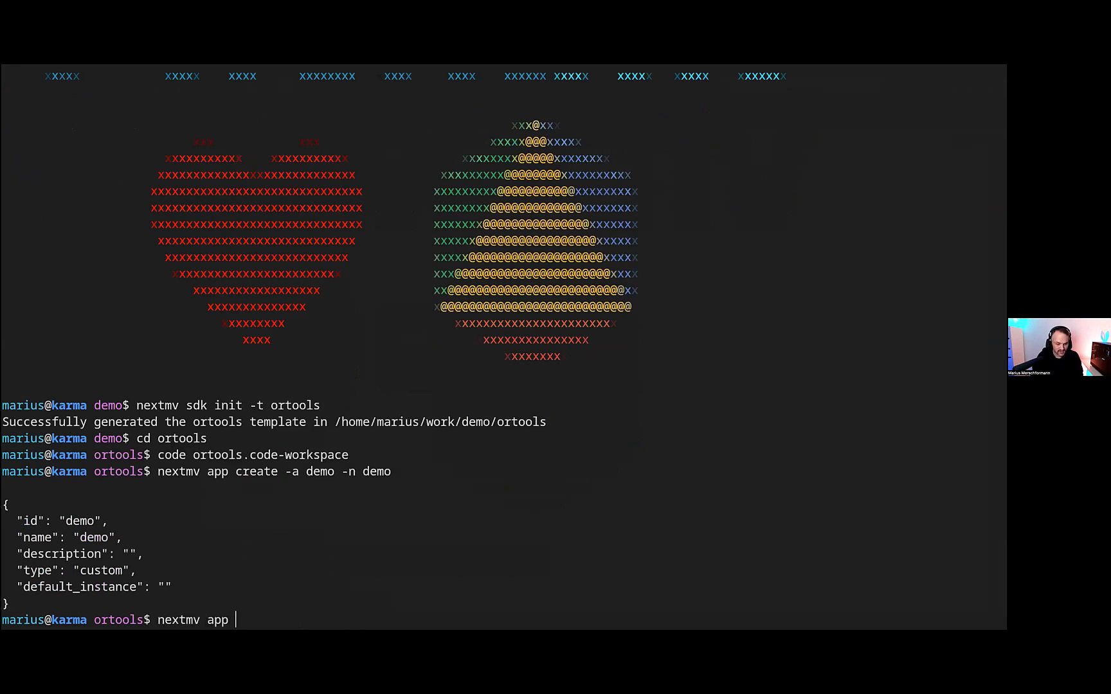
pyautogui.write('push -a')
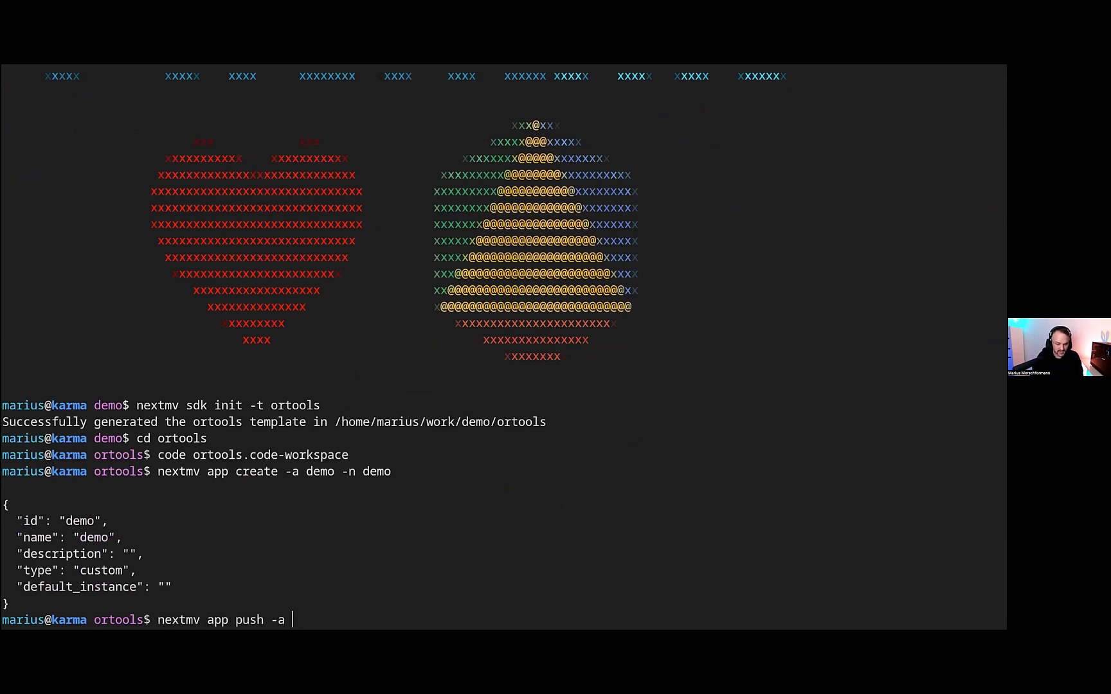
pyautogui.press('Return')
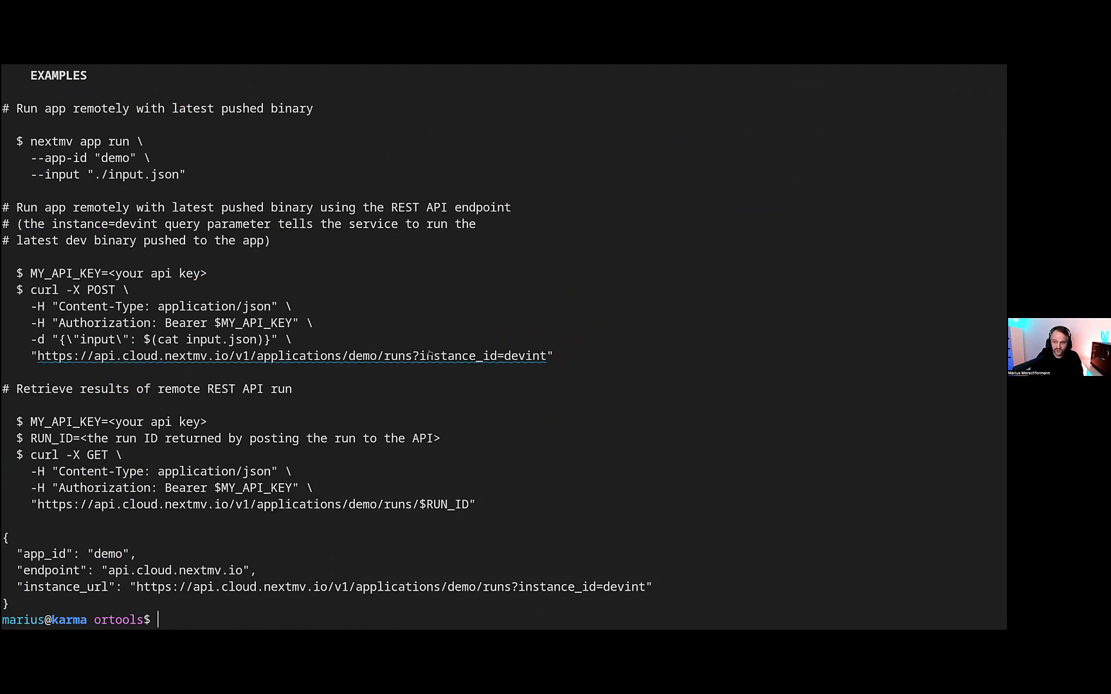
pyautogui.moveTo(431, 456)
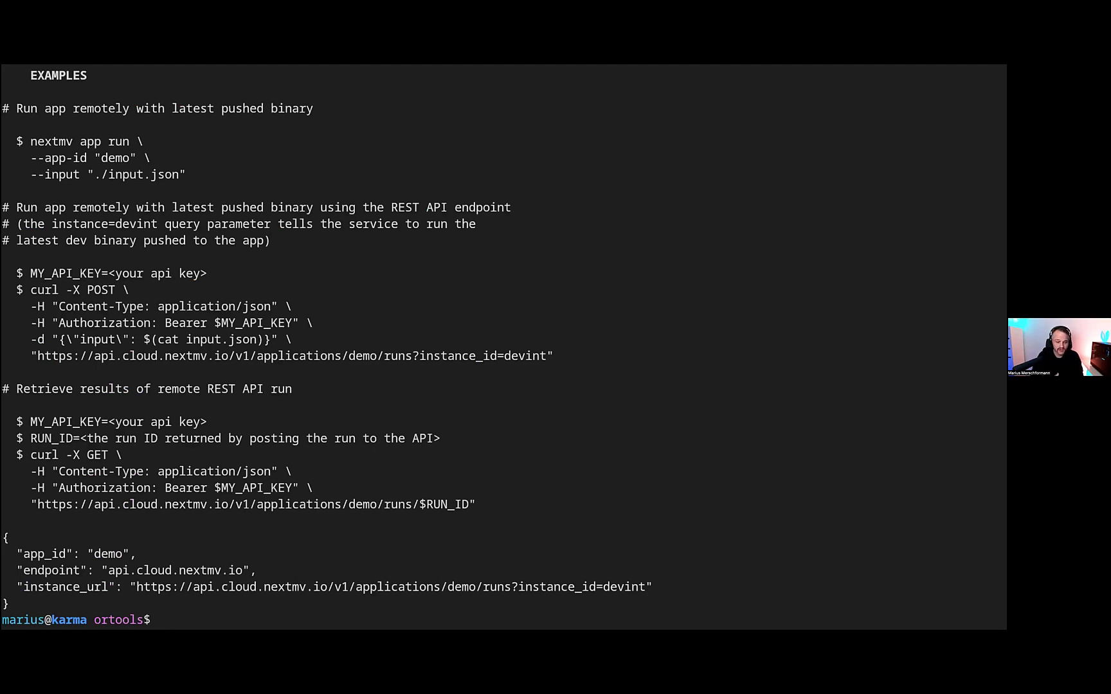
# - Run the demo app remotely on input.json, piping the output through jq
pyautogui.write('nextmv')
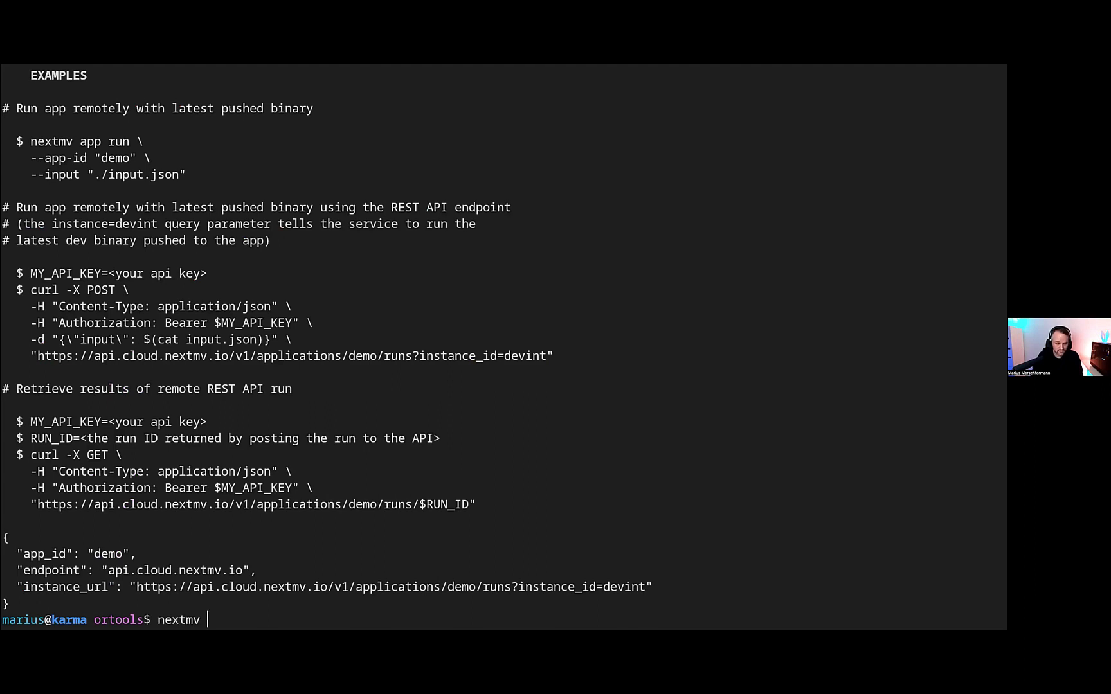
pyautogui.write('app')
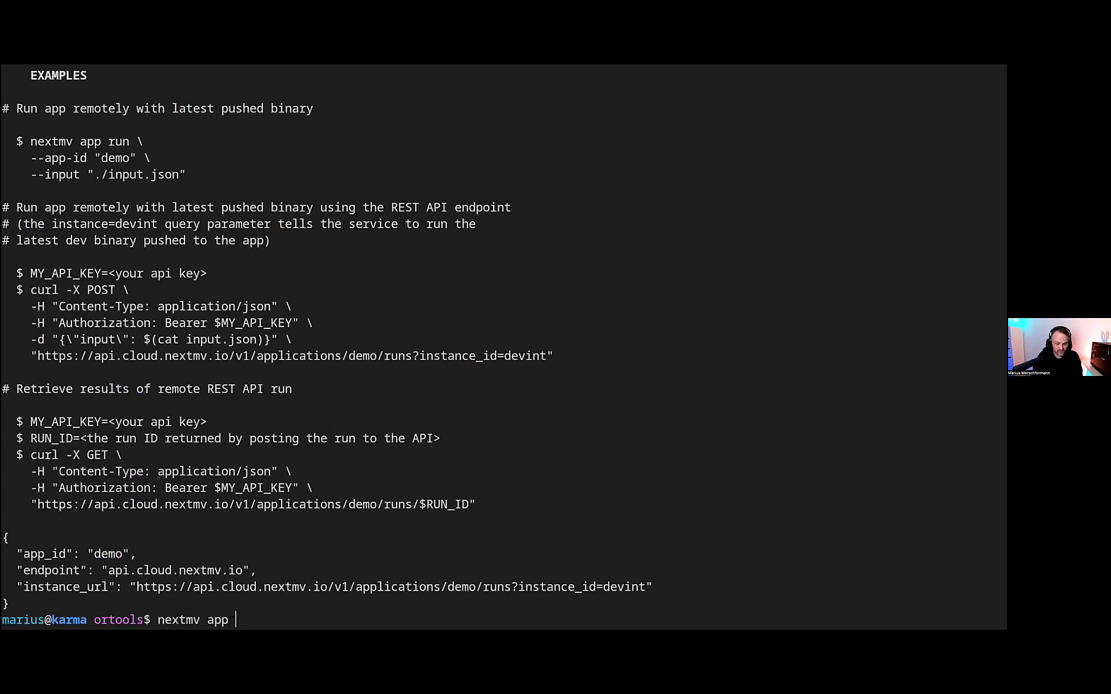
pyautogui.write('run -a demo')
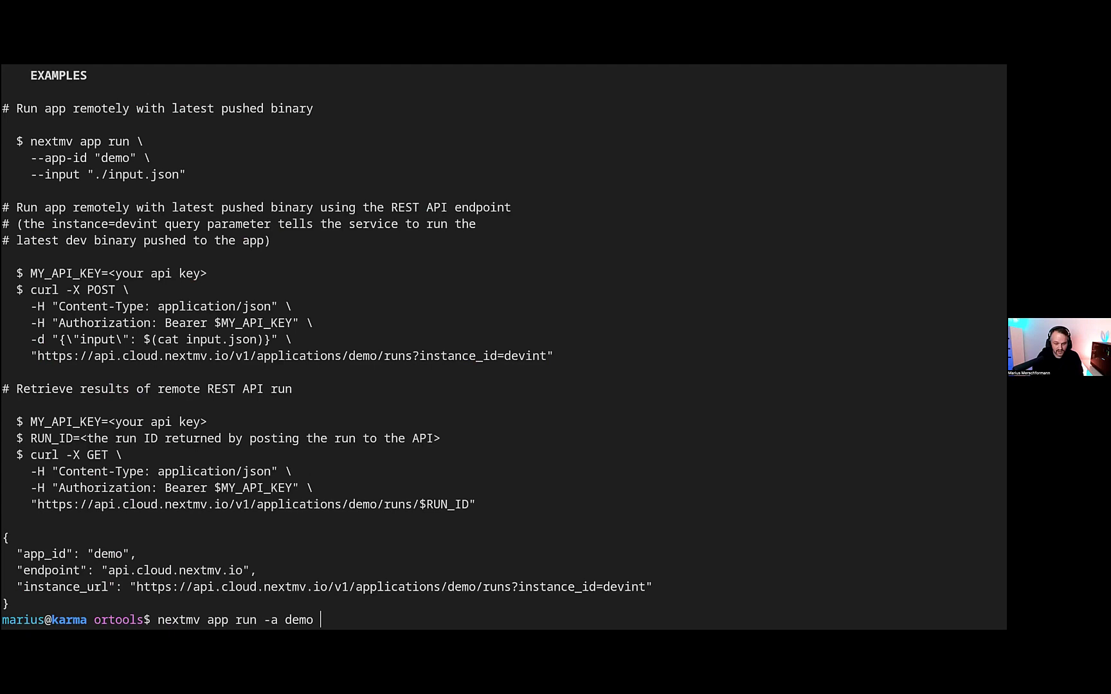
pyautogui.write('-i input.json')
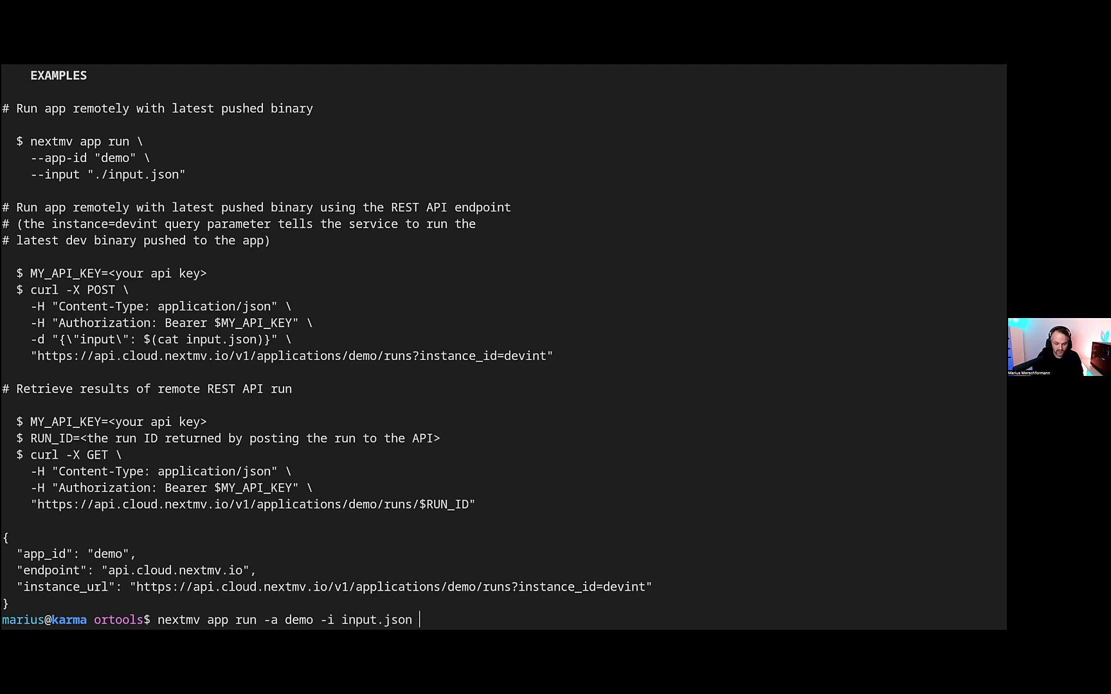
pyautogui.write('-w')
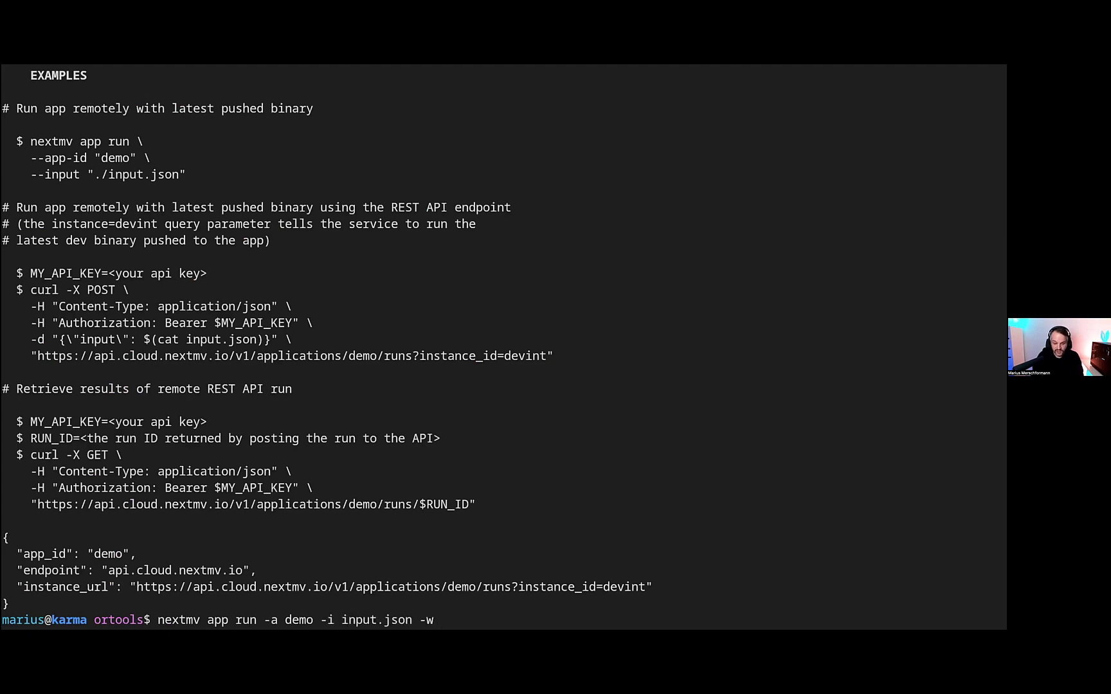
pyautogui.write('| jq')
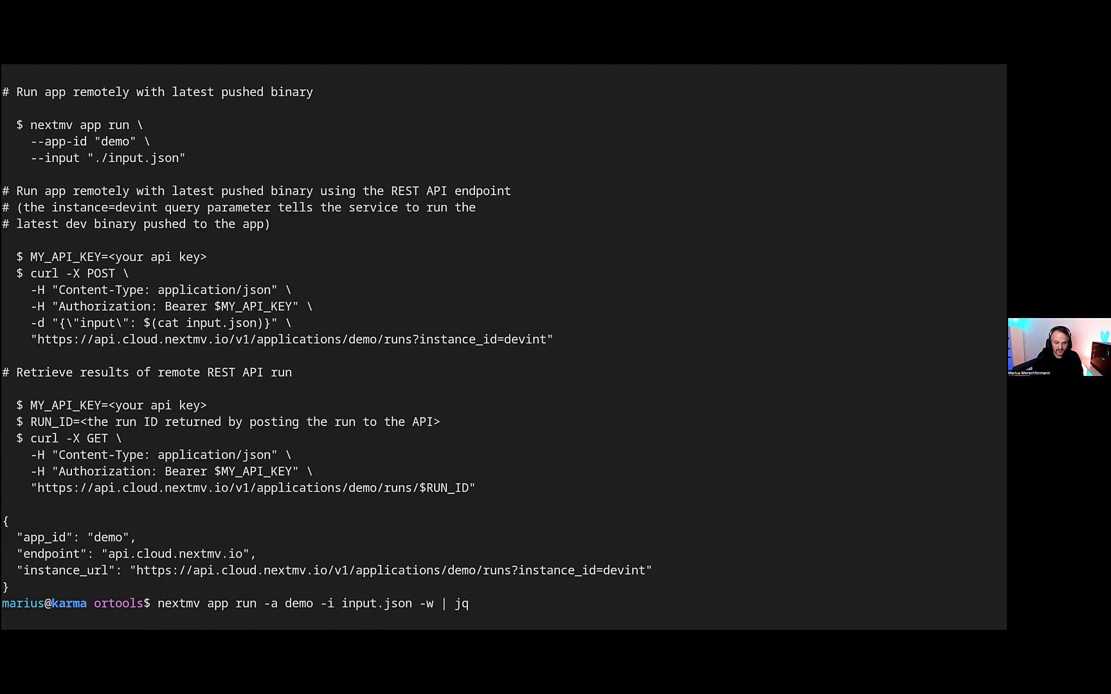
pyautogui.press('Return')
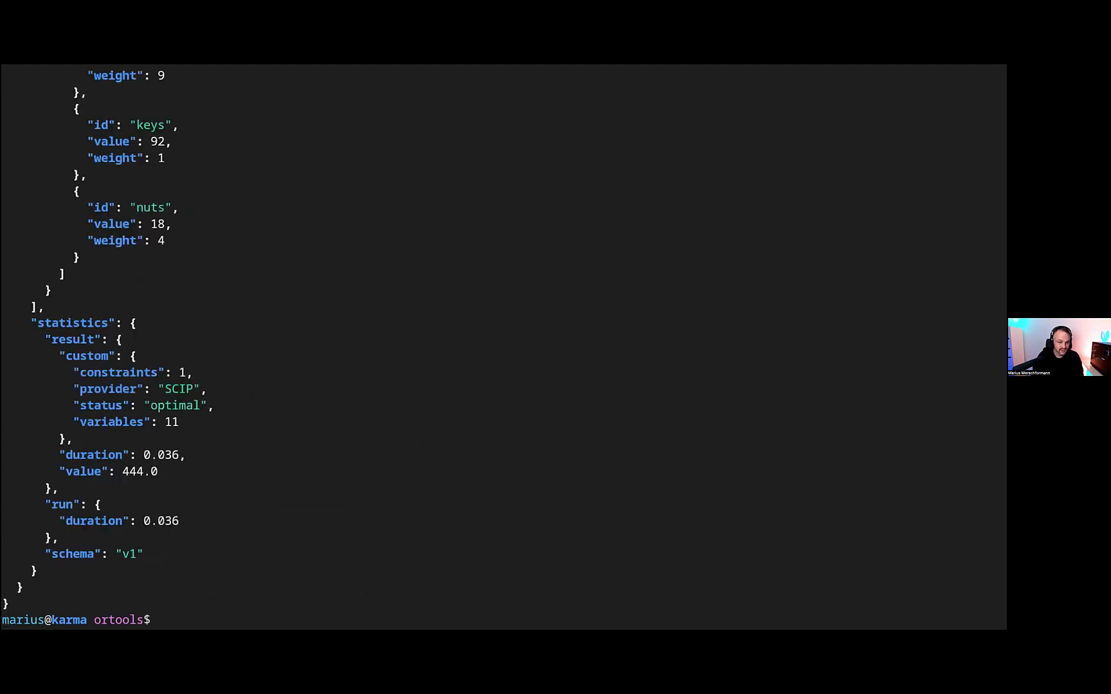
pyautogui.scroll(3)
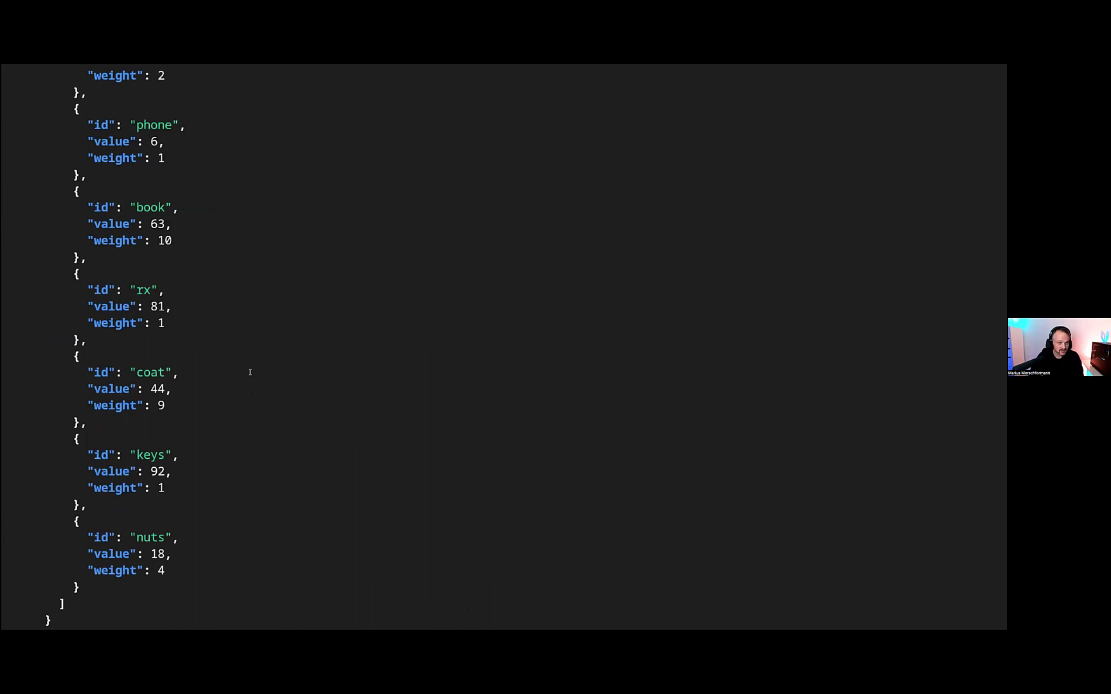
pyautogui.scroll(3)
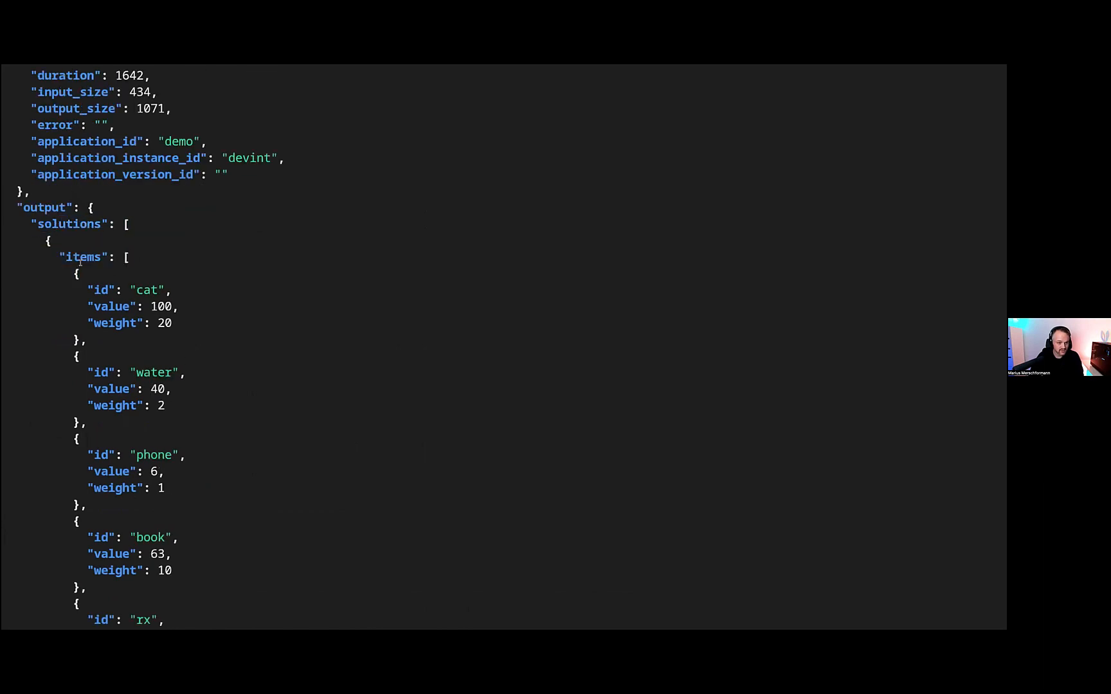
pyautogui.doubleClick(128, 290)
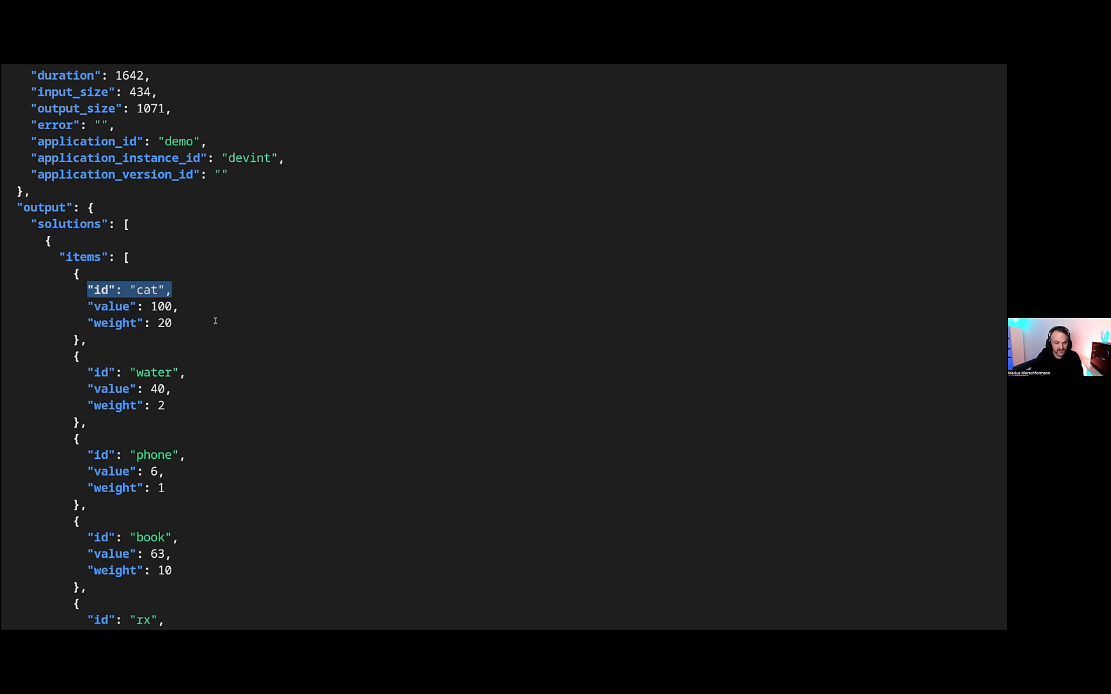
pyautogui.scroll(-3)
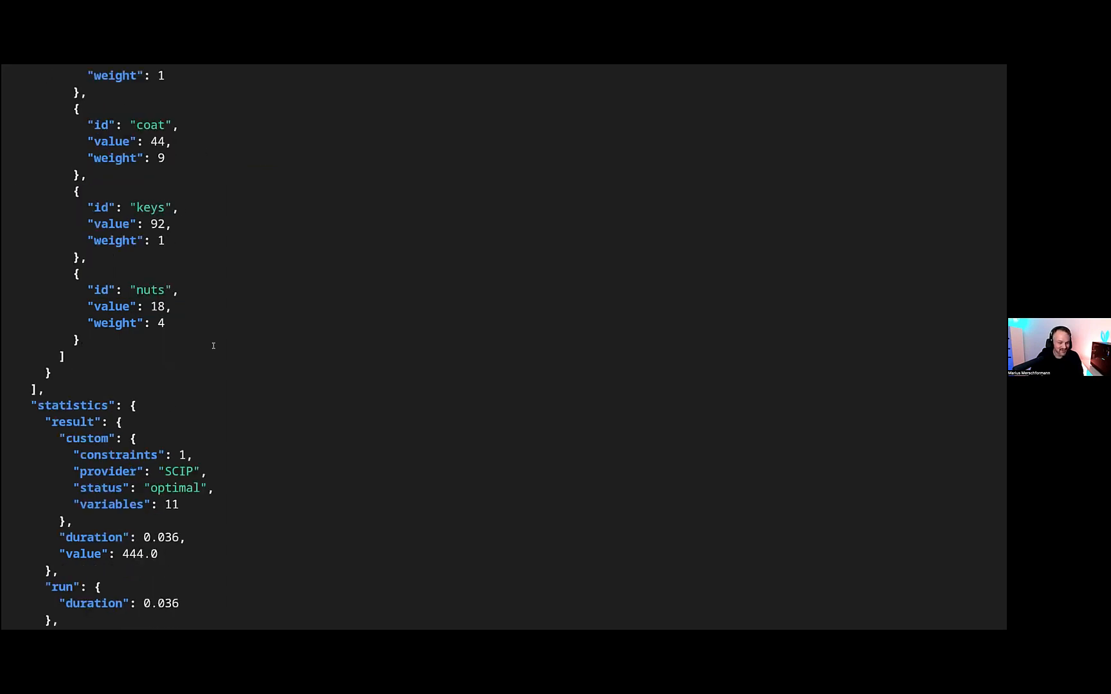
pyautogui.scroll(-3)
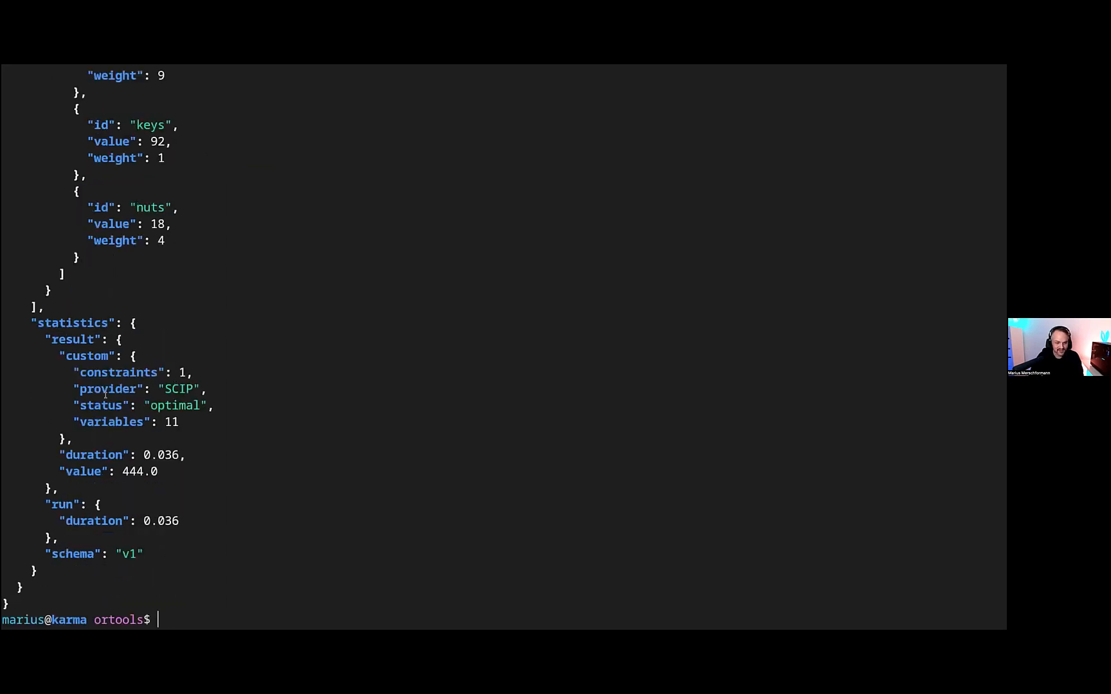
pyautogui.doubleClick(176, 389)
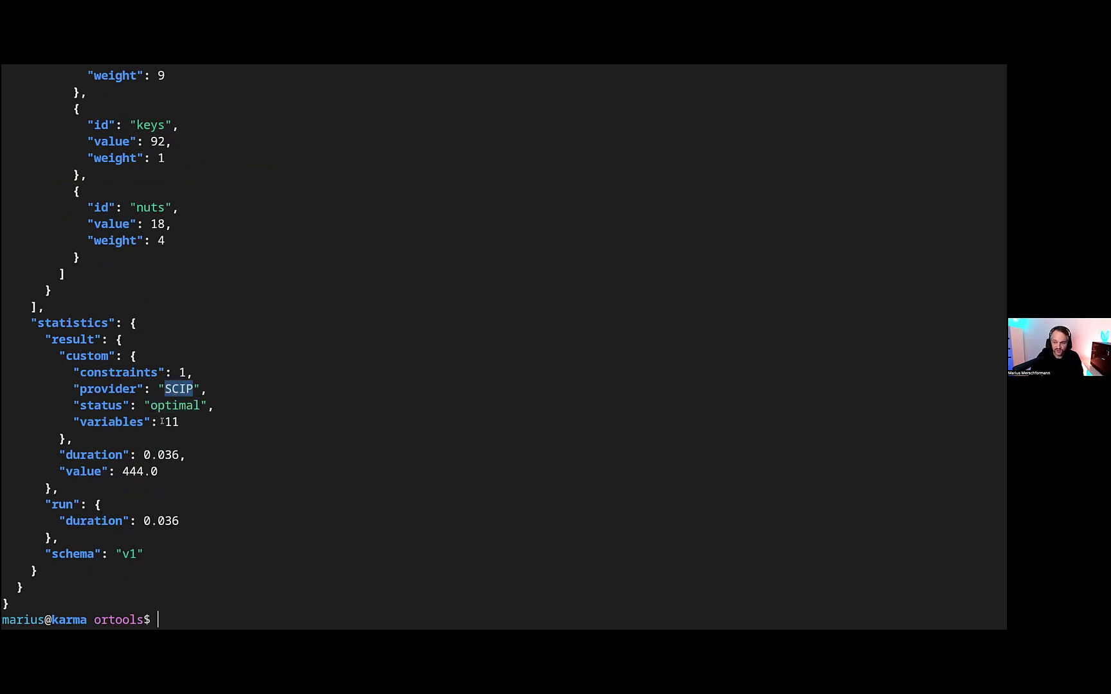
pyautogui.doubleClick(139, 471)
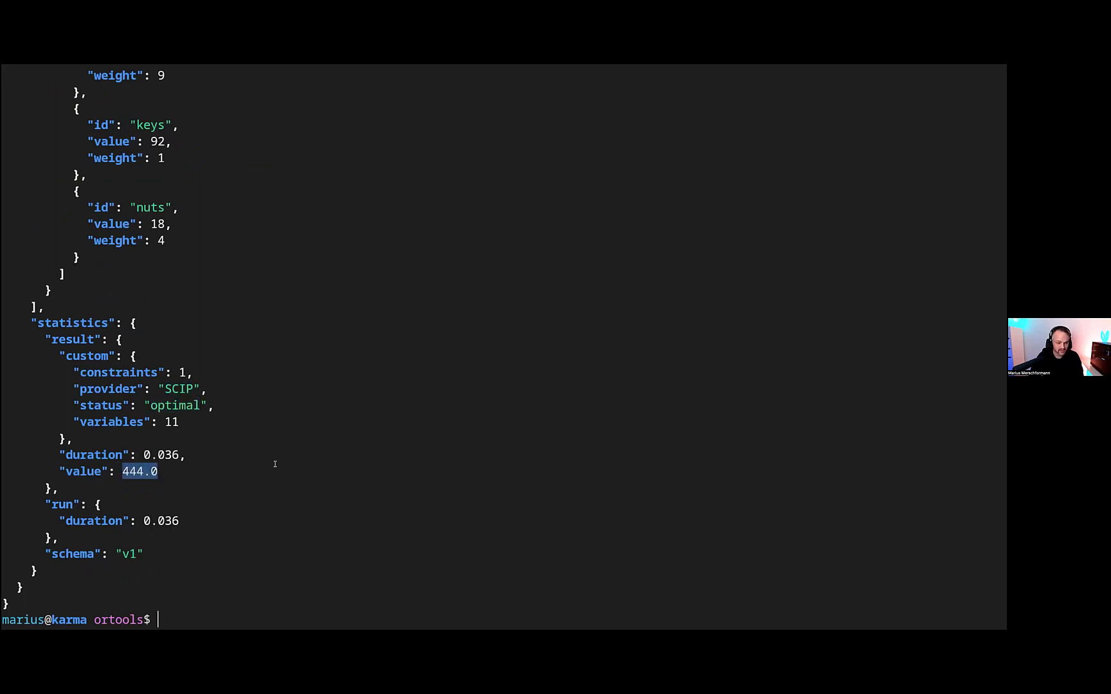
pyautogui.moveTo(284, 448)
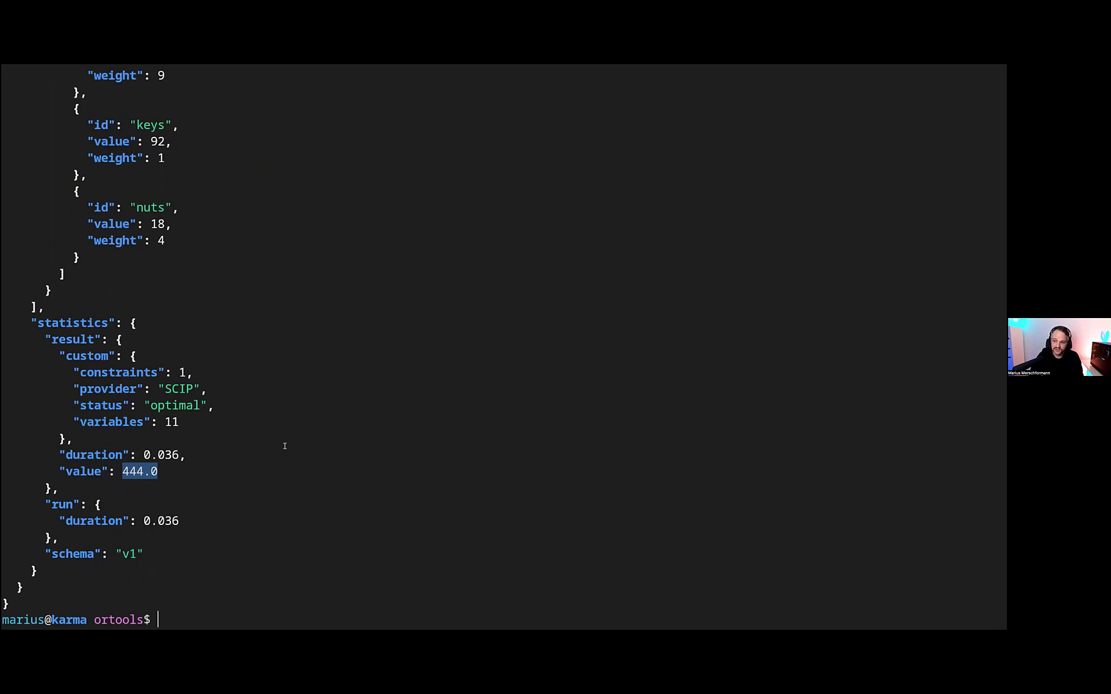
pyautogui.moveTo(428, 282)
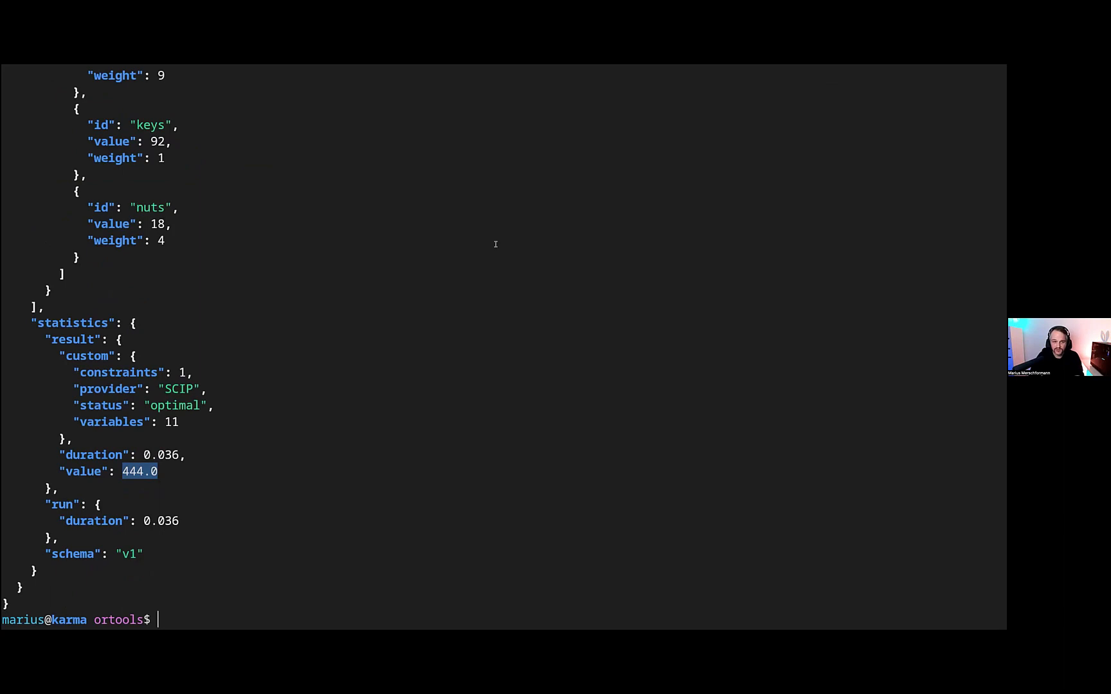
pyautogui.moveTo(556, 106)
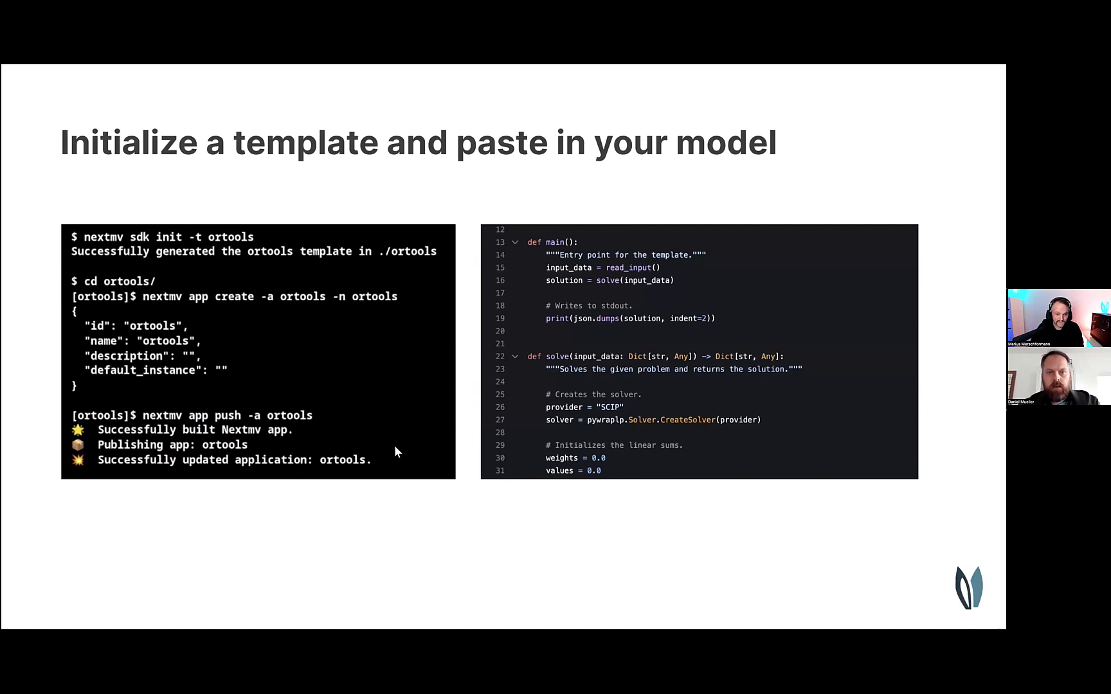
pyautogui.moveTo(466, 470)
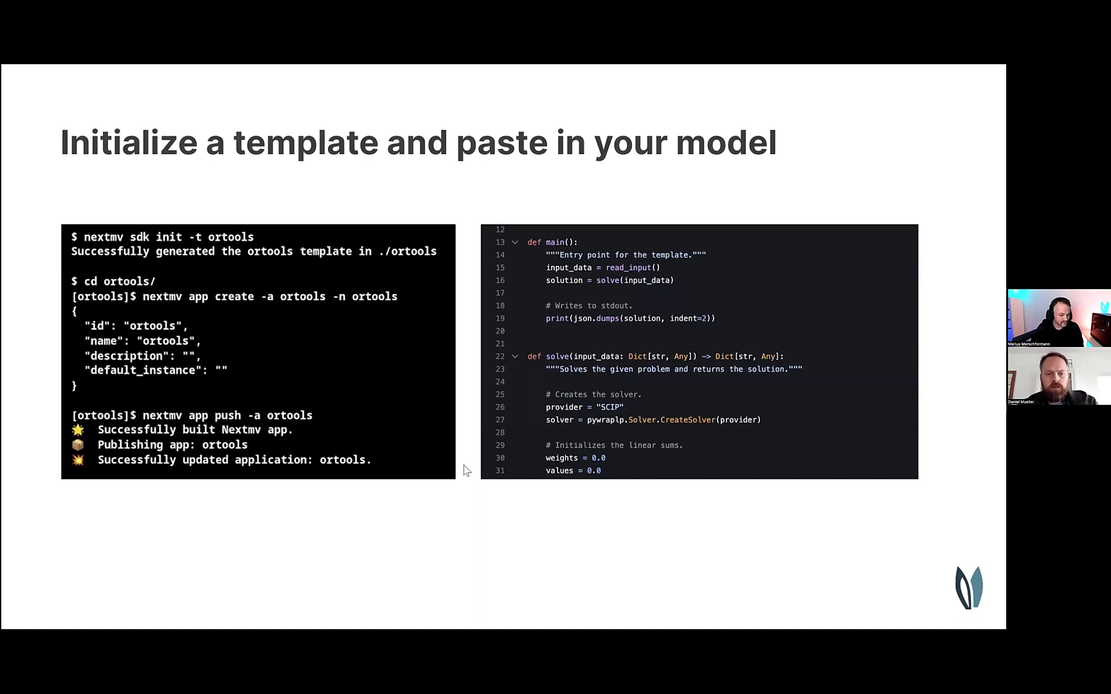
pyautogui.moveTo(445, 452)
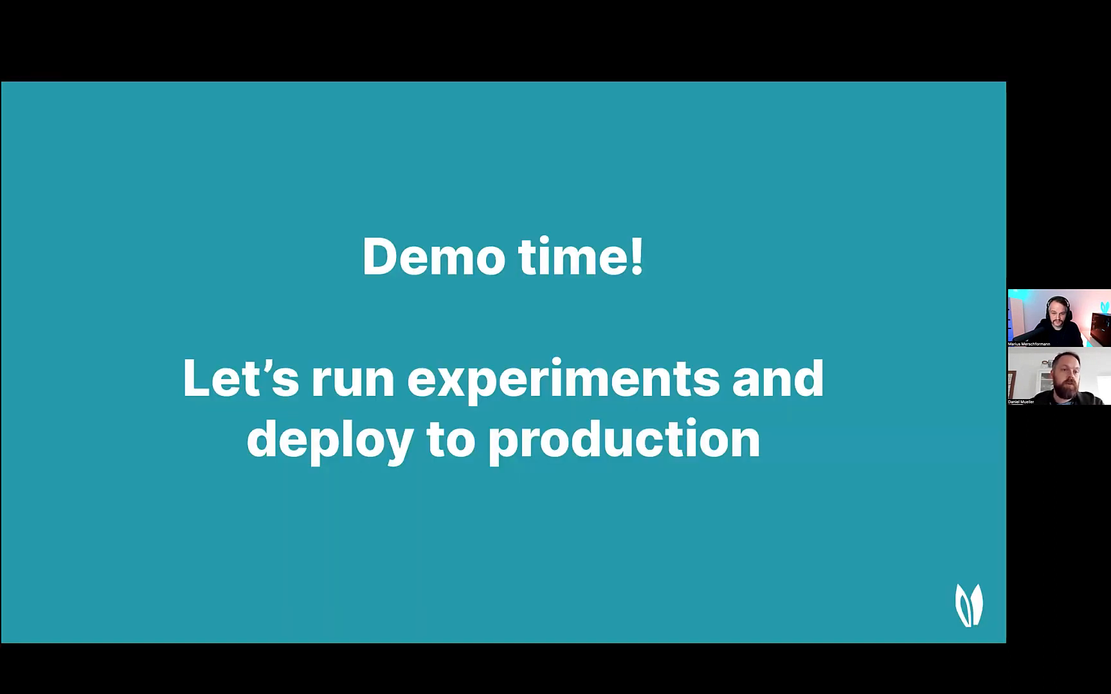
pyautogui.moveTo(255, 581)
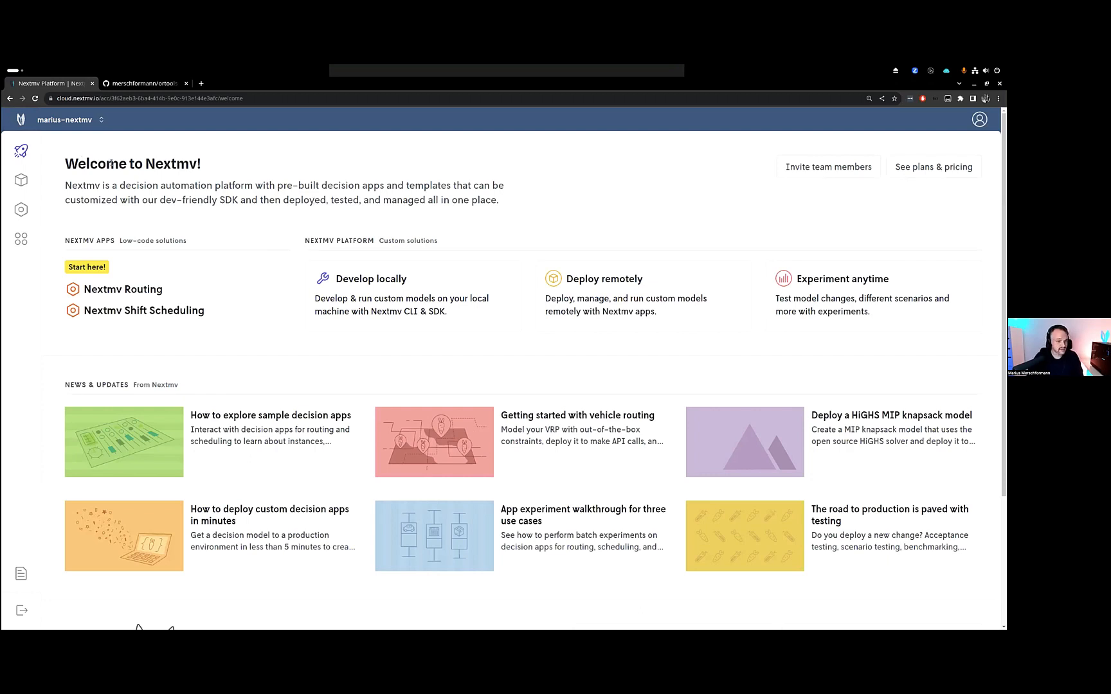
# - Open OR-Tools Routing from the Custom apps list
pyautogui.click(21, 180)
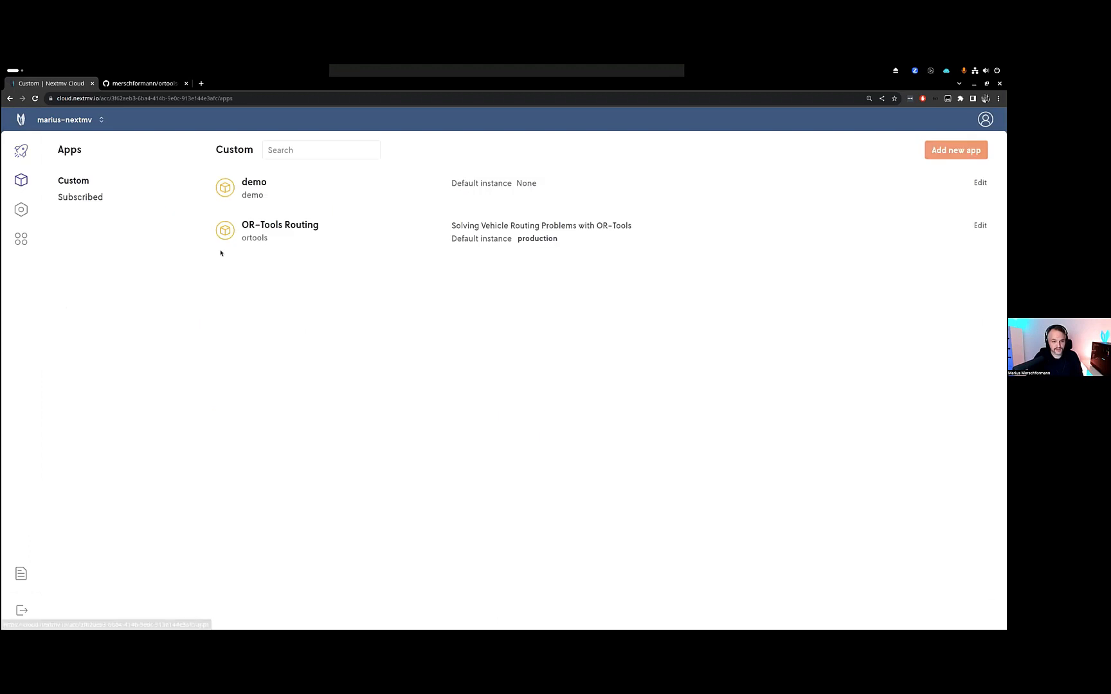
pyautogui.moveTo(253, 182)
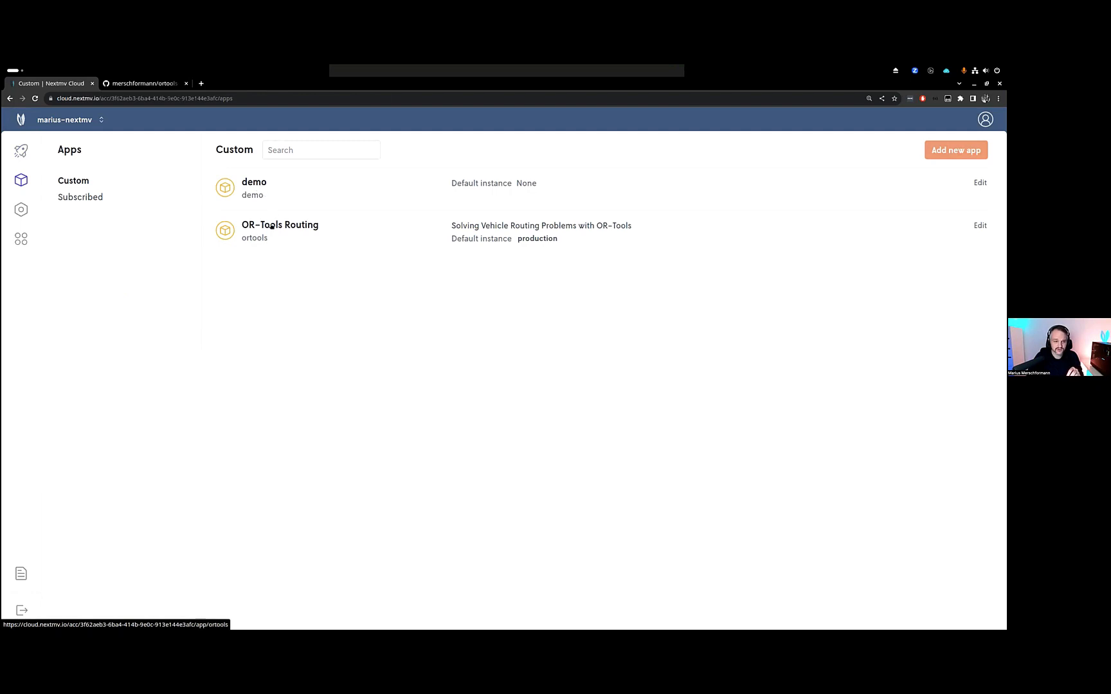
pyautogui.moveTo(323, 234)
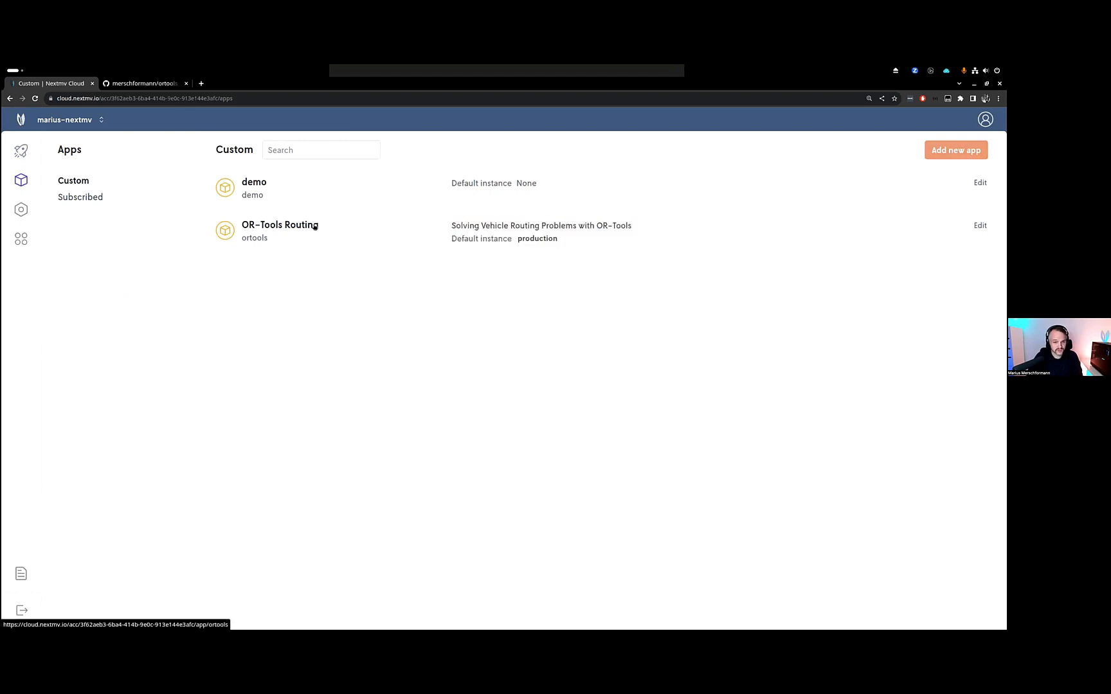
pyautogui.click(279, 225)
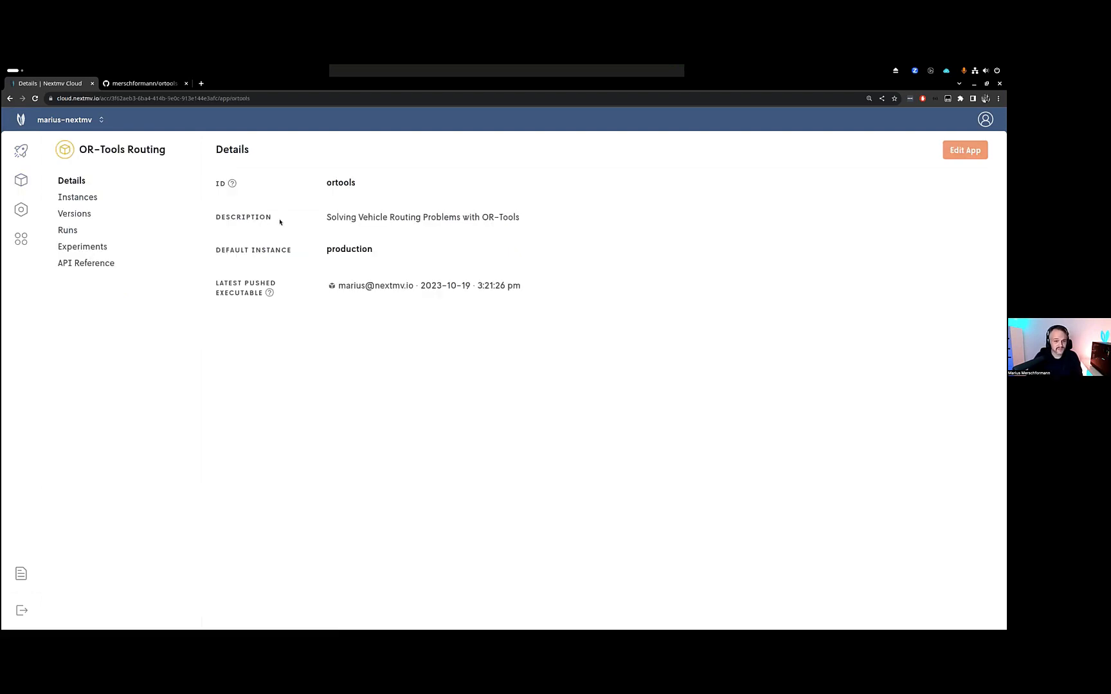
pyautogui.moveTo(283, 217)
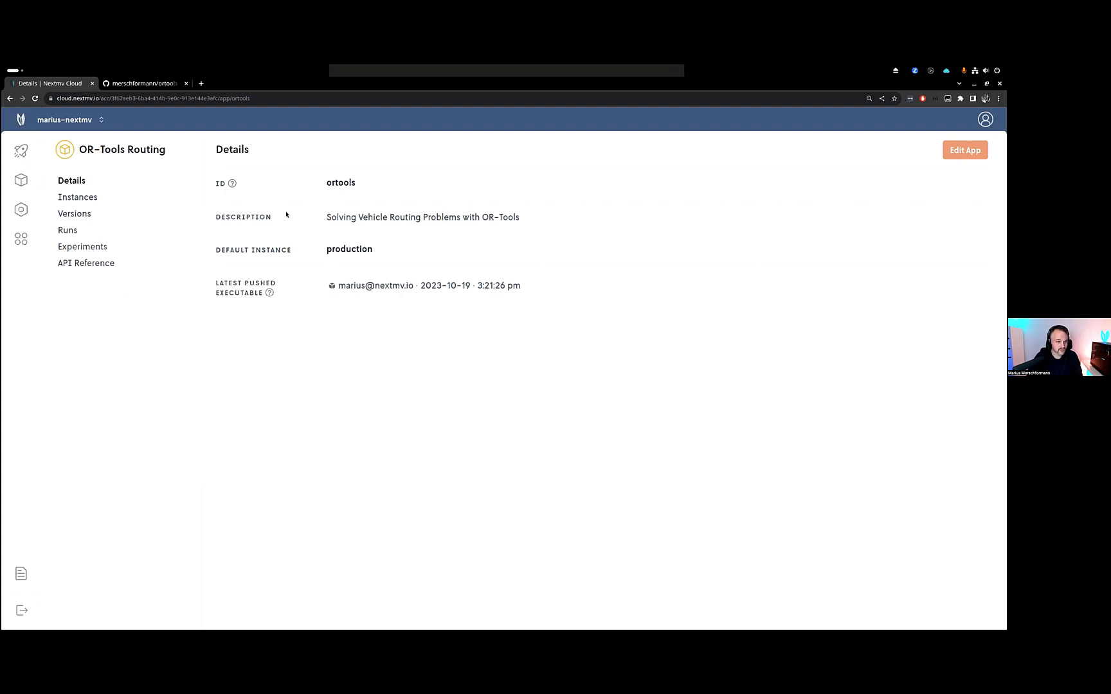
pyautogui.moveTo(326, 190)
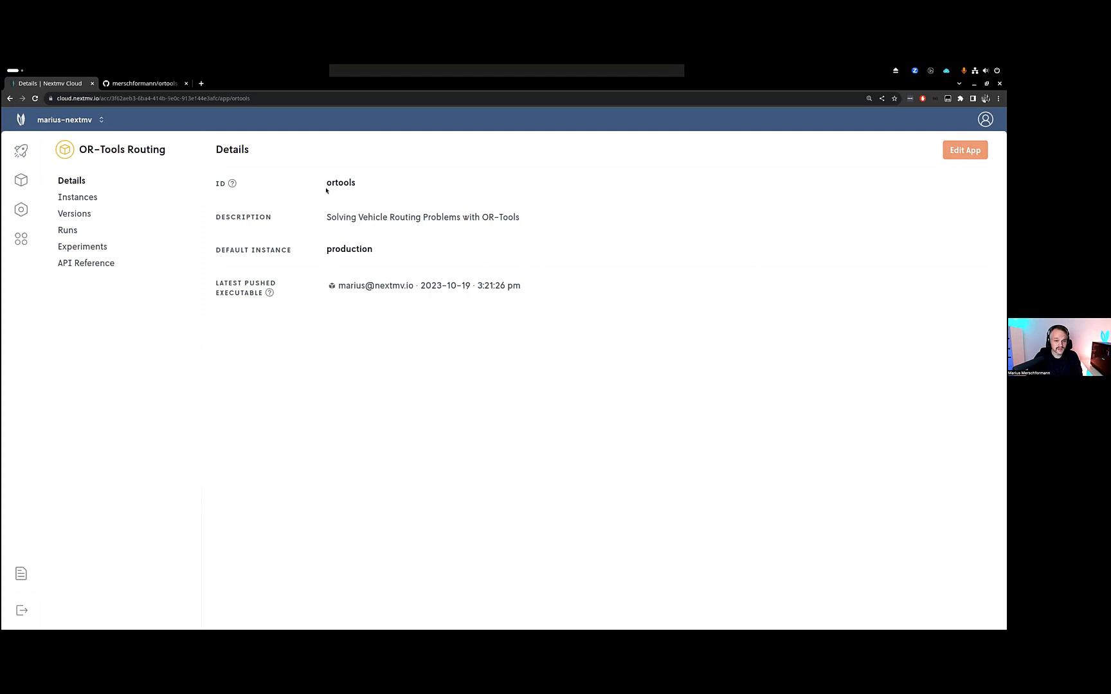
# - Highlight the production default instance, then go to Instances
pyautogui.doubleClick(348, 249)
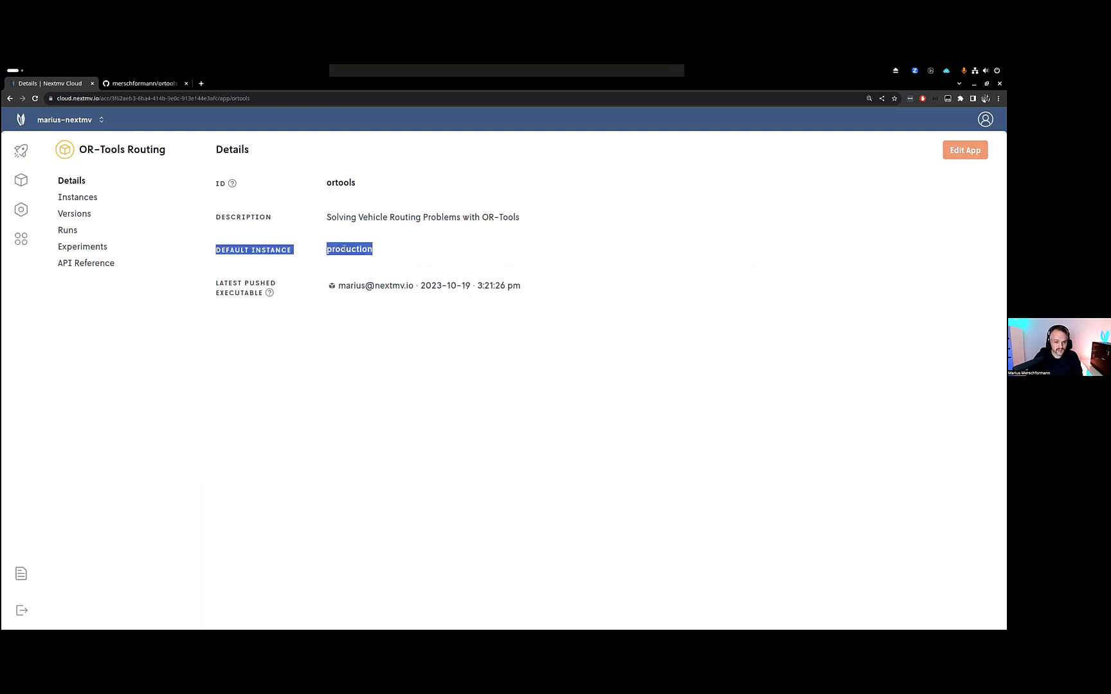
pyautogui.click(110, 203)
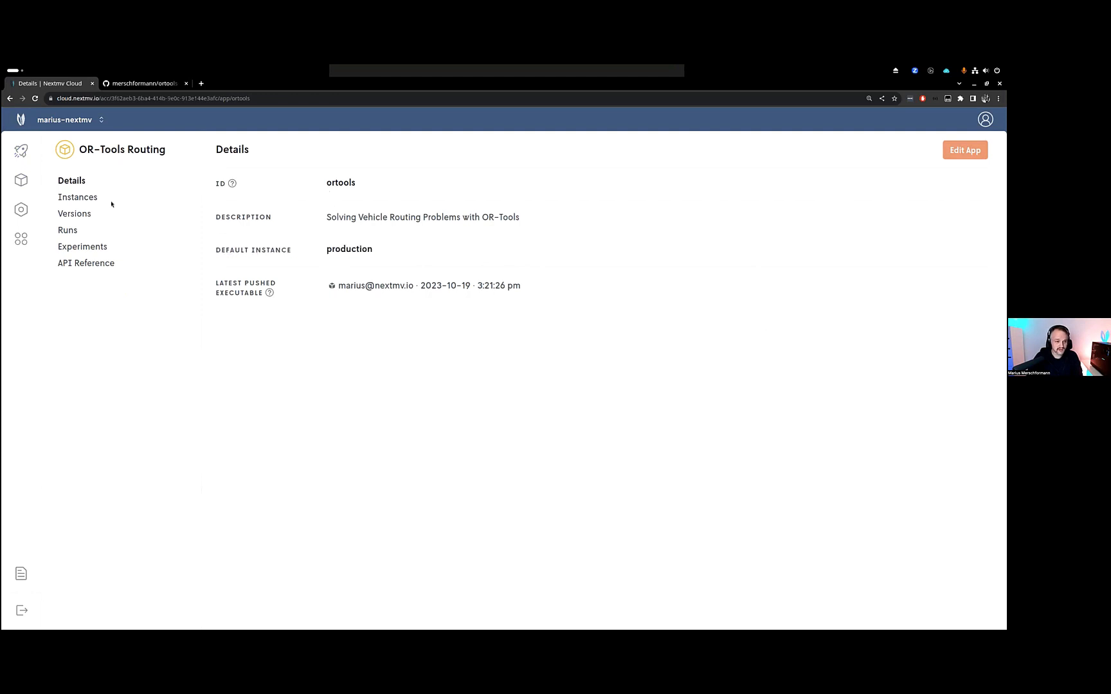
pyautogui.click(77, 197)
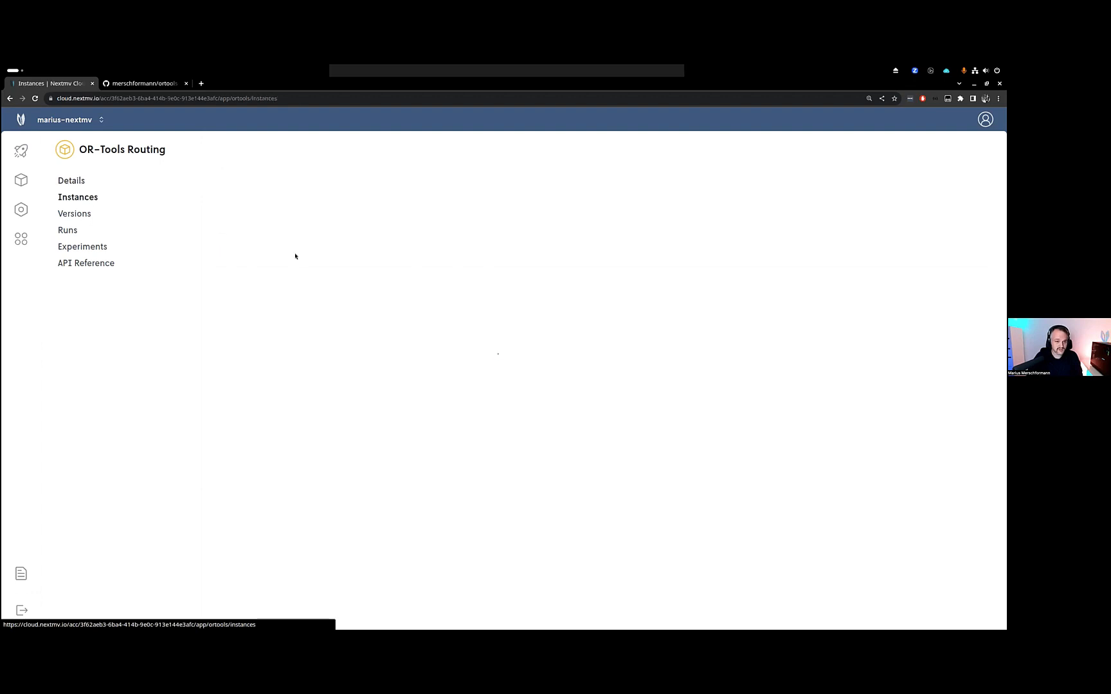
# - Highlight the Development instance description, then go to Versions
pyautogui.click(78, 197)
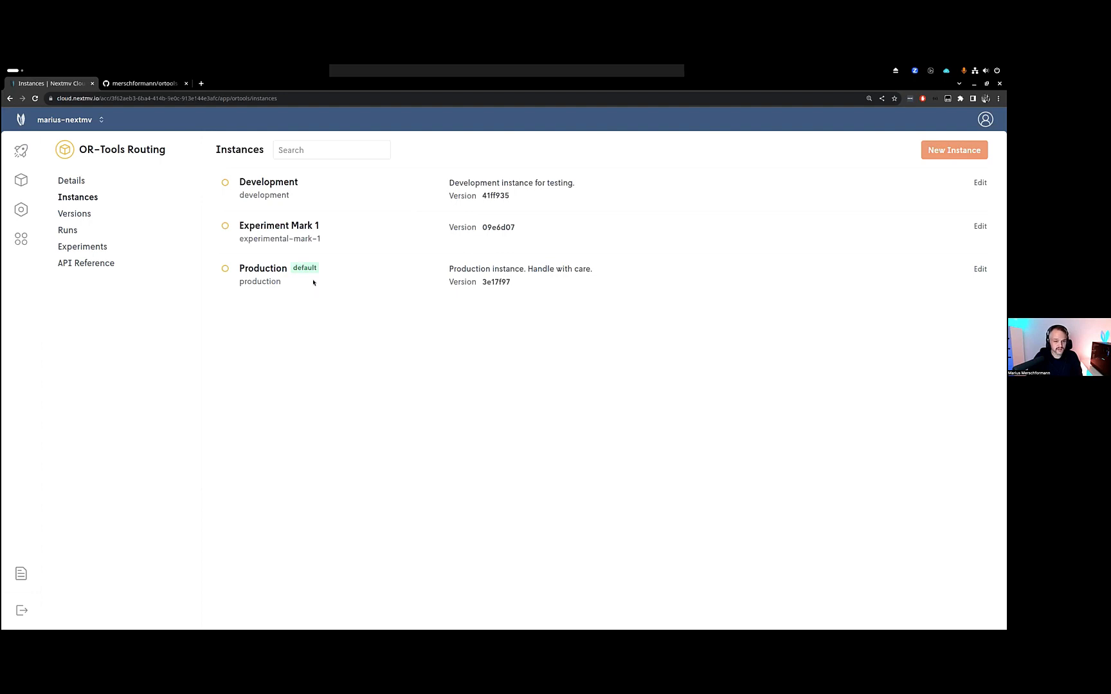
pyautogui.moveTo(317, 284)
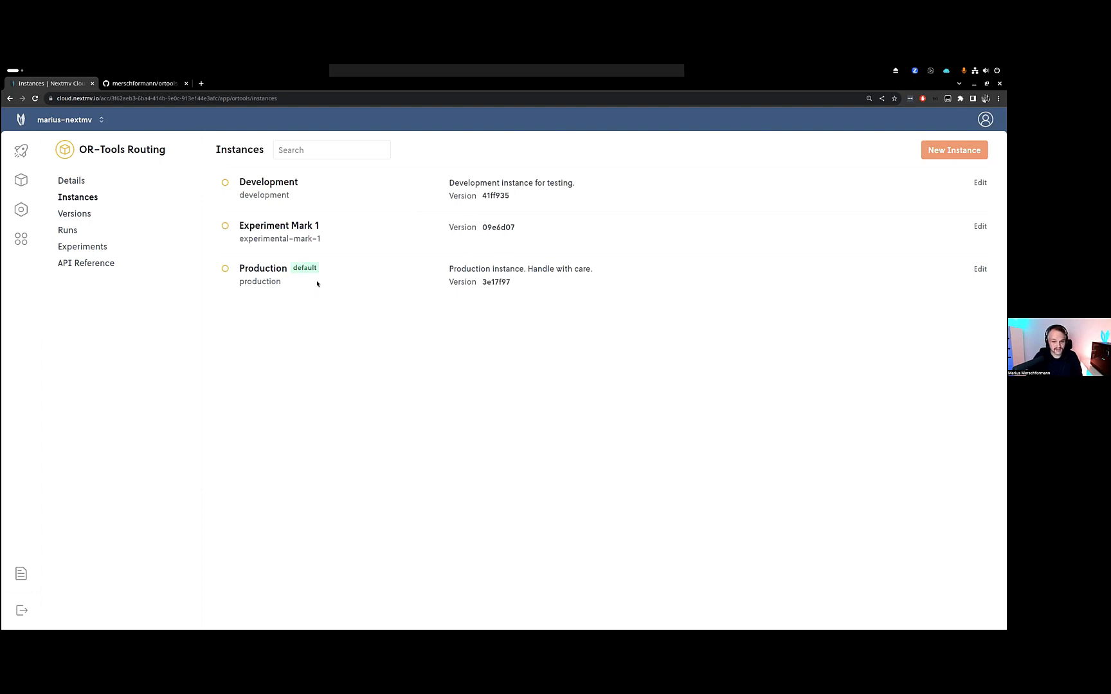
pyautogui.moveTo(393, 211)
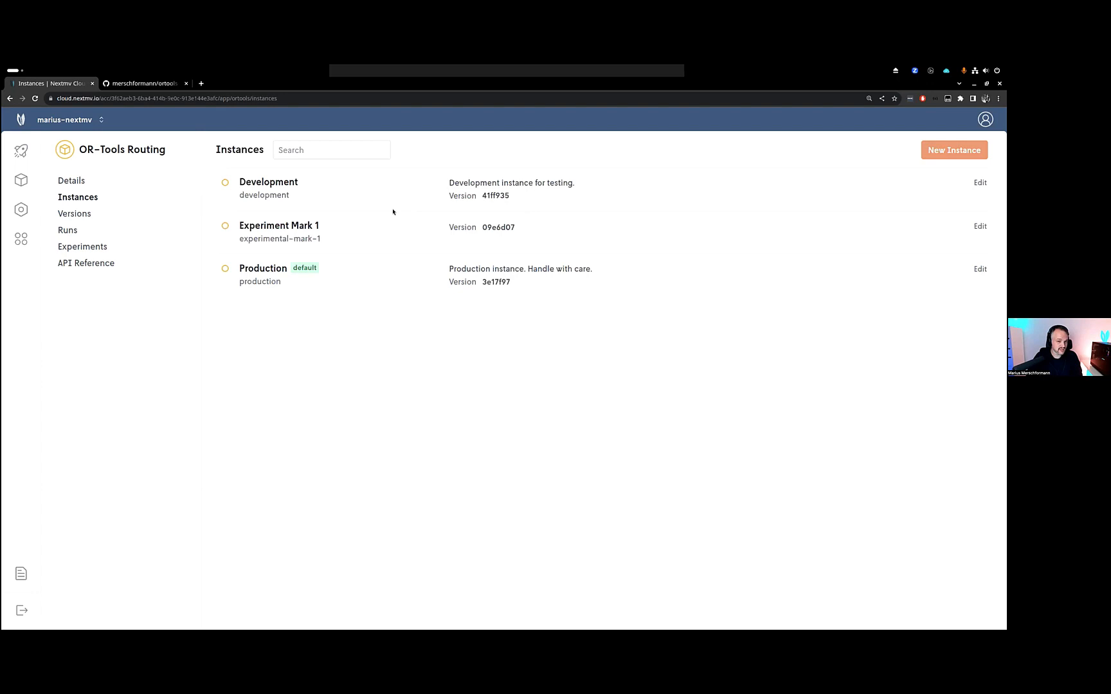
pyautogui.moveTo(269, 182)
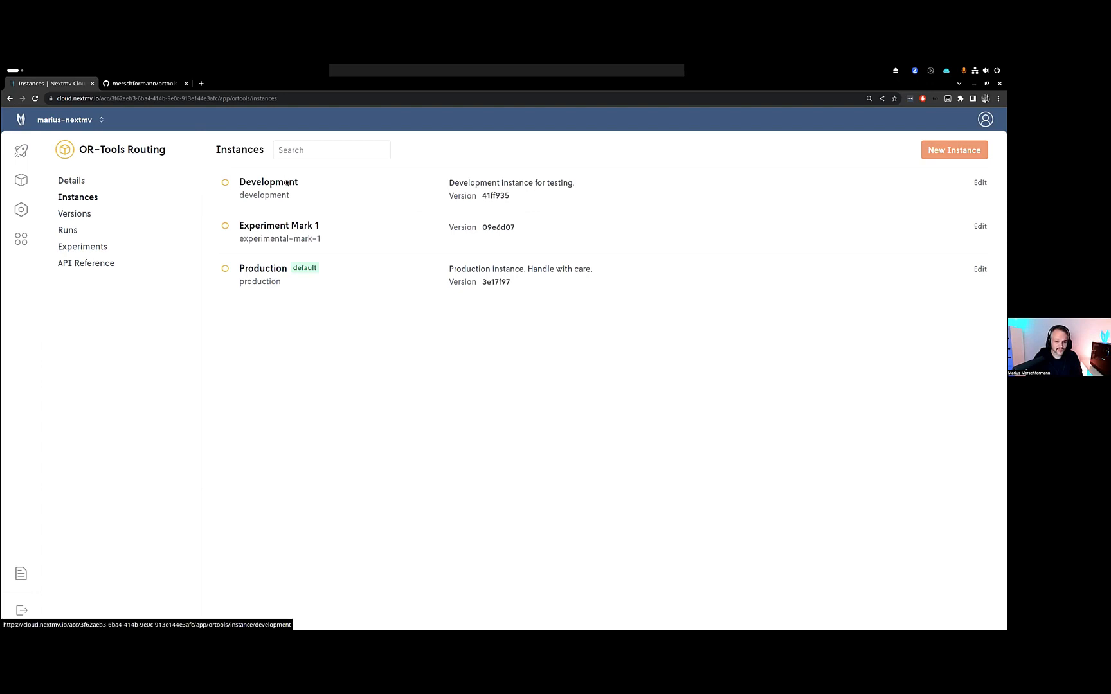
pyautogui.doubleClick(511, 182)
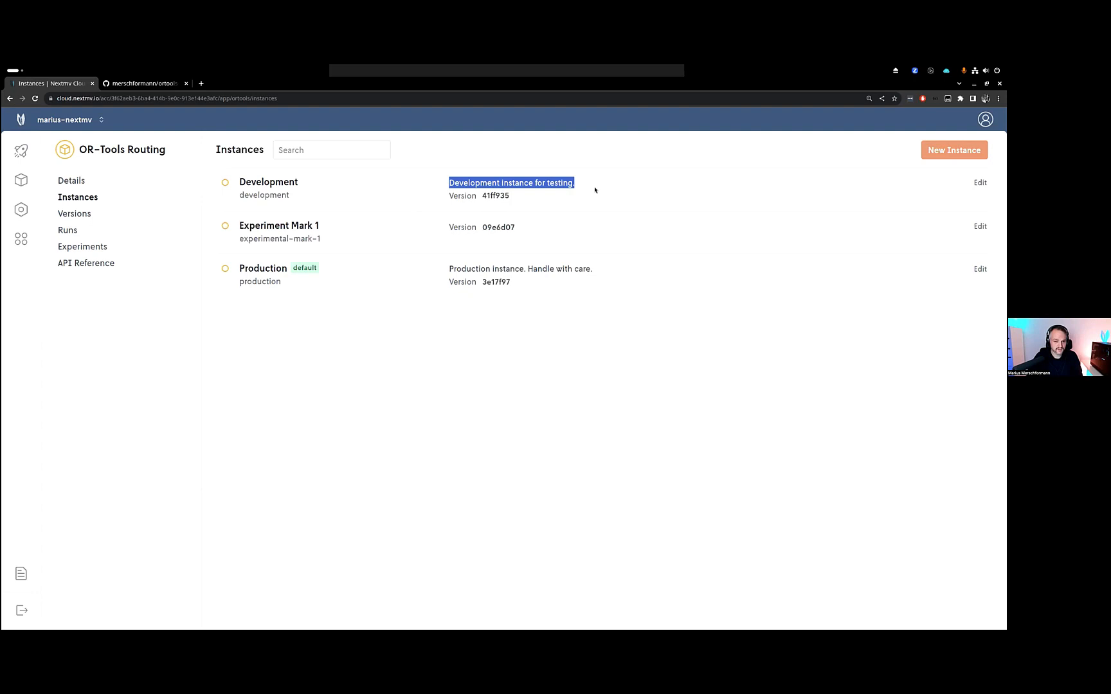
pyautogui.moveTo(289, 281)
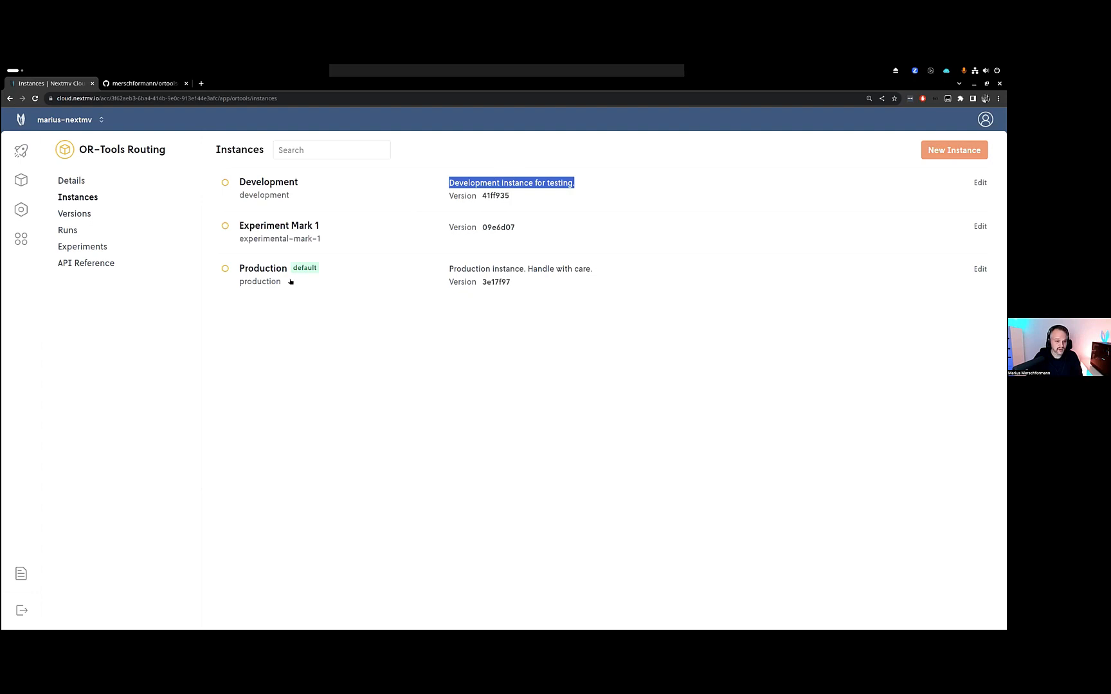
pyautogui.moveTo(468, 216)
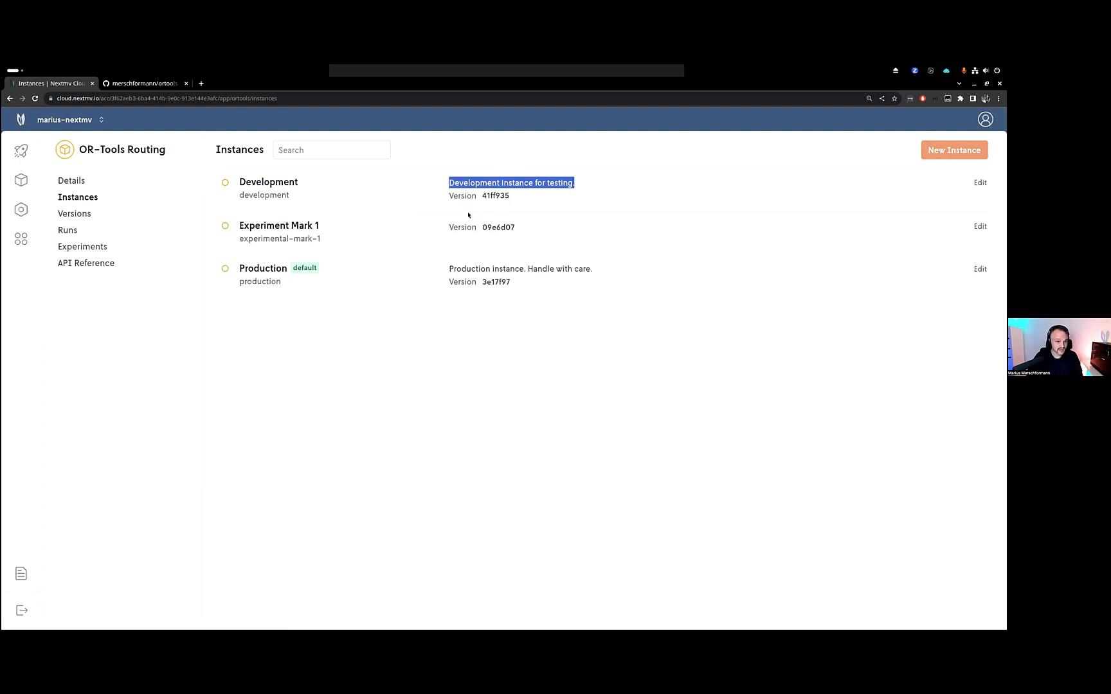
pyautogui.click(75, 213)
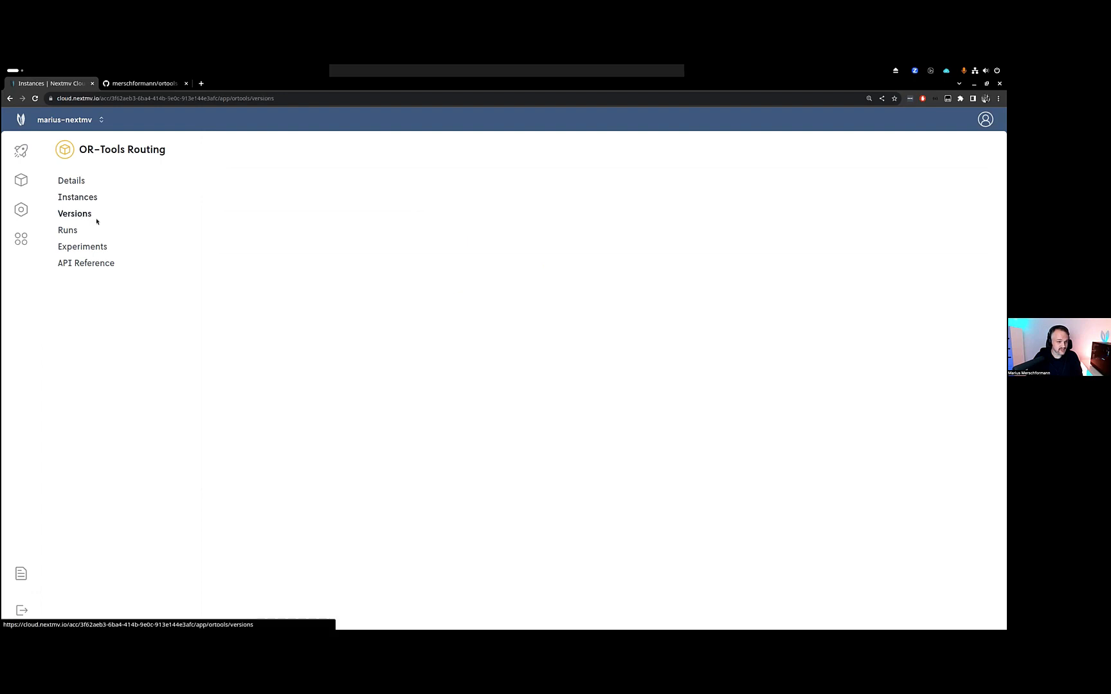
pyautogui.click(75, 213)
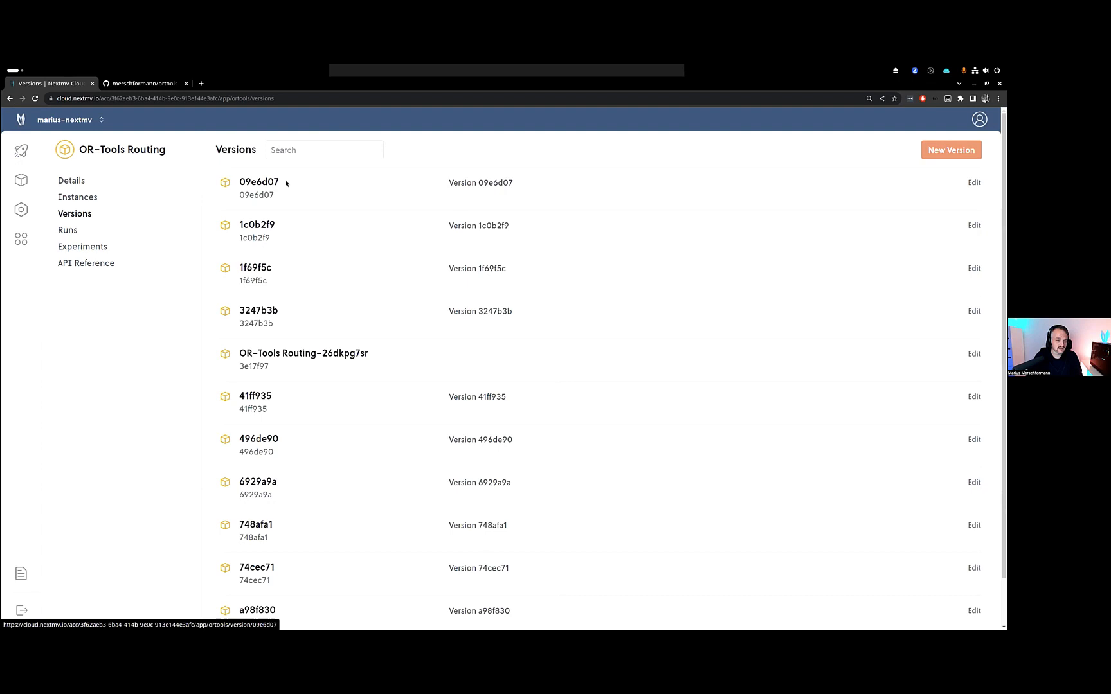
pyautogui.doubleClick(495, 183)
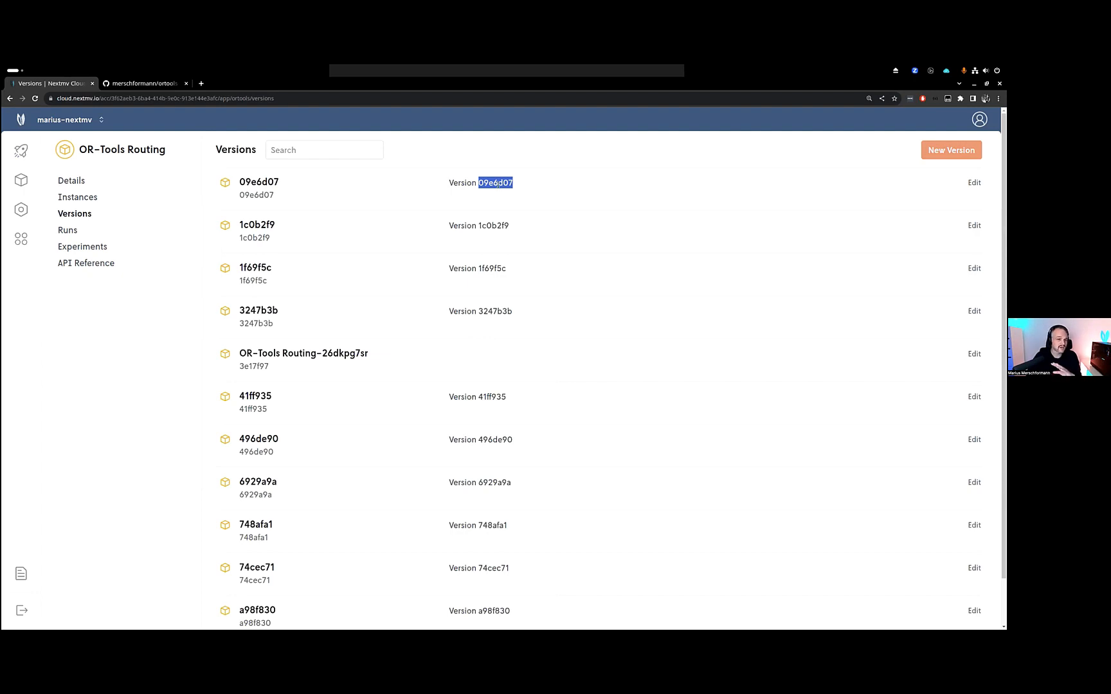
pyautogui.moveTo(500, 190)
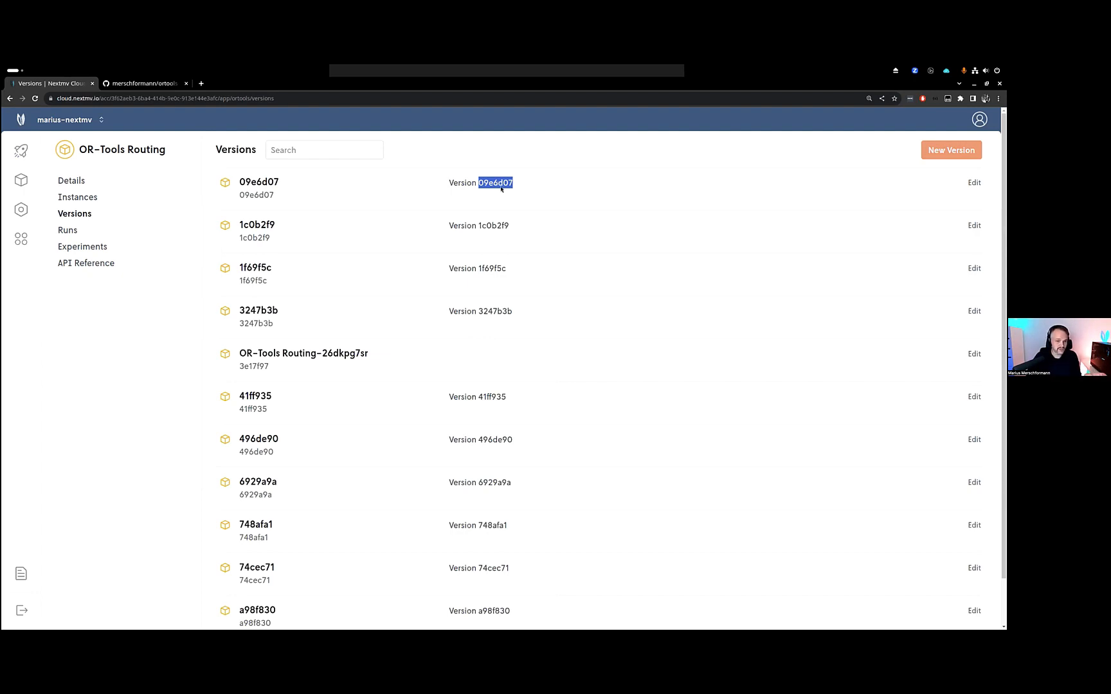
pyautogui.moveTo(458, 214)
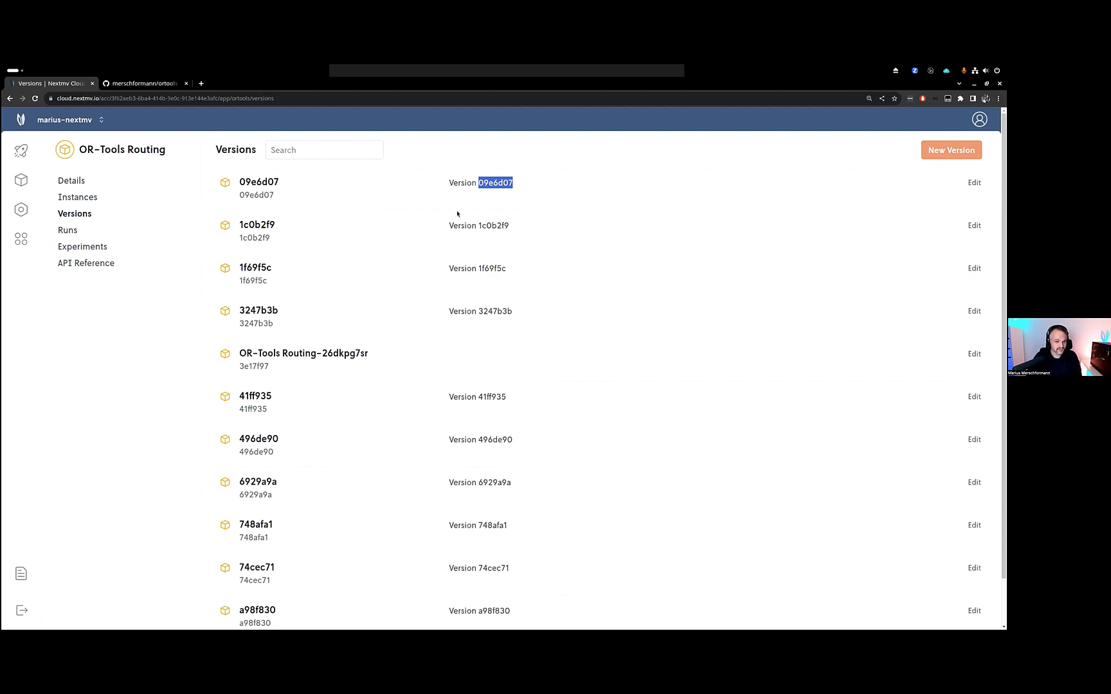
# - Browse the app's runs and Batch Experiments list, then switch to the ortools-routing GitHub repository
pyautogui.click(68, 230)
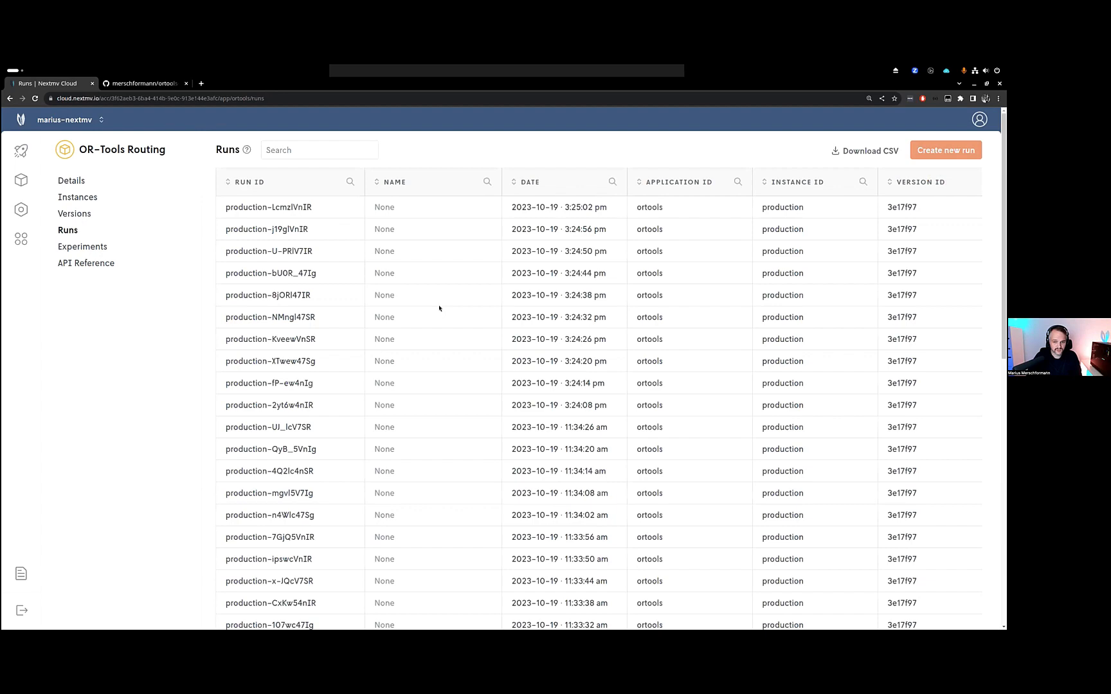
pyautogui.click(83, 247)
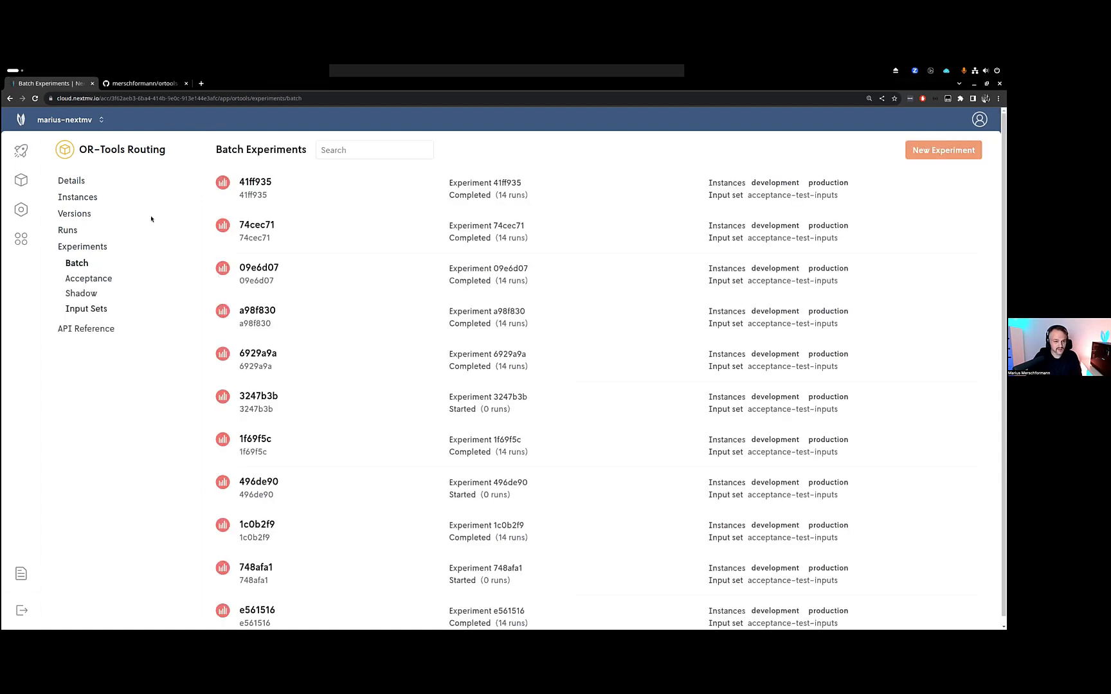
pyautogui.moveTo(189, 262)
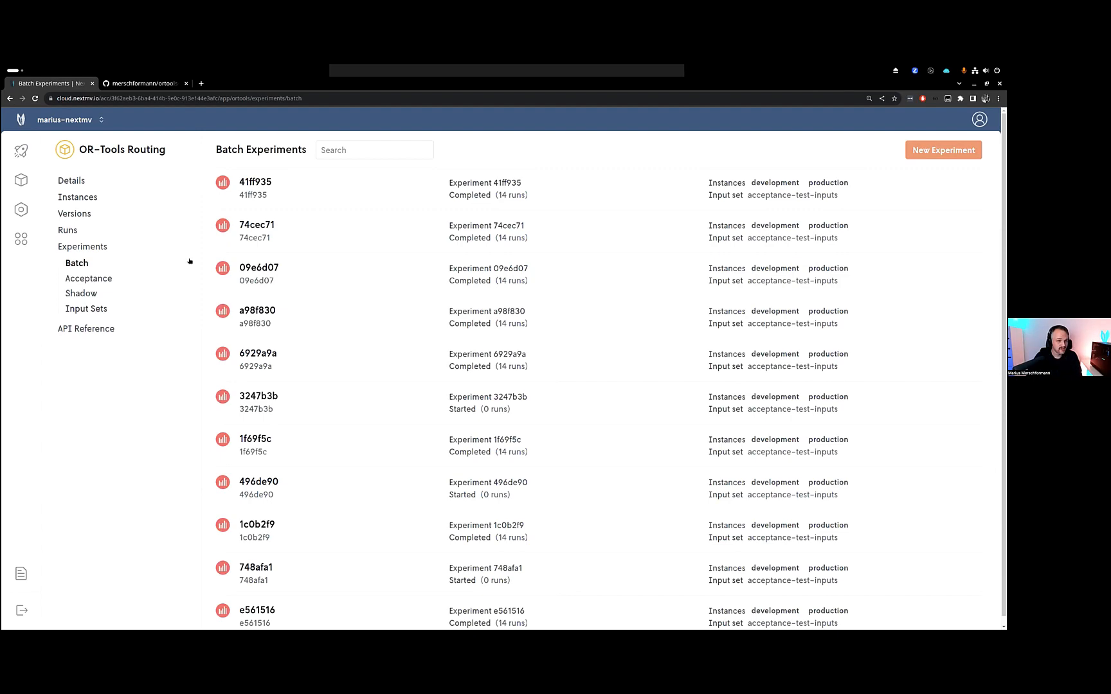
pyautogui.click(142, 83)
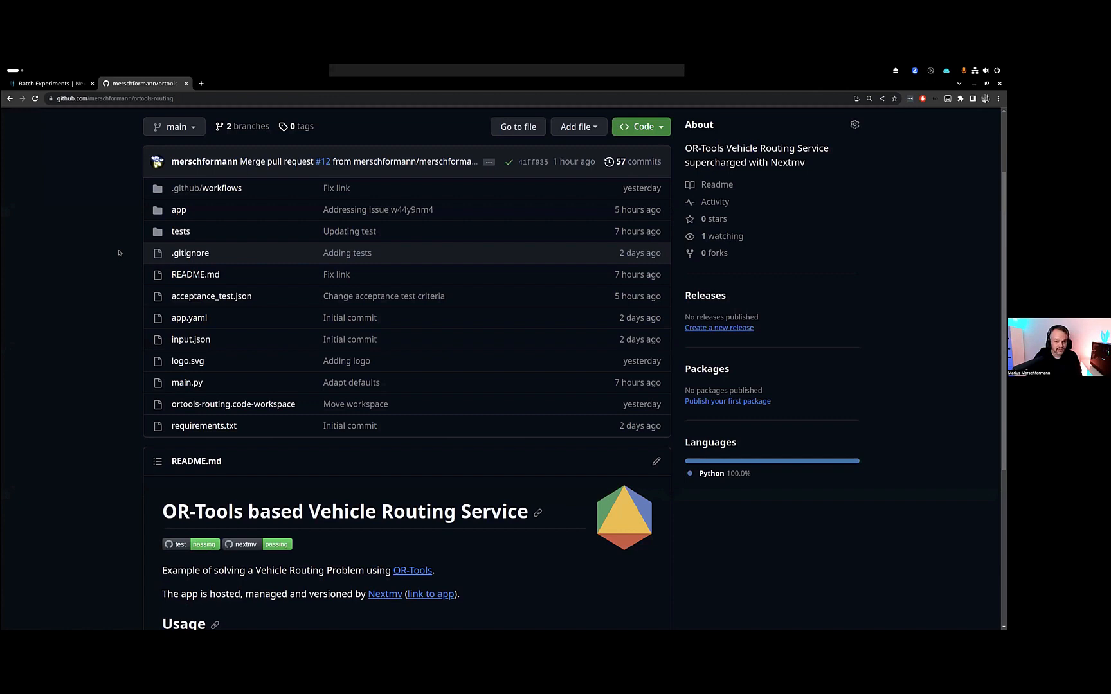
pyautogui.moveTo(121, 234)
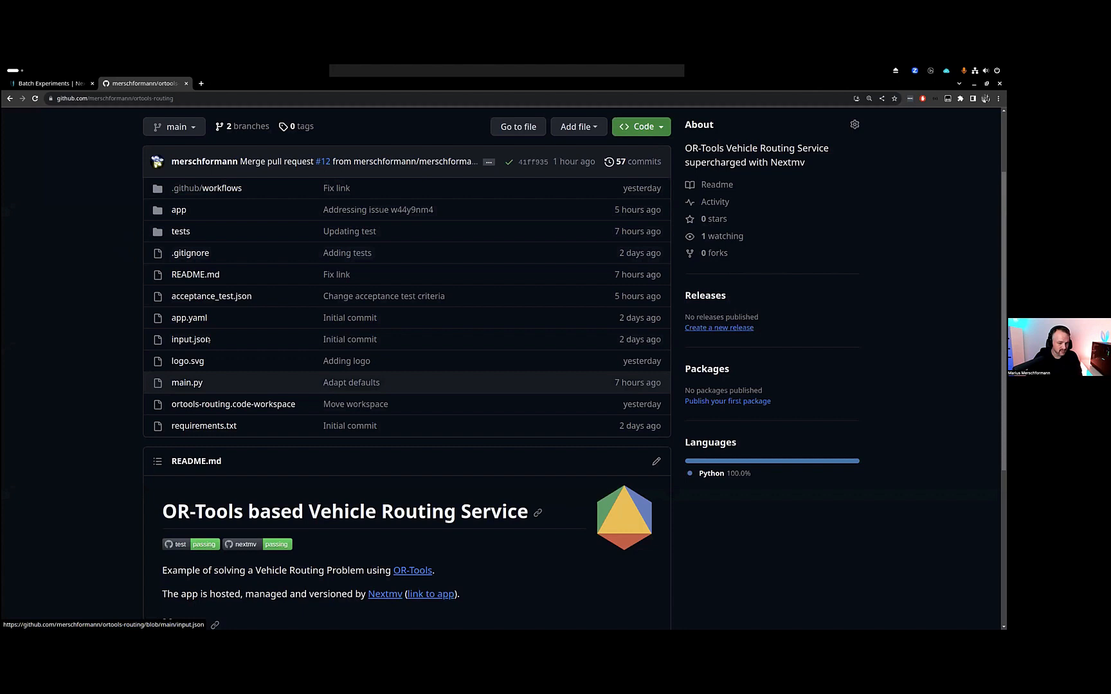
pyautogui.moveTo(186, 382)
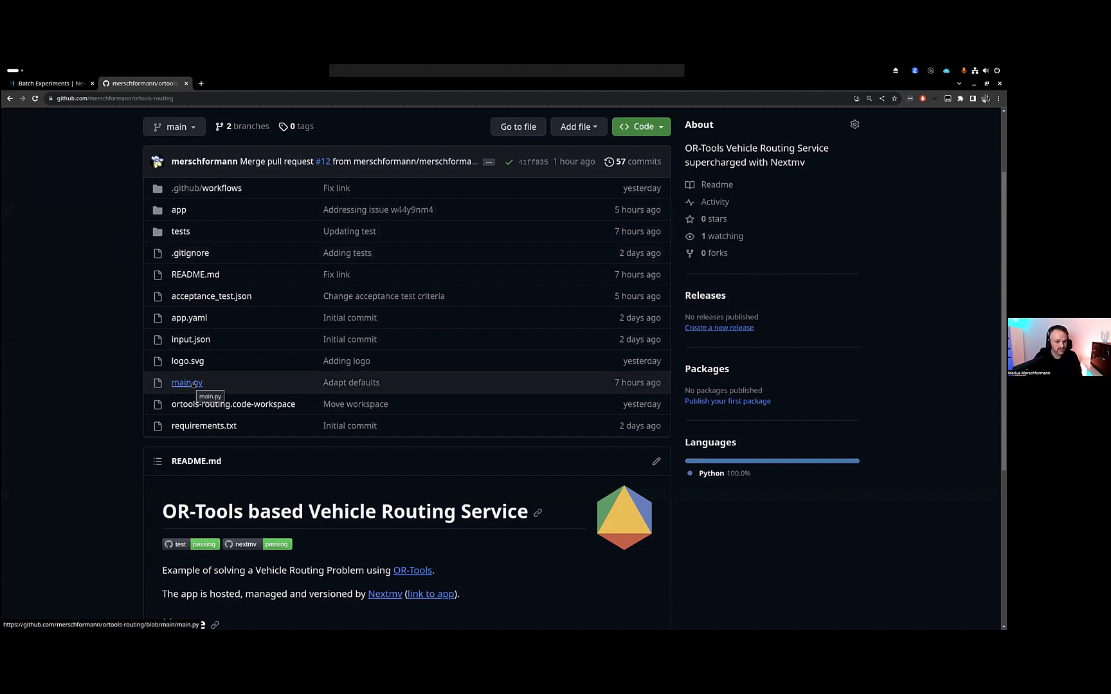
pyautogui.moveTo(178, 210)
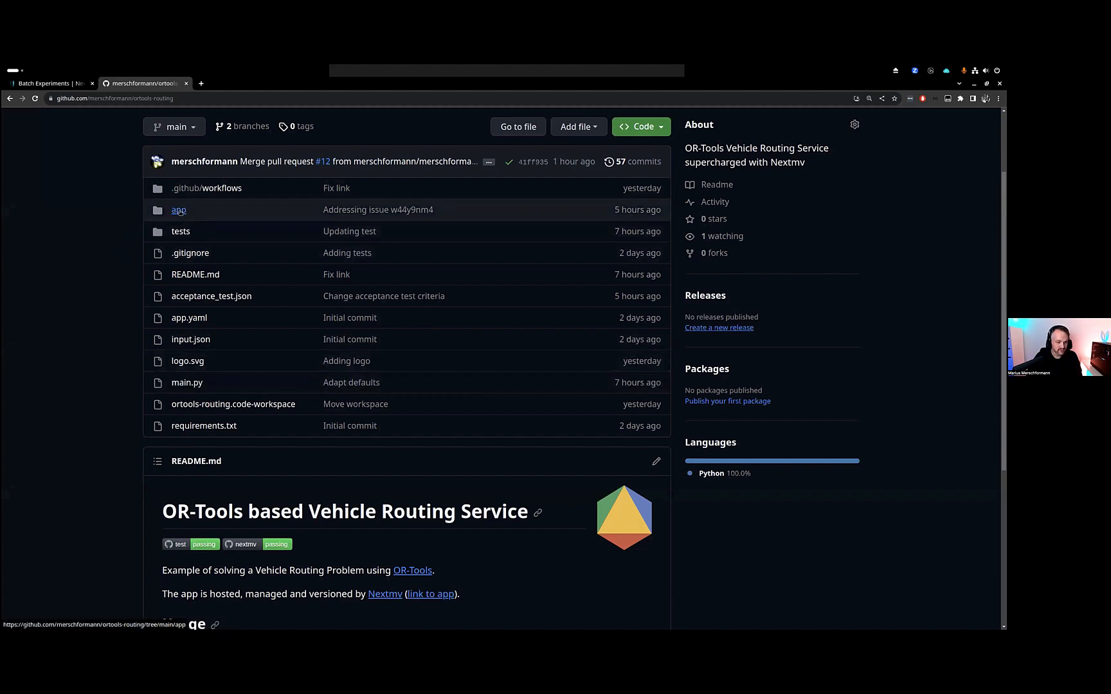
pyautogui.moveTo(180, 230)
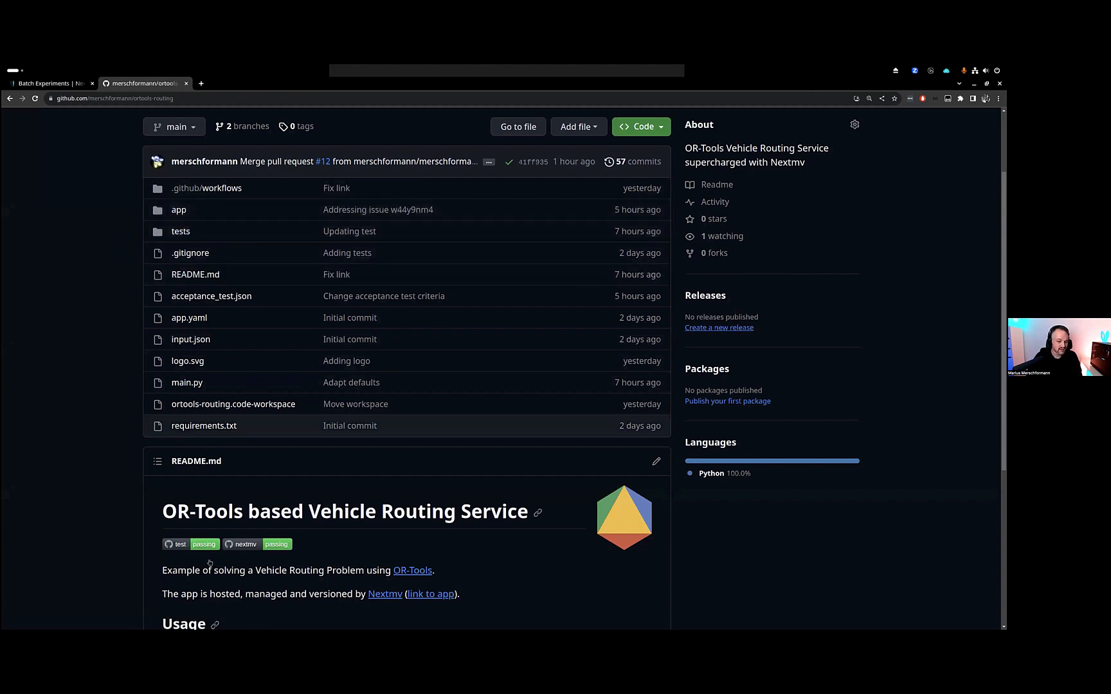
pyautogui.moveTo(204, 544)
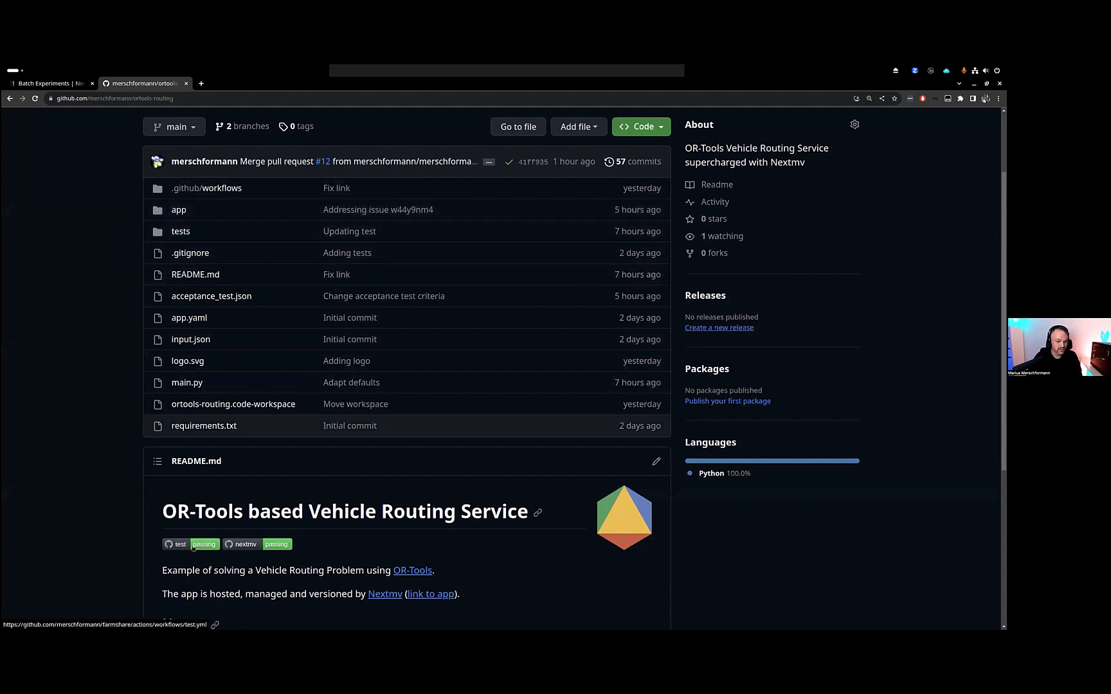
pyautogui.moveTo(276, 544)
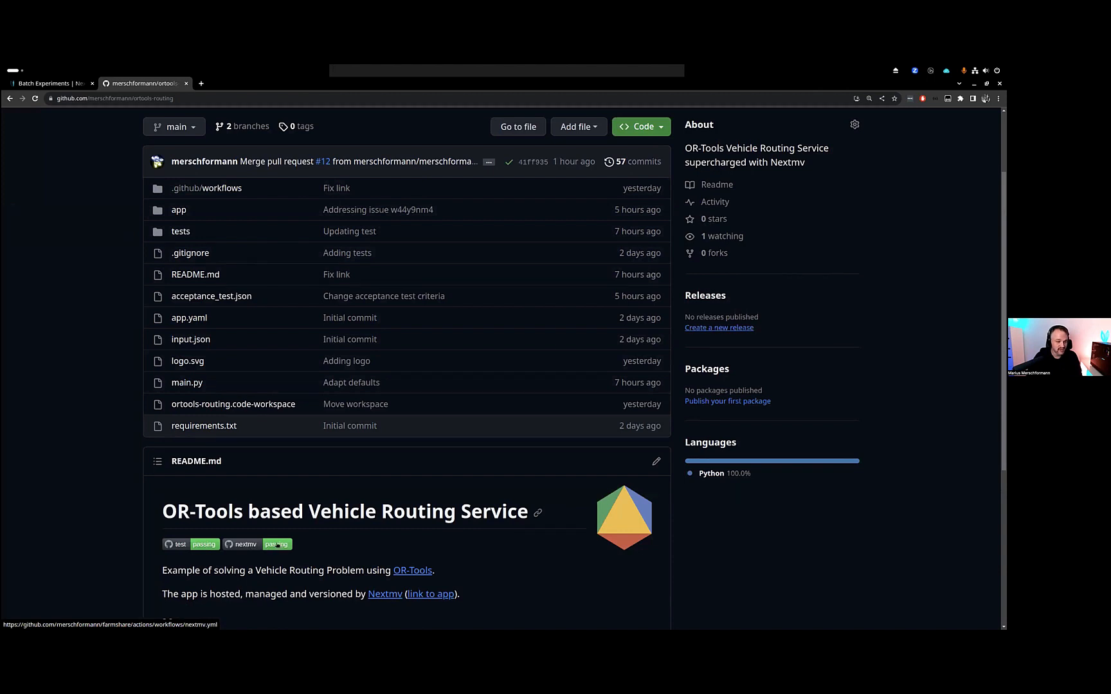
# - Show the ortools-routing repository's Pull requests list with its one open request
pyautogui.scroll(3)
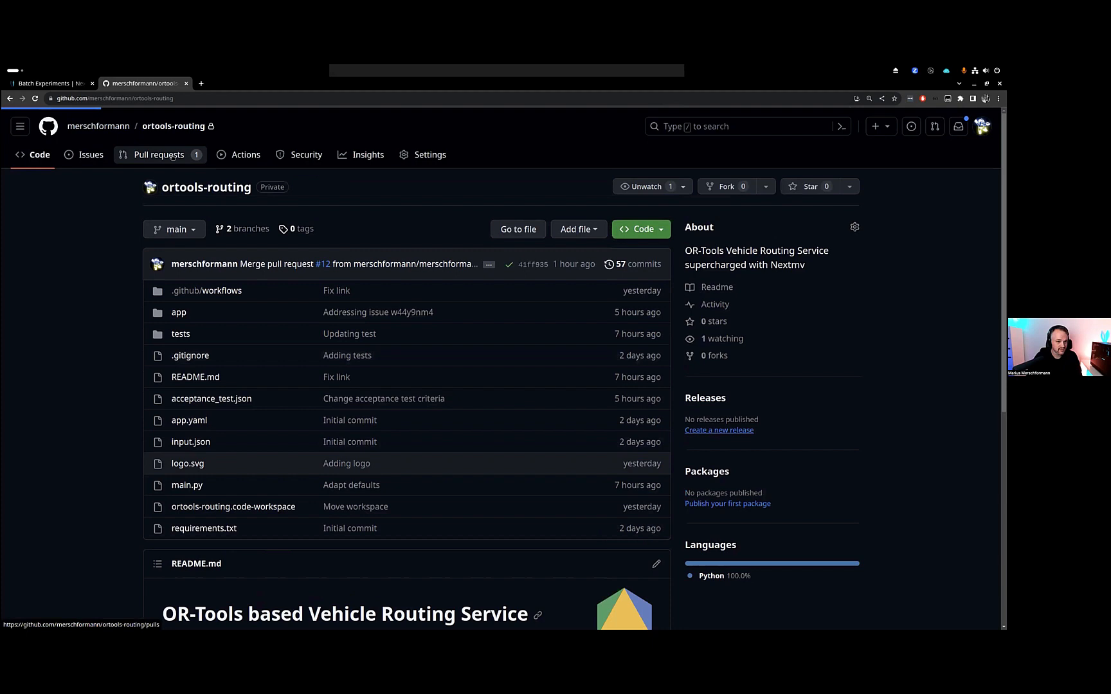
pyautogui.click(159, 154)
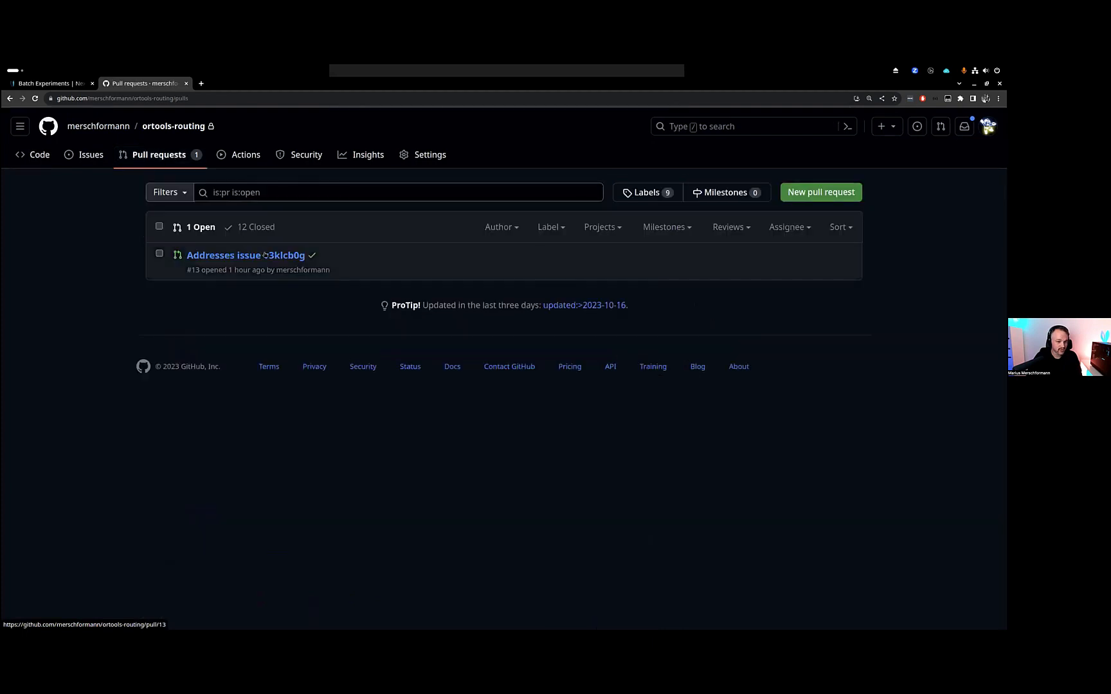
# - Open pull request #13 for issue v3klcb0g and review its passed checks
pyautogui.click(245, 255)
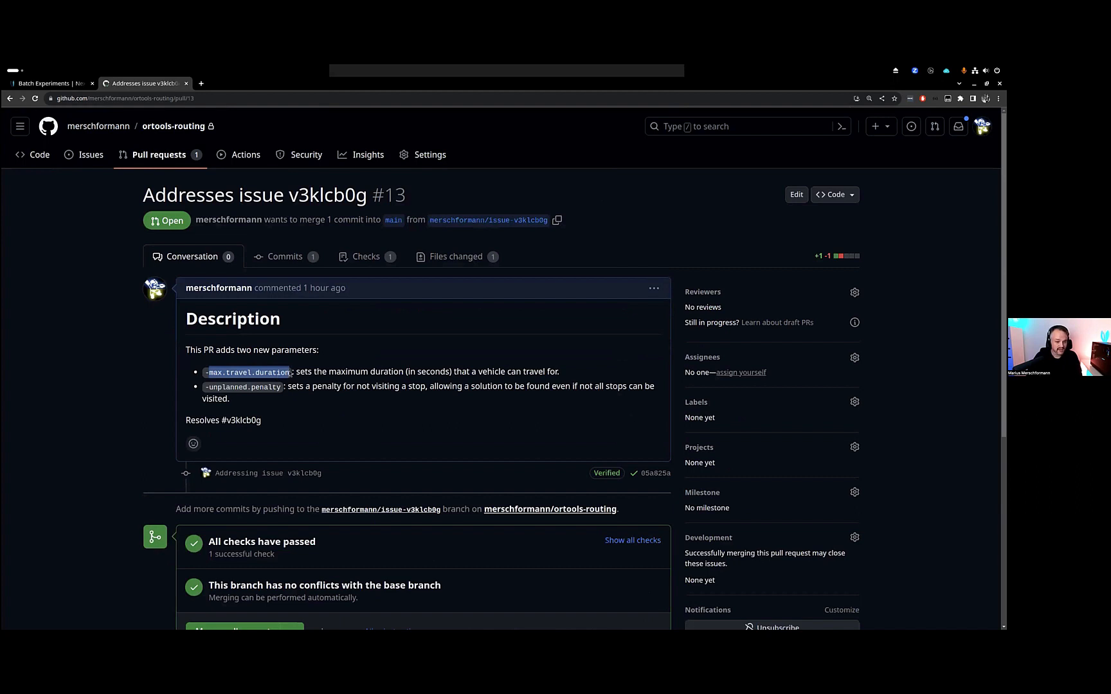
pyautogui.scroll(-3)
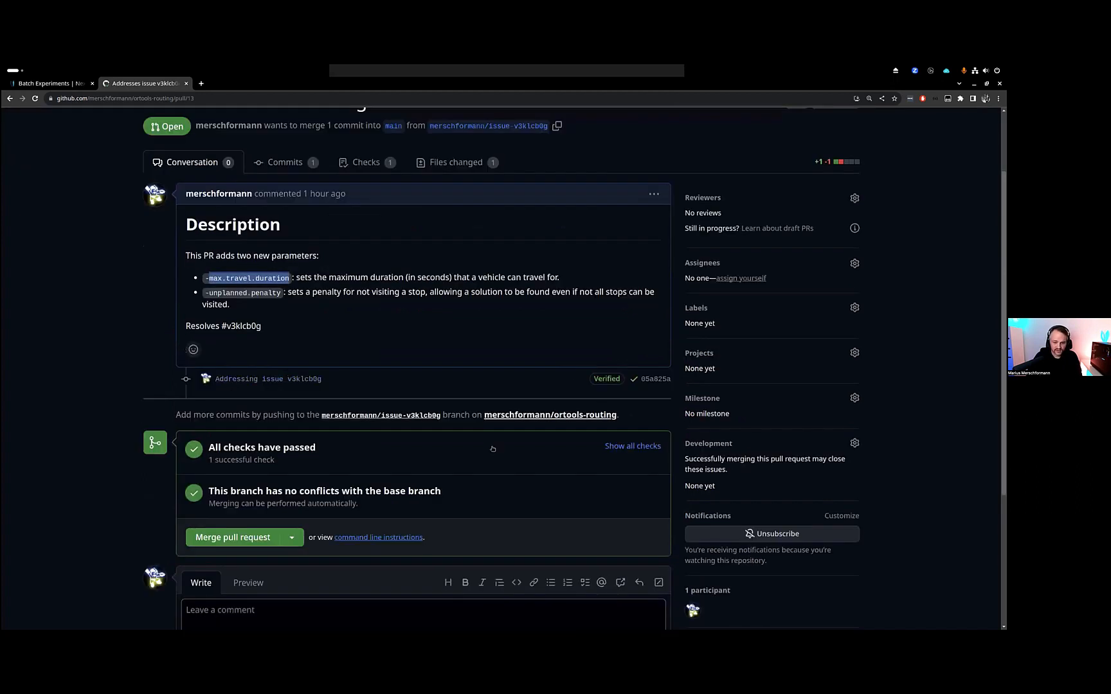
pyautogui.click(631, 446)
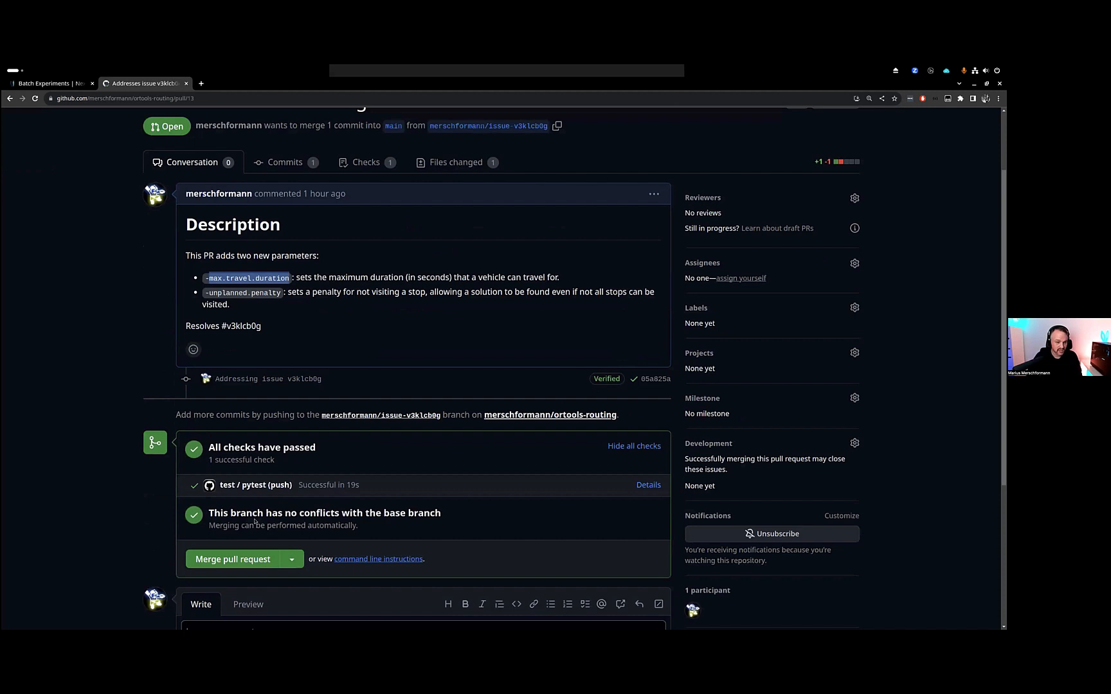
pyautogui.moveTo(270, 339)
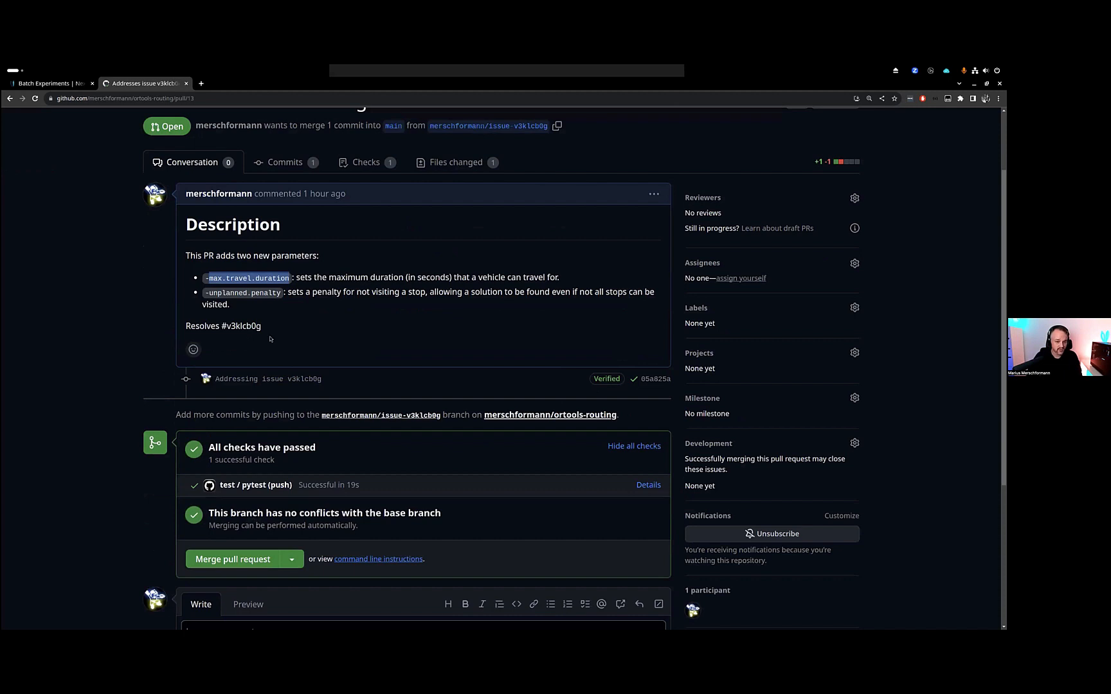
# - Merge pull request #13 into main and view the repository's Actions workflow runs
pyautogui.click(232, 560)
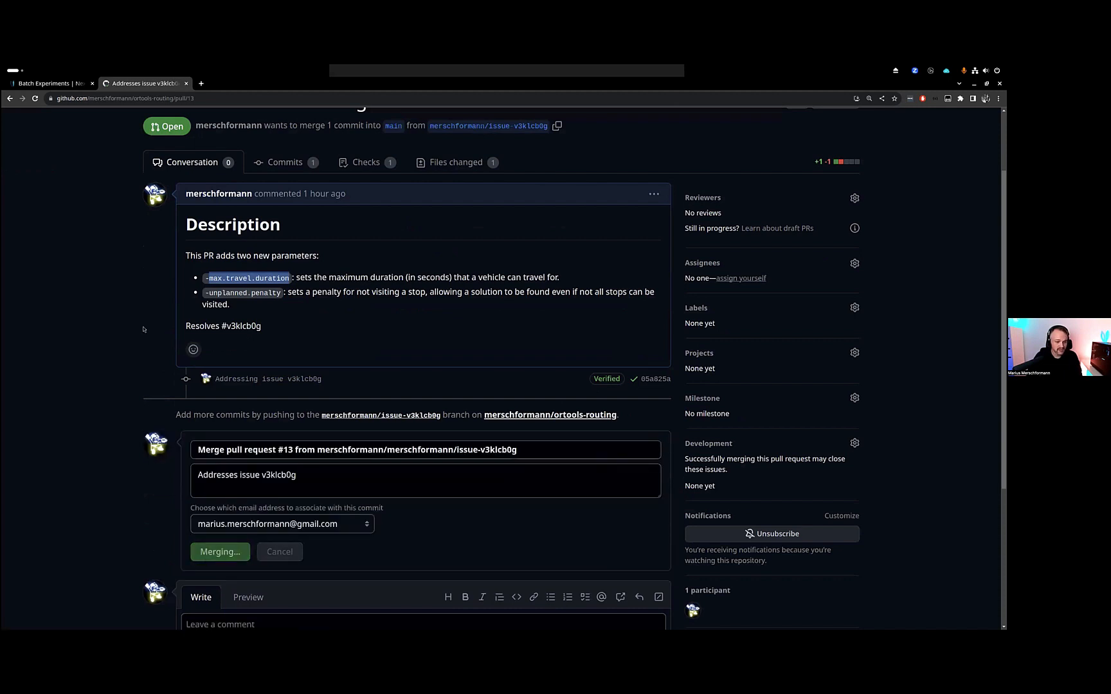
pyautogui.click(219, 552)
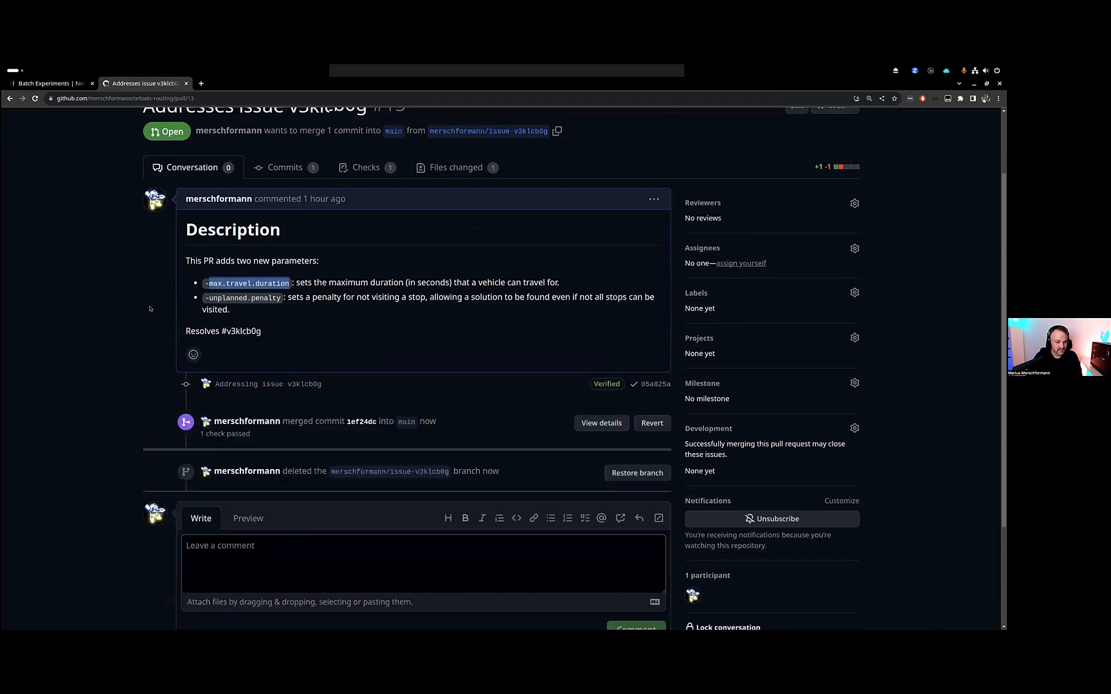
pyautogui.scroll(3)
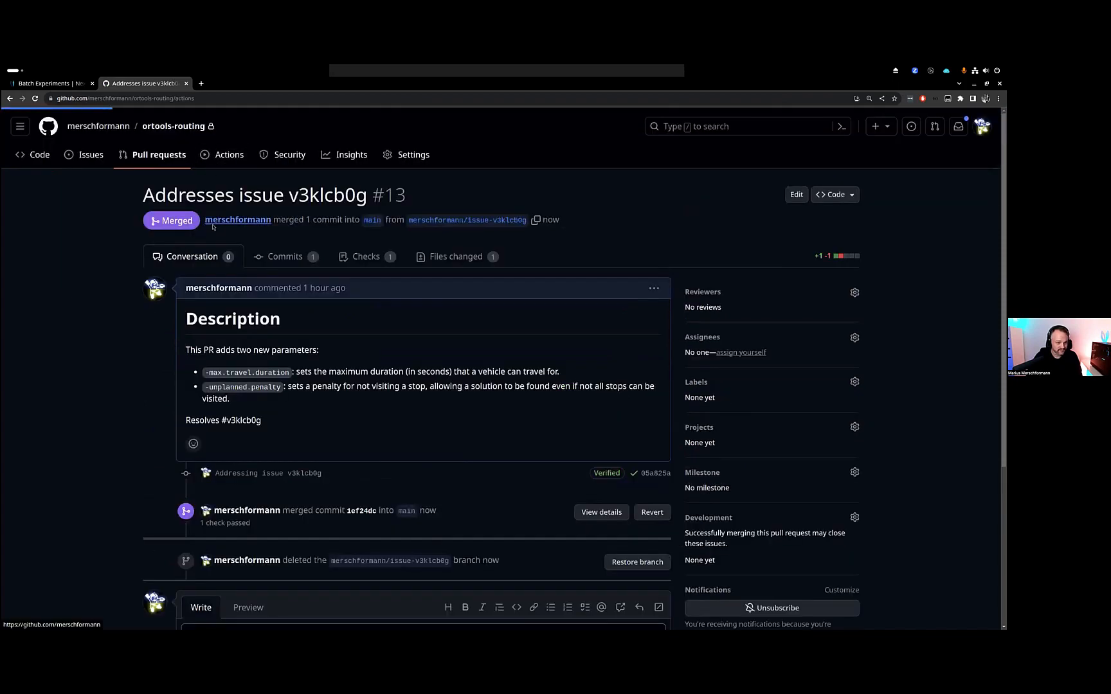
pyautogui.click(229, 154)
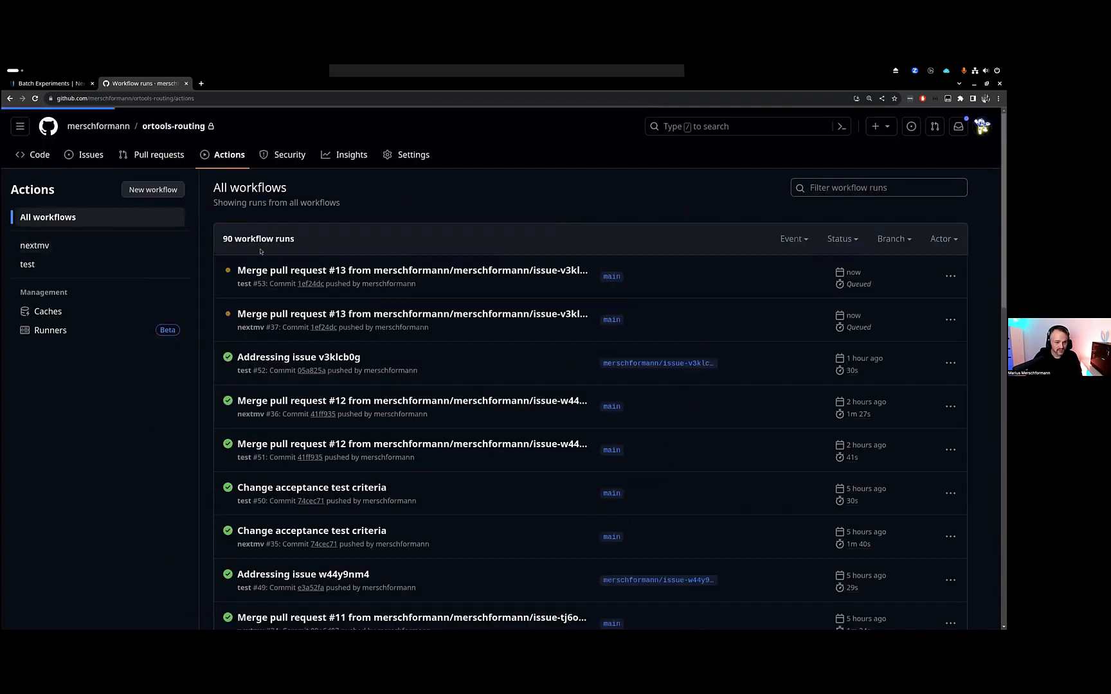
# - Open the nextmv workflow run for merged PR #13 and follow the acceptance_test job log
pyautogui.click(34, 245)
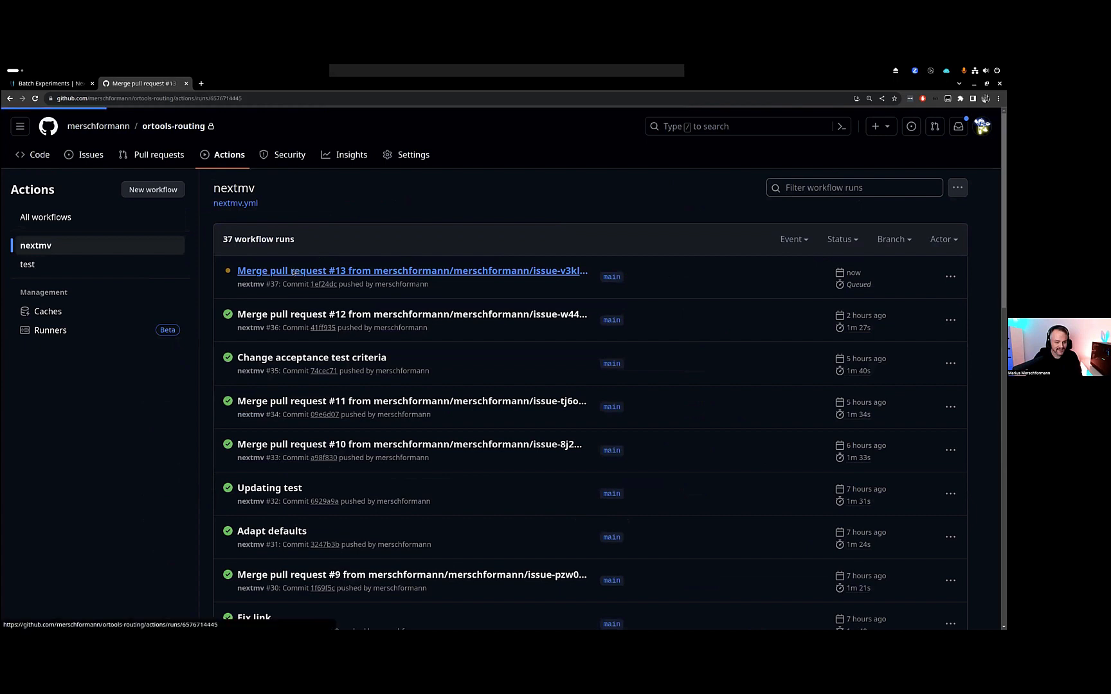
pyautogui.click(410, 270)
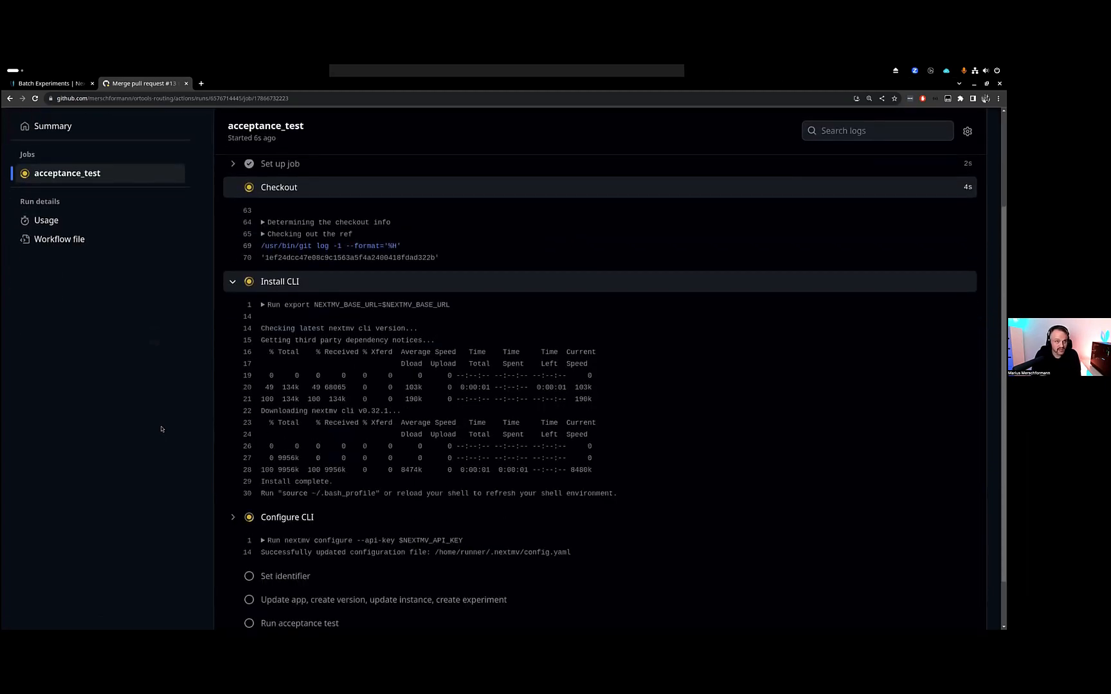
pyautogui.scroll(-3)
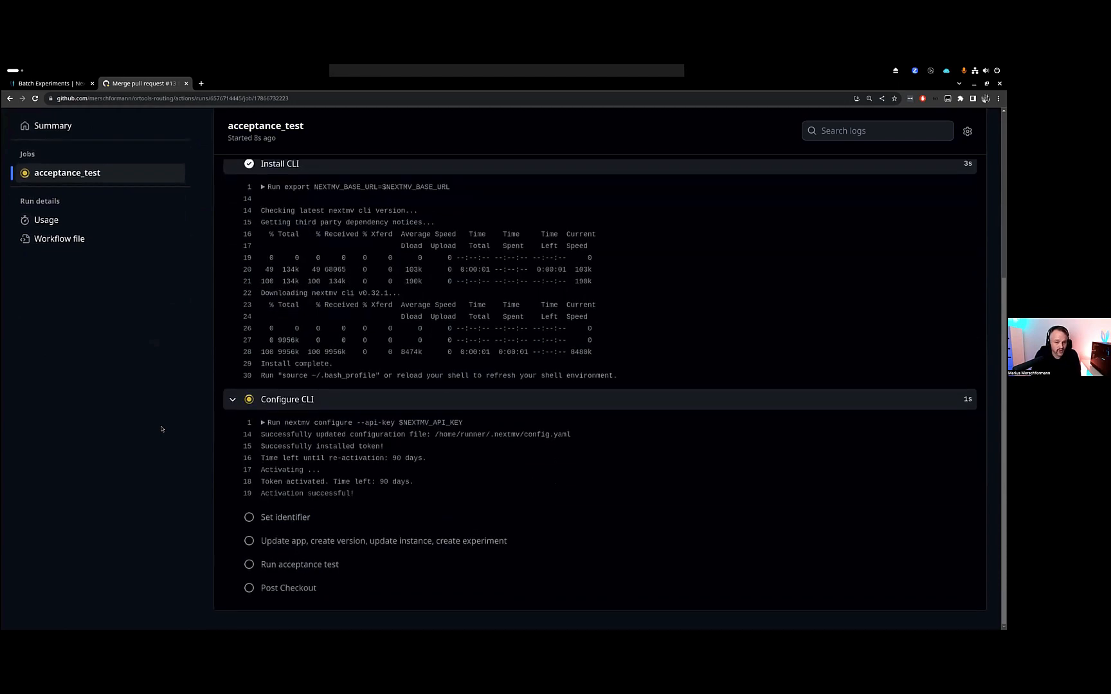
pyautogui.scroll(-3)
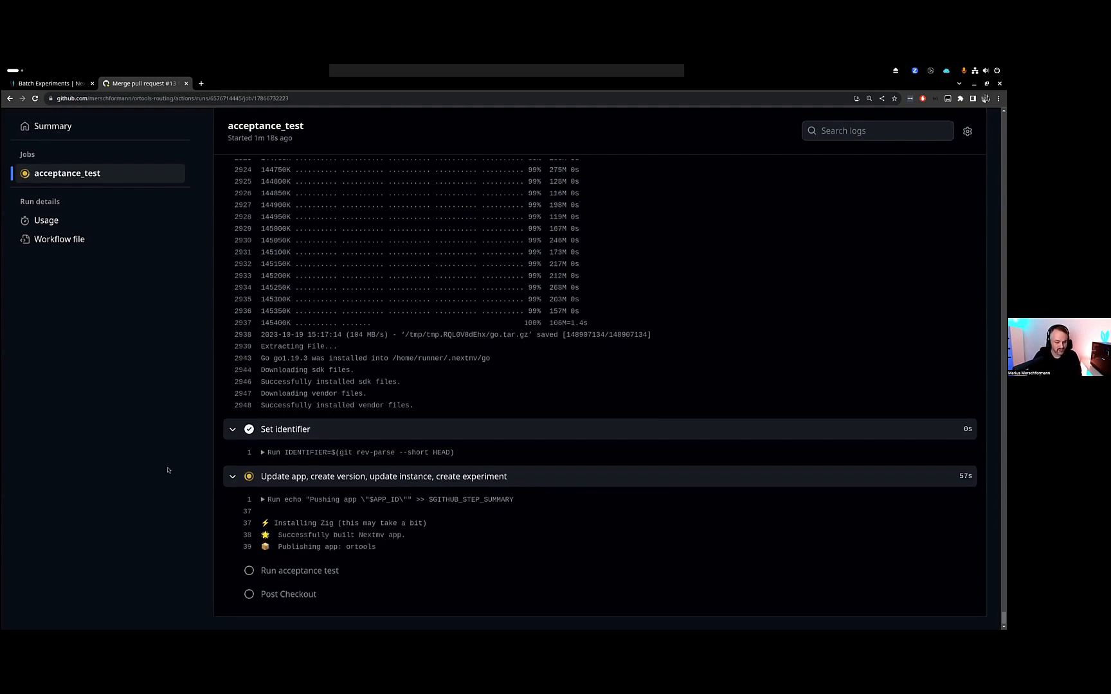
pyautogui.scroll(-3)
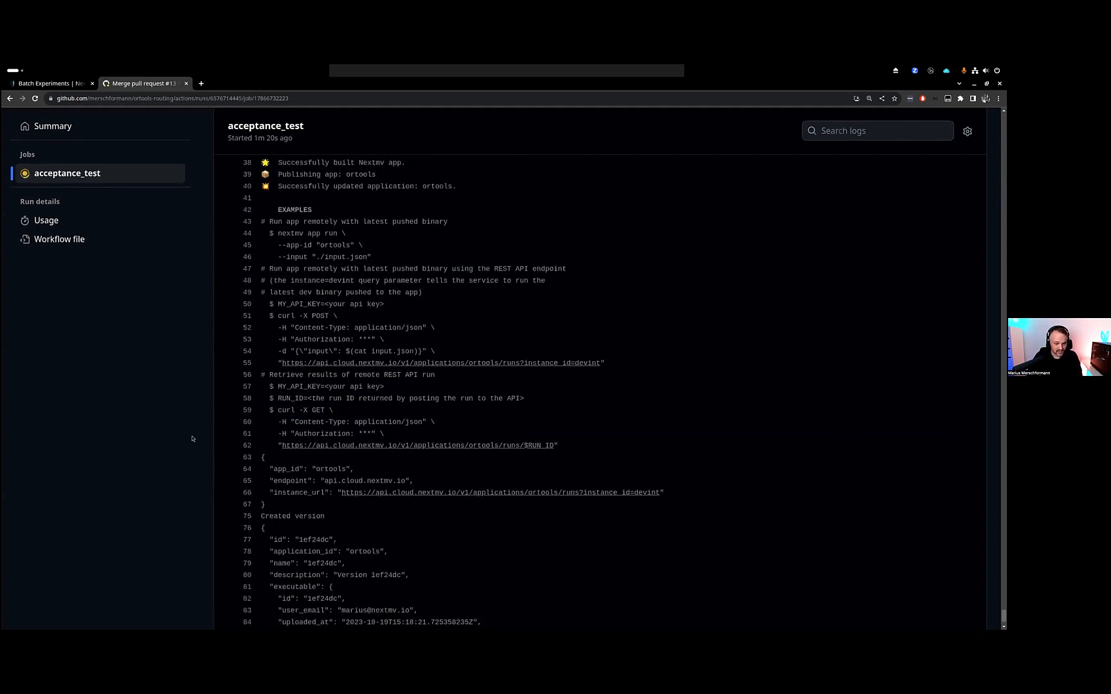
pyautogui.scroll(-3)
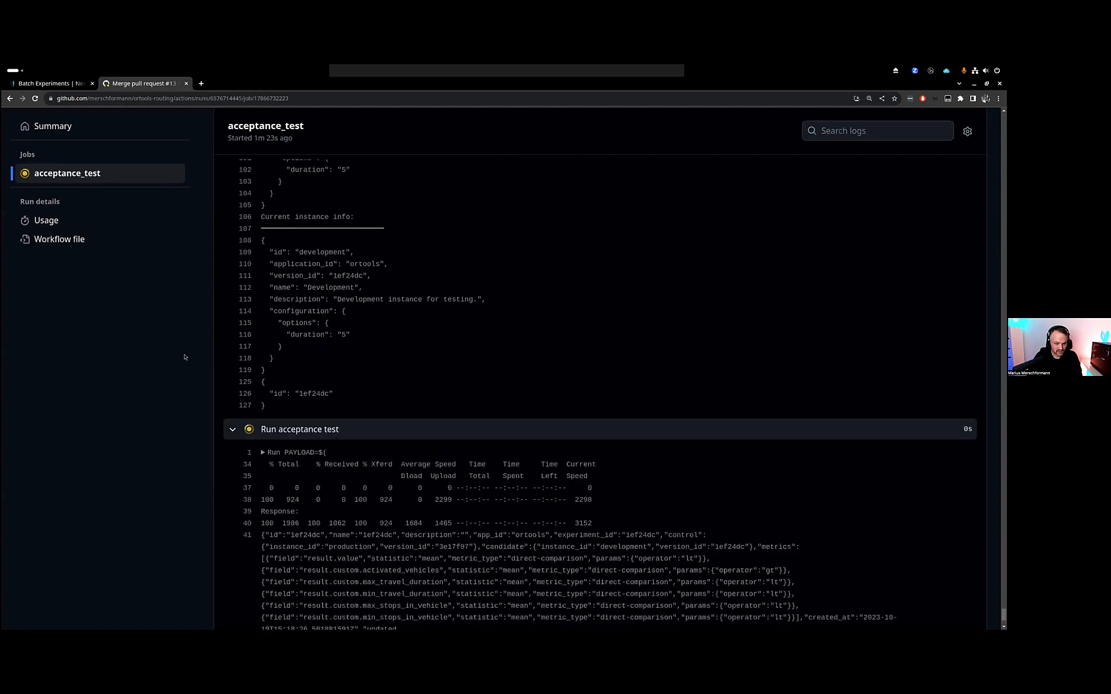
pyautogui.scroll(-3)
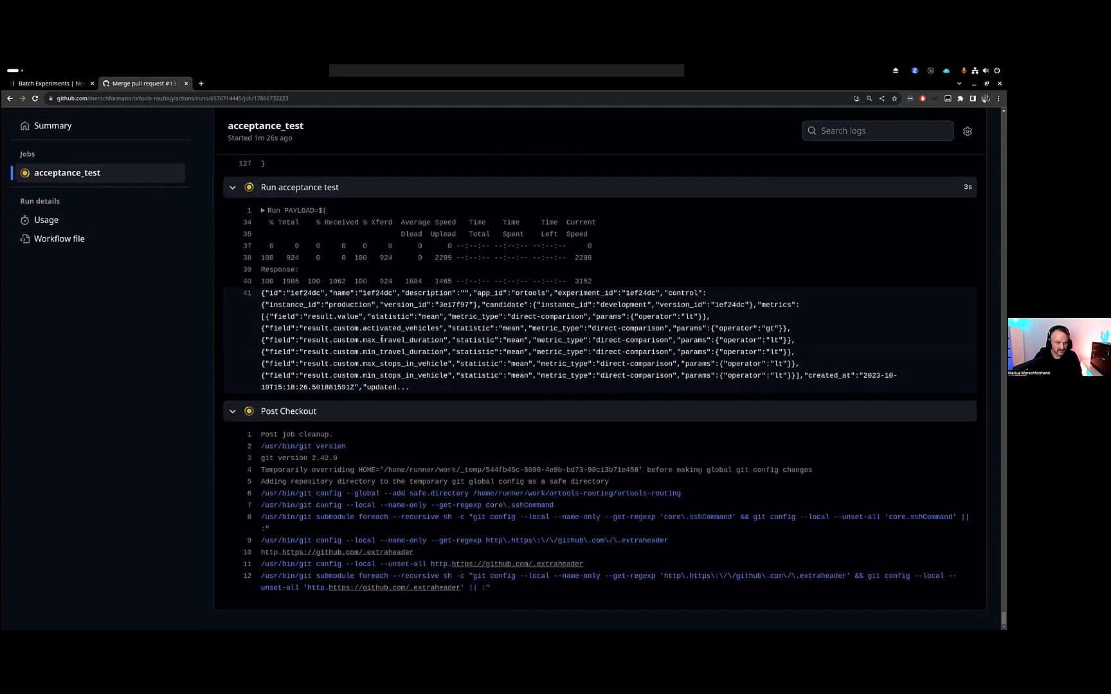
pyautogui.moveTo(53, 126)
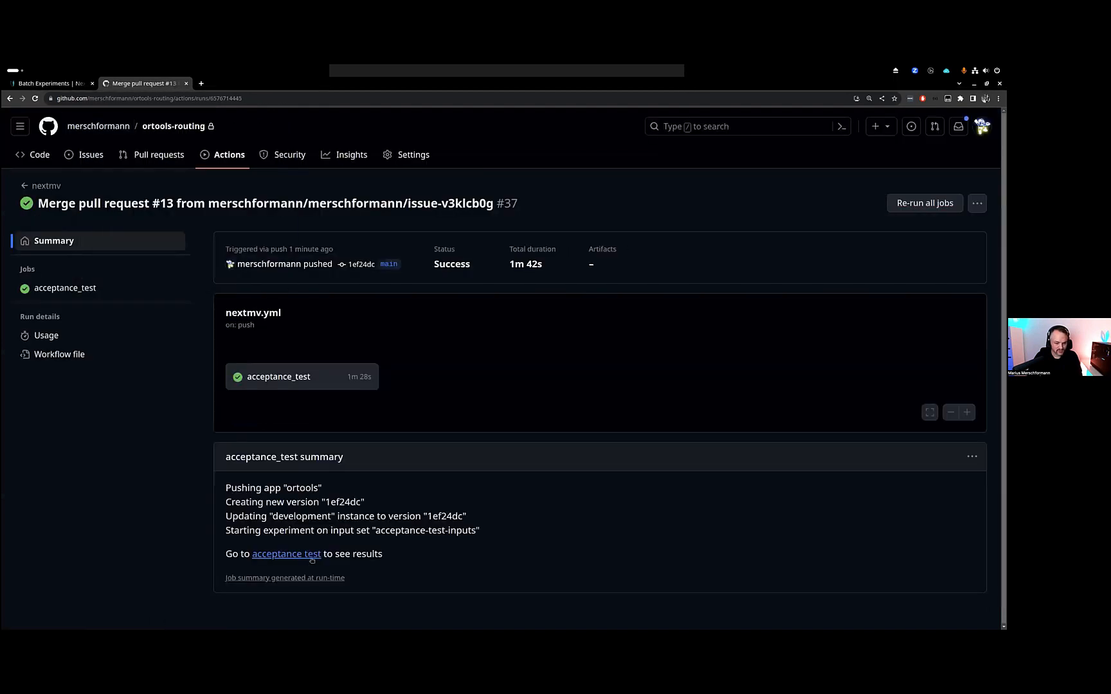
pyautogui.click(285, 554)
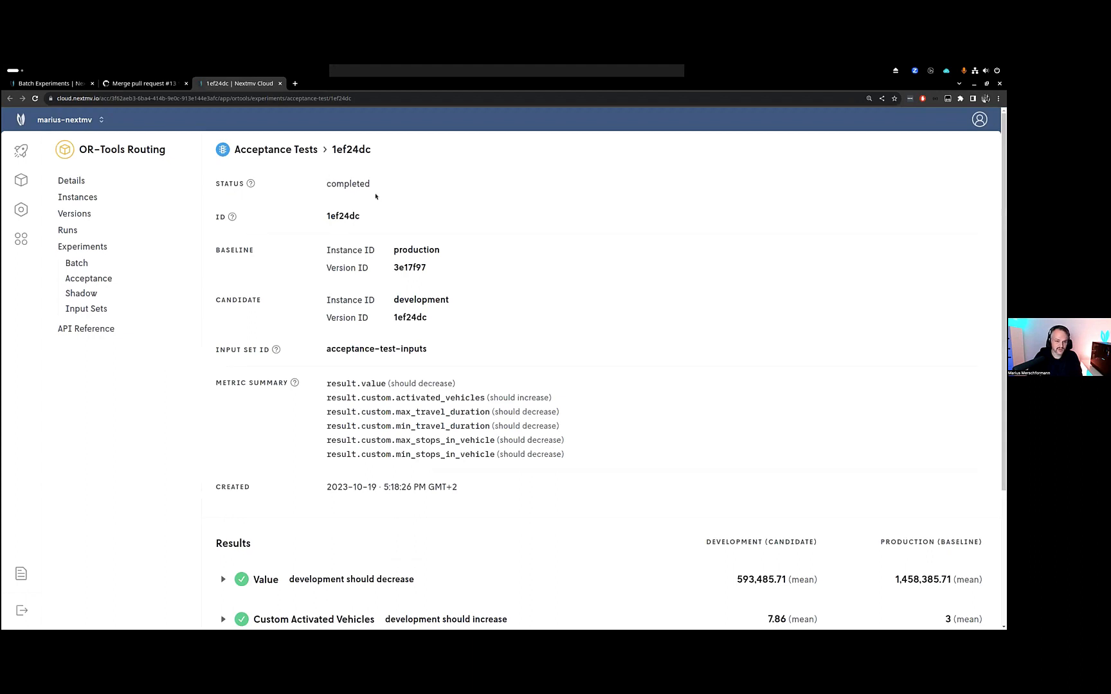
pyautogui.scroll(-3)
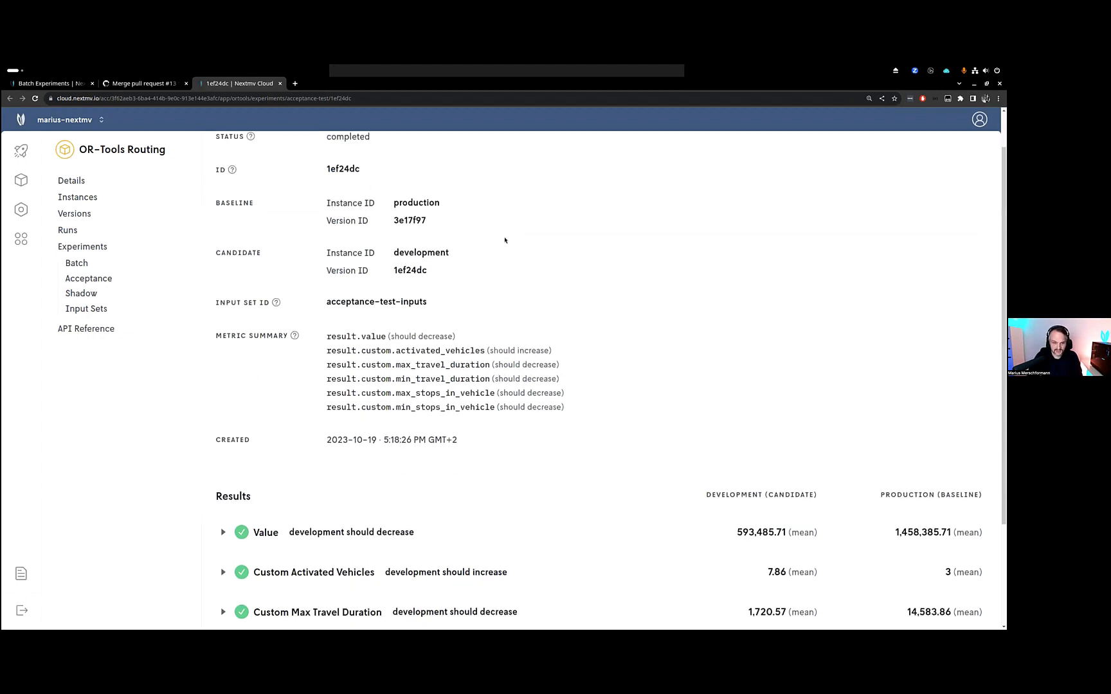
pyautogui.scroll(3)
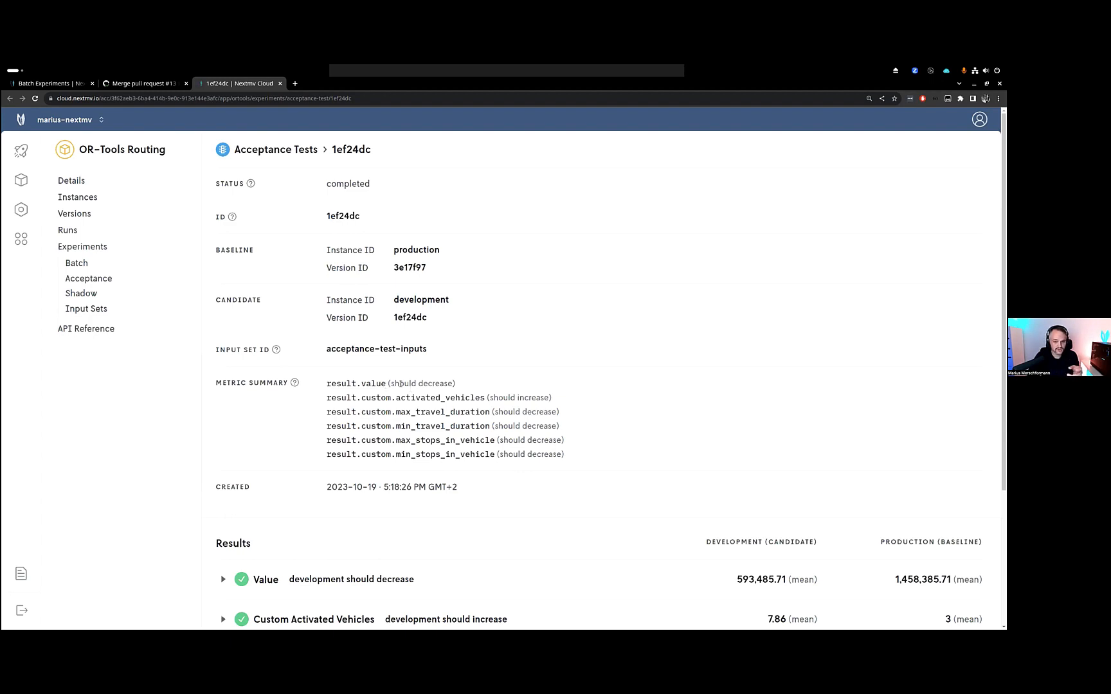
pyautogui.doubleClick(369, 384)
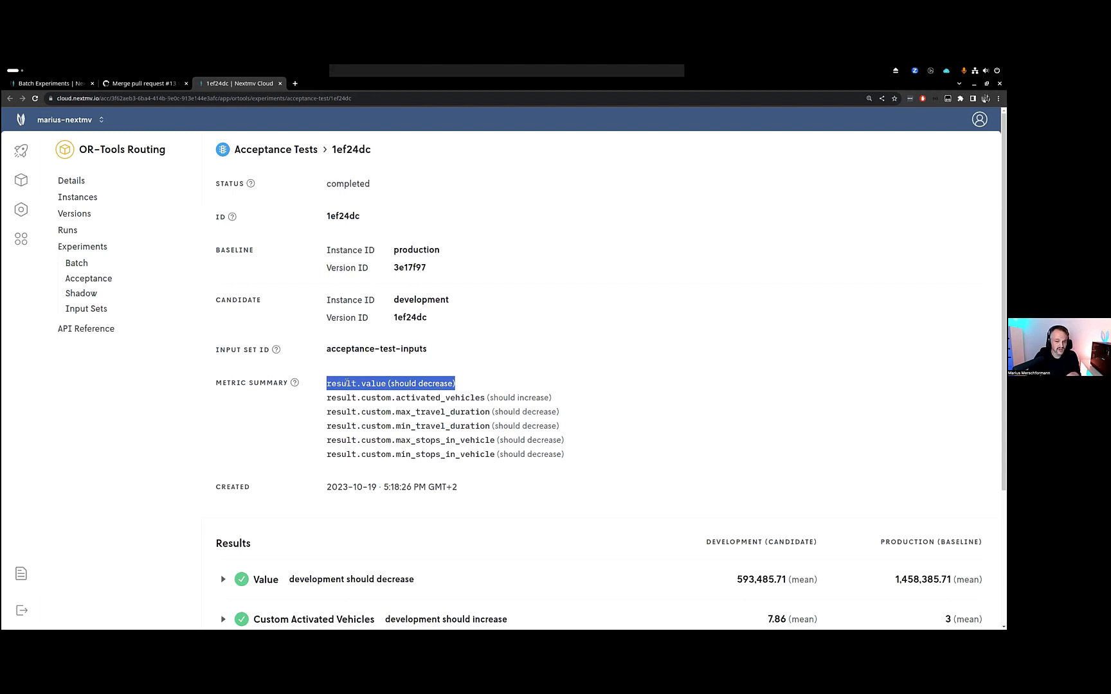
pyautogui.scroll(-3)
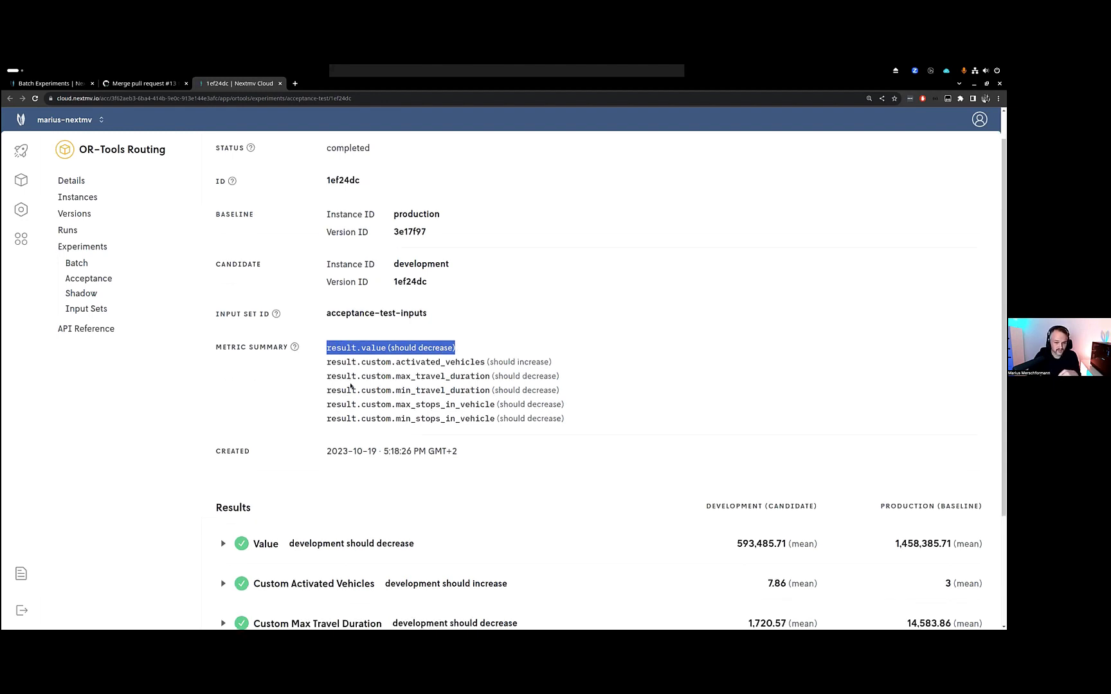
pyautogui.scroll(-3)
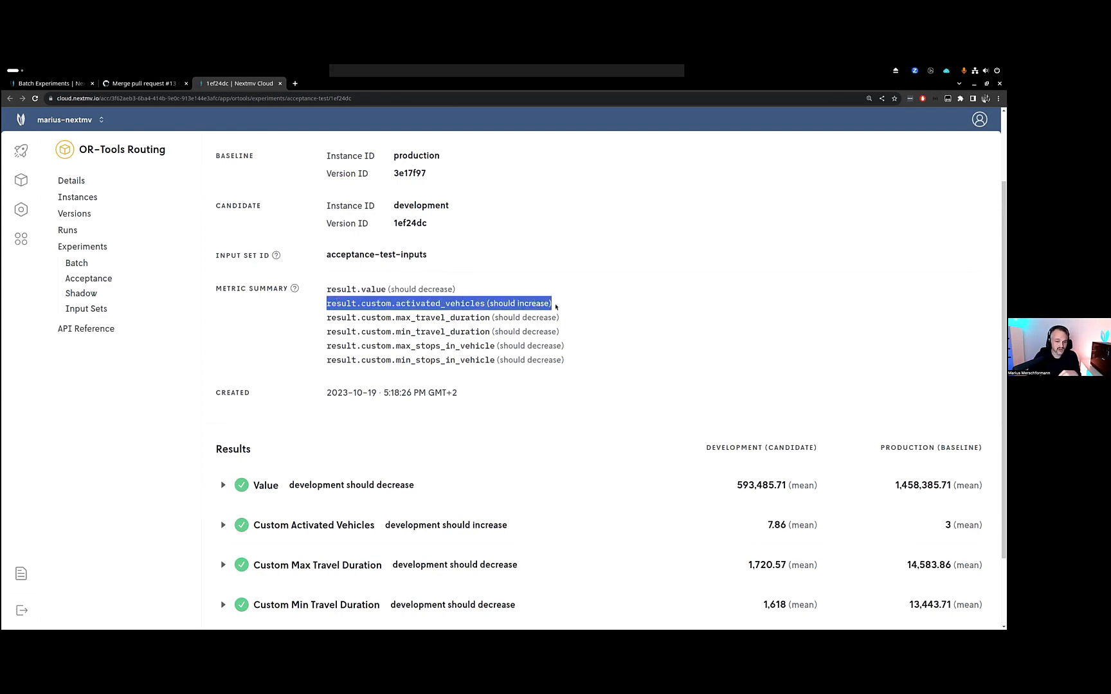
pyautogui.scroll(-3)
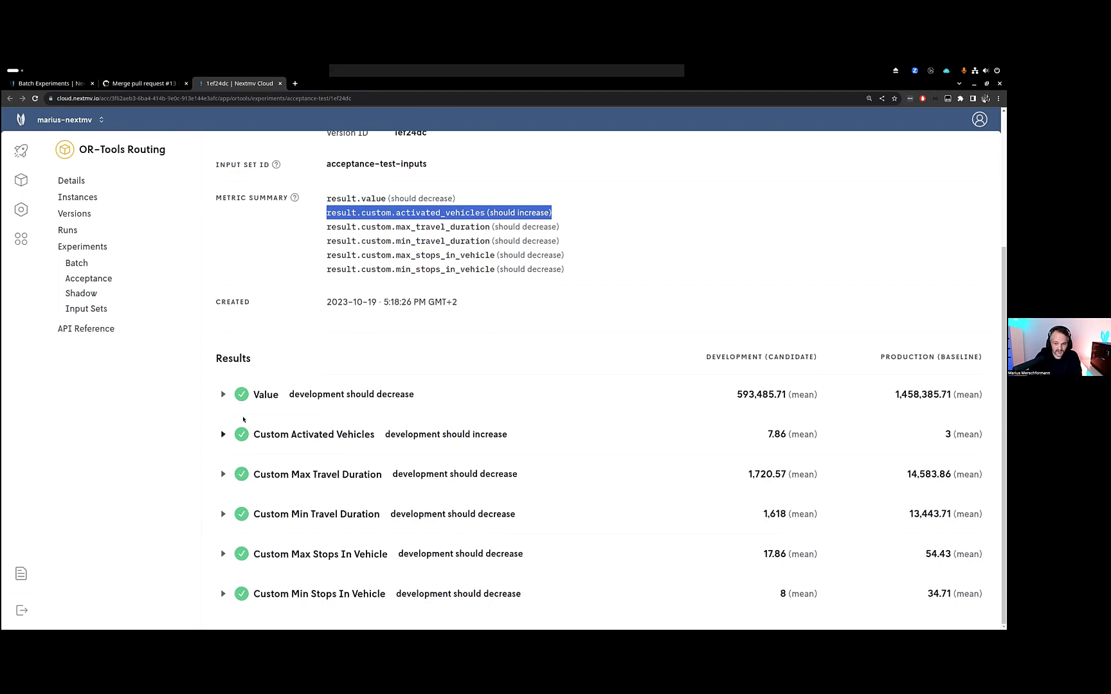
pyautogui.moveTo(243, 502)
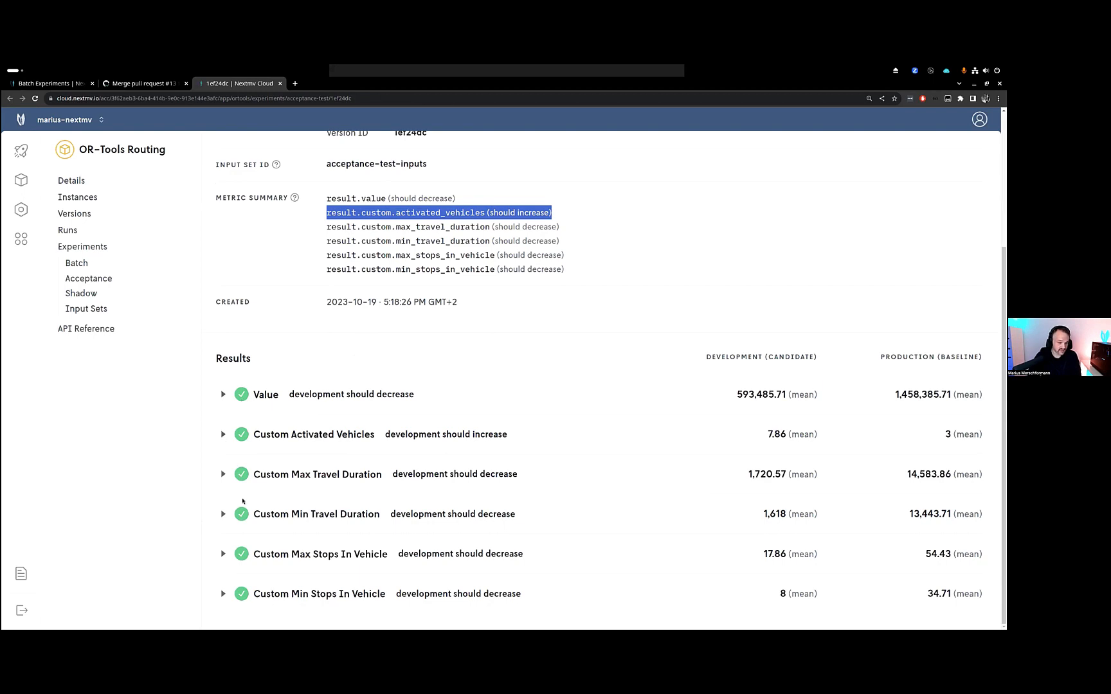
pyautogui.moveTo(237, 465)
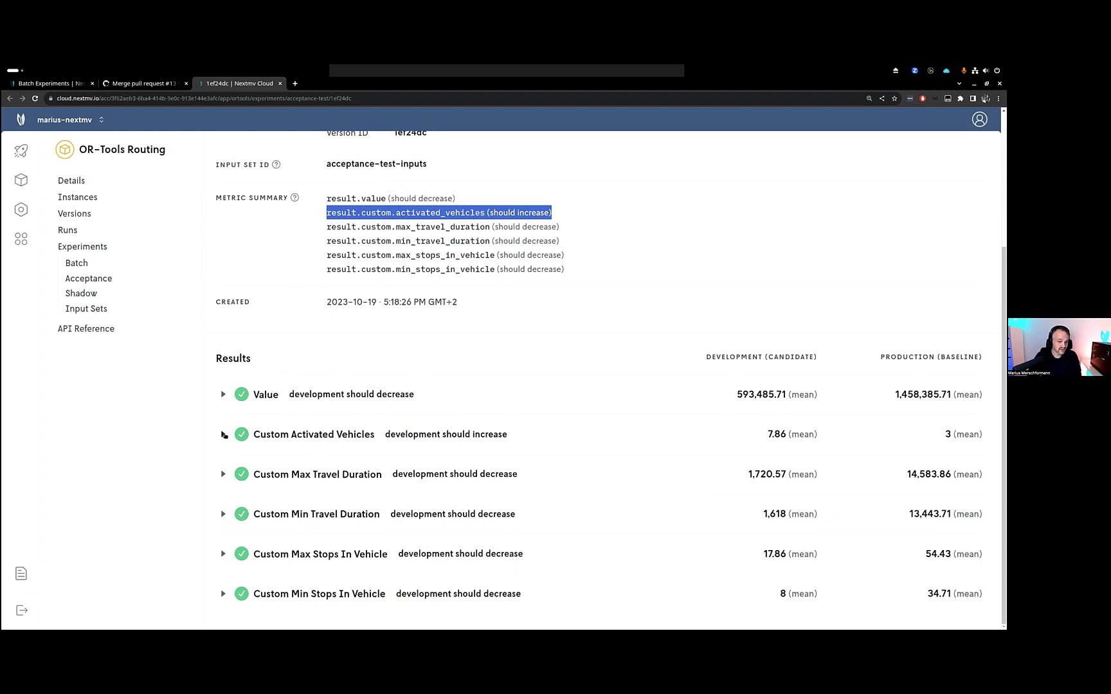
# - Expand Custom Activated Vehicles: 7 runs each, 161.90% increase, significant at p=0.0389
pyautogui.click(222, 434)
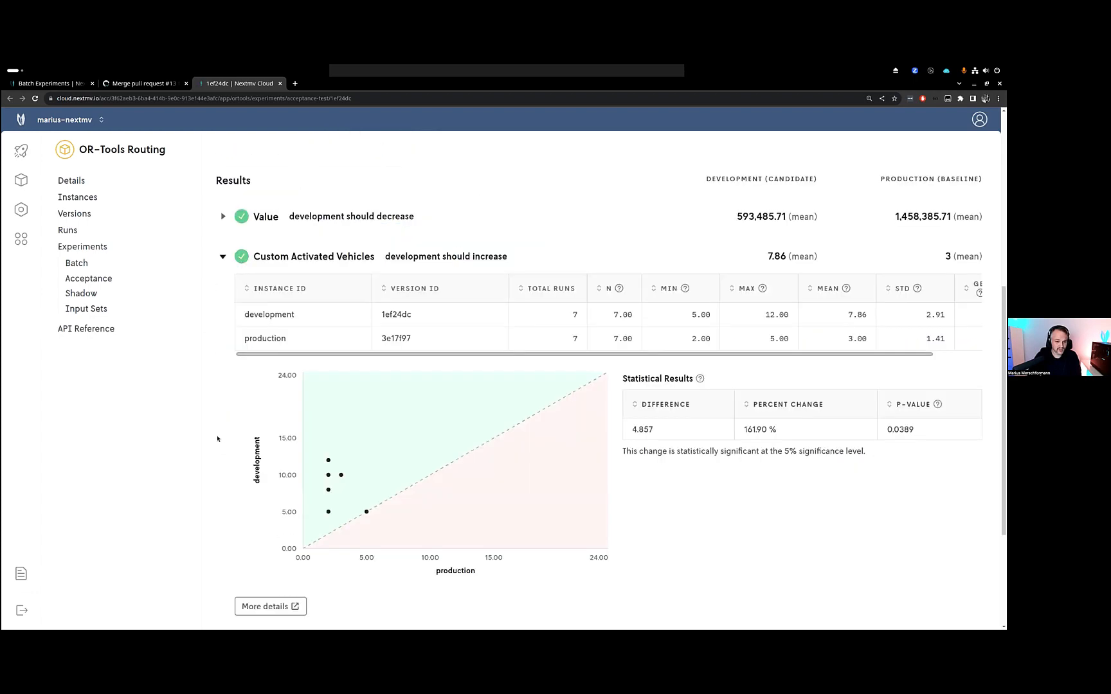
pyautogui.scroll(-3)
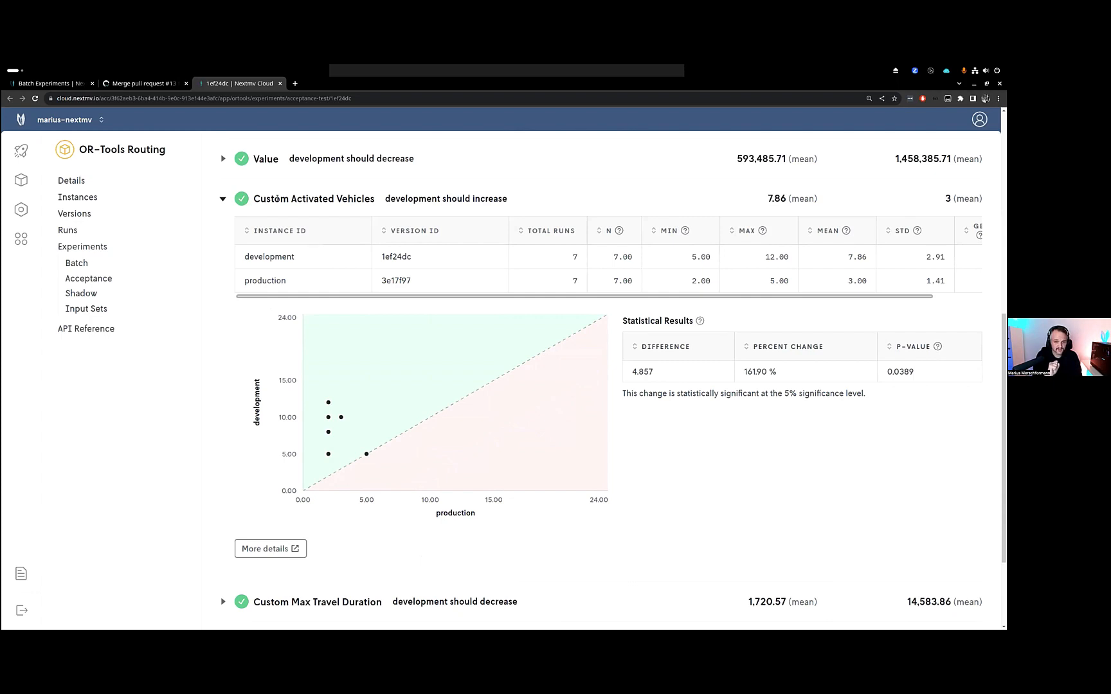
pyautogui.moveTo(376, 308)
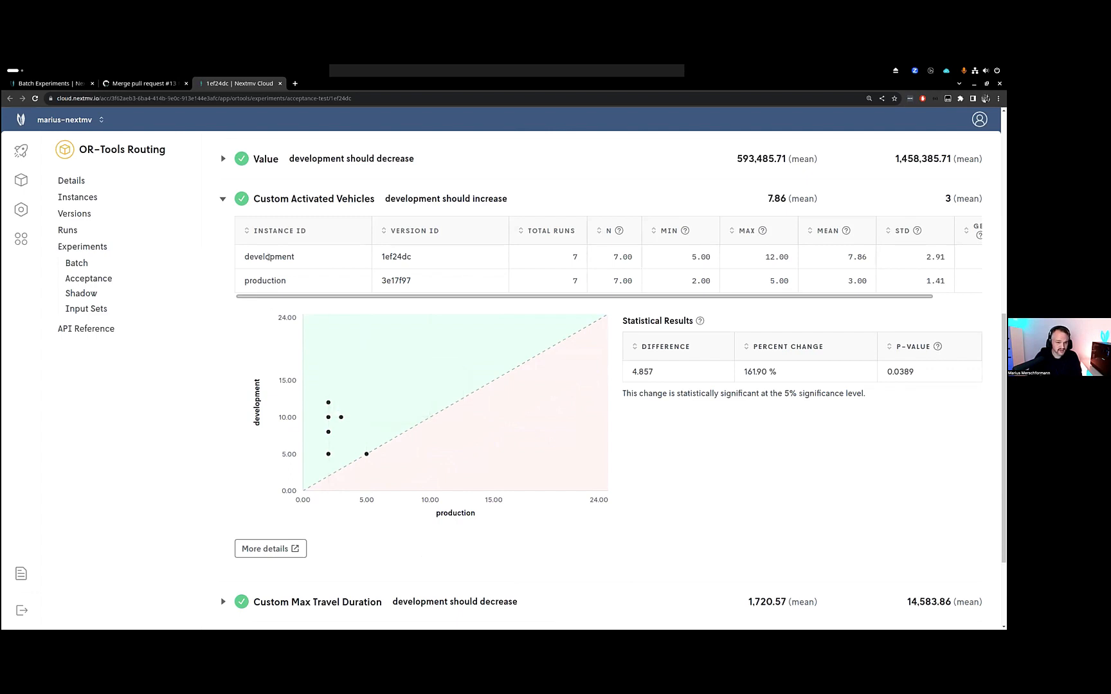
pyautogui.doubleClick(265, 281)
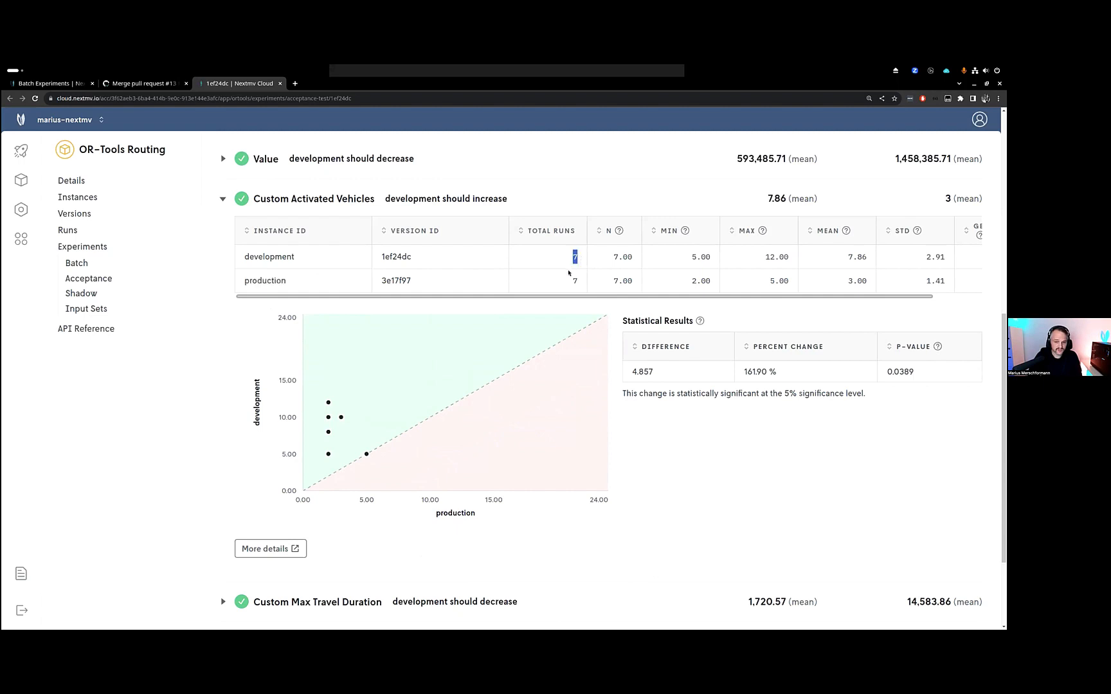
pyautogui.moveTo(340, 417)
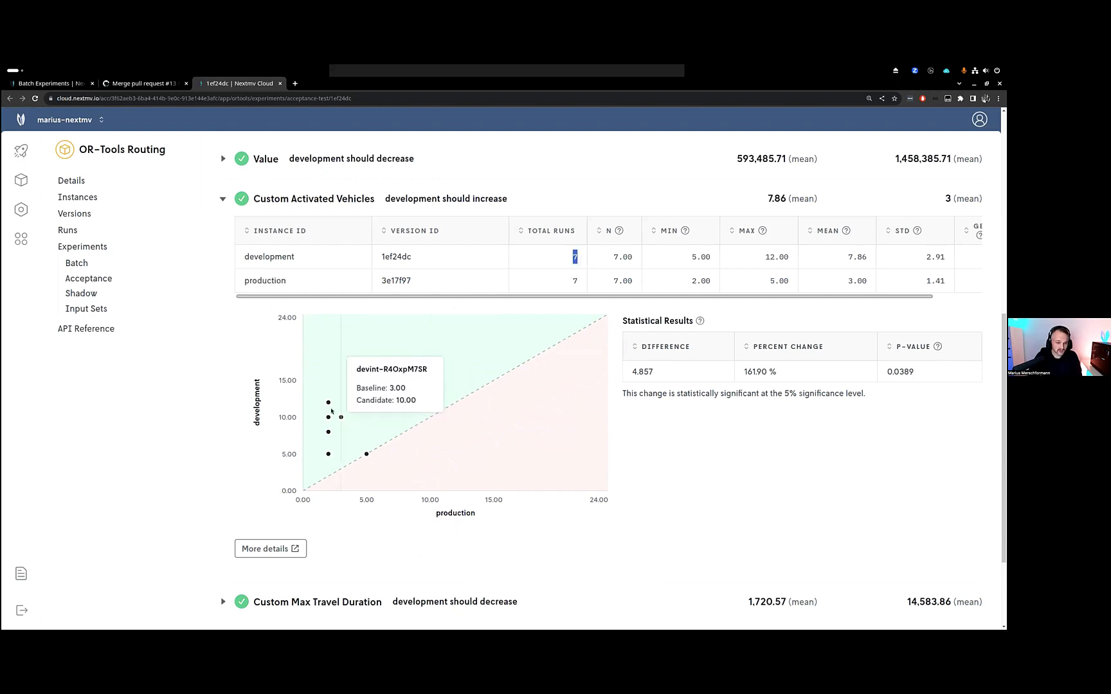
pyautogui.moveTo(365, 453)
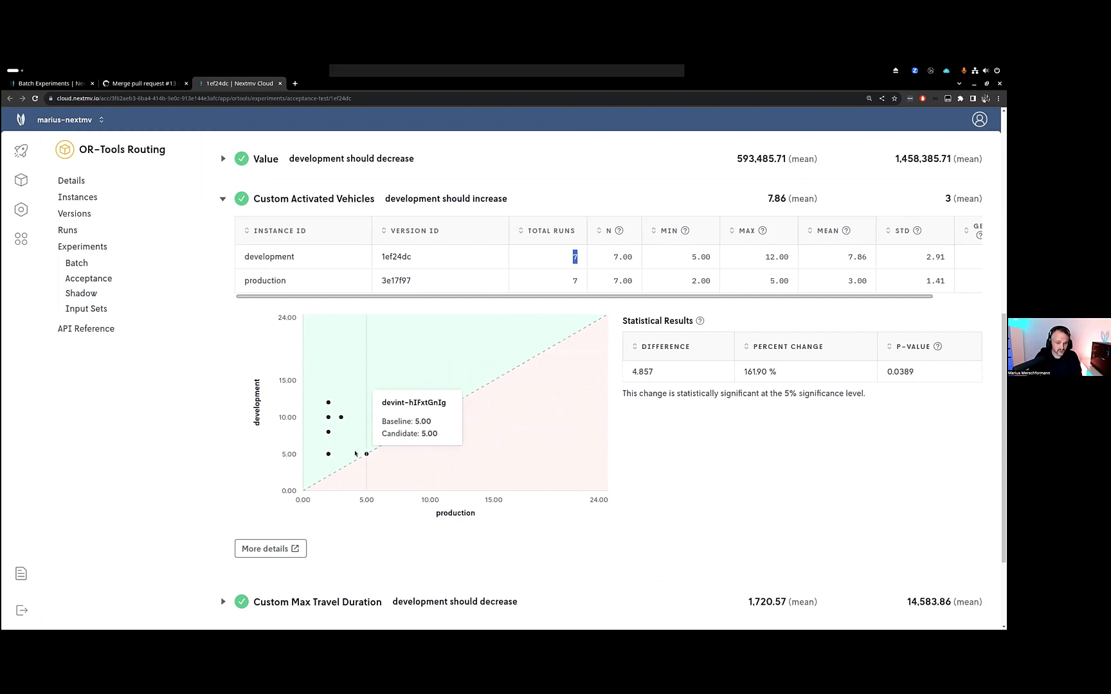
pyautogui.moveTo(328, 453)
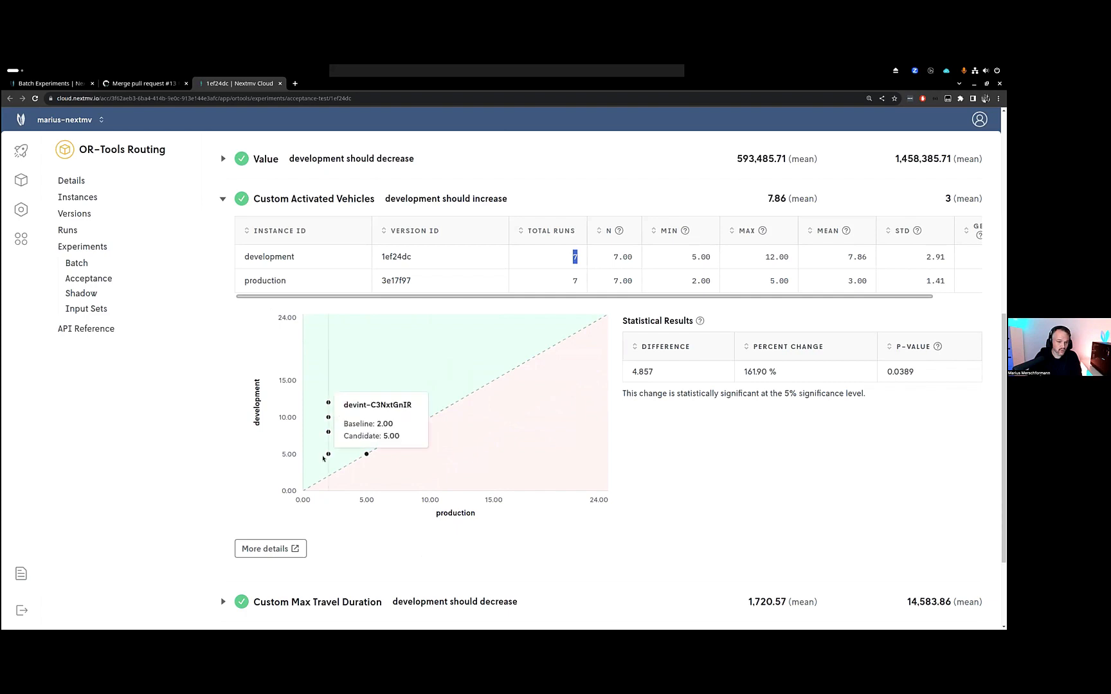
pyautogui.moveTo(452, 496)
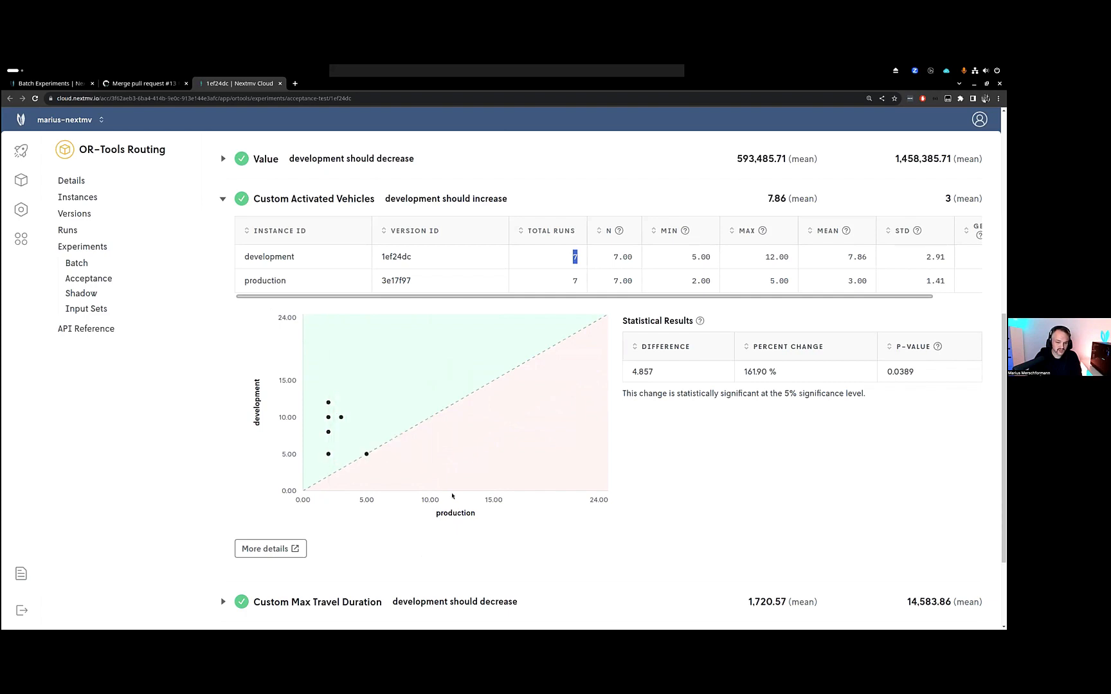
pyautogui.moveTo(476, 495)
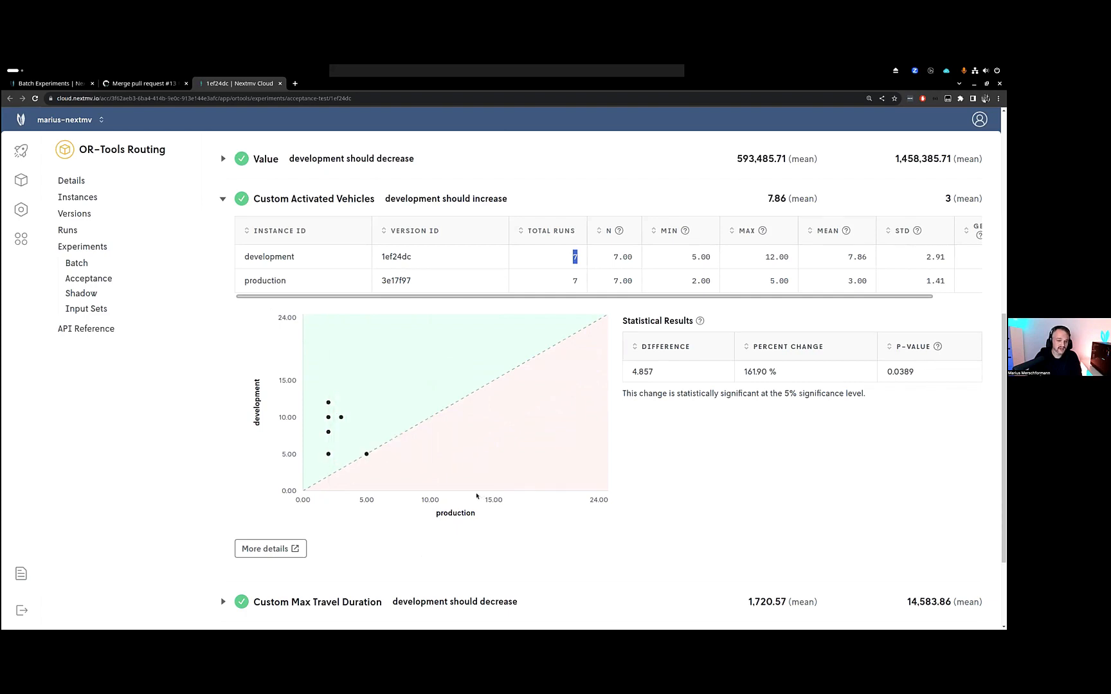
pyautogui.moveTo(366, 454)
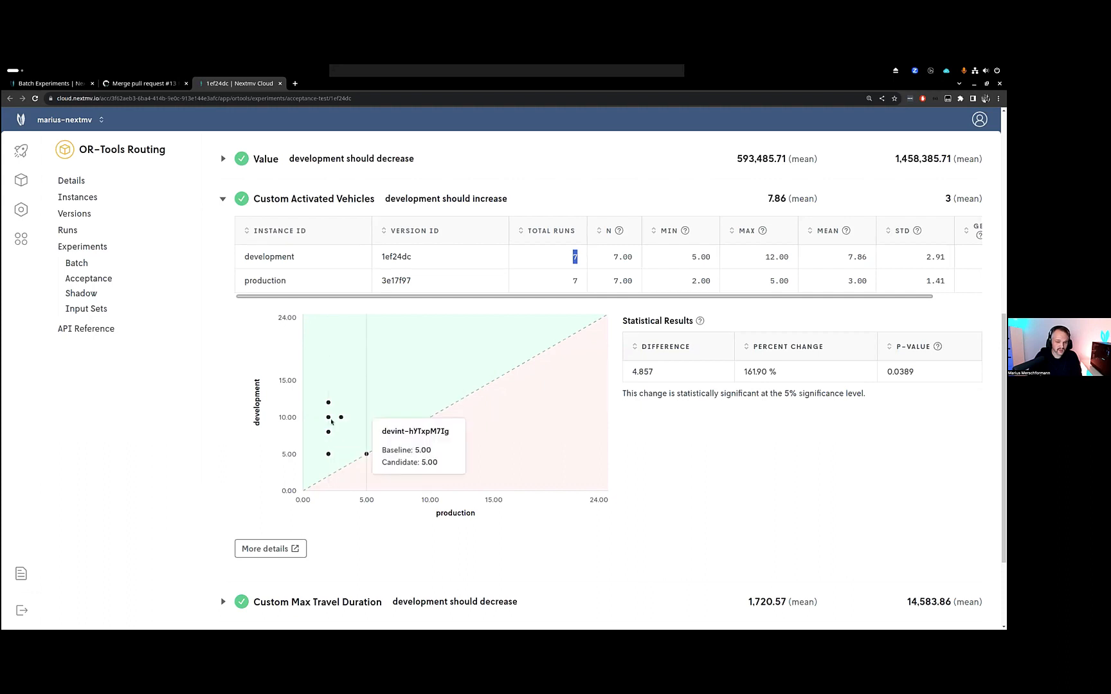
pyautogui.moveTo(306, 459)
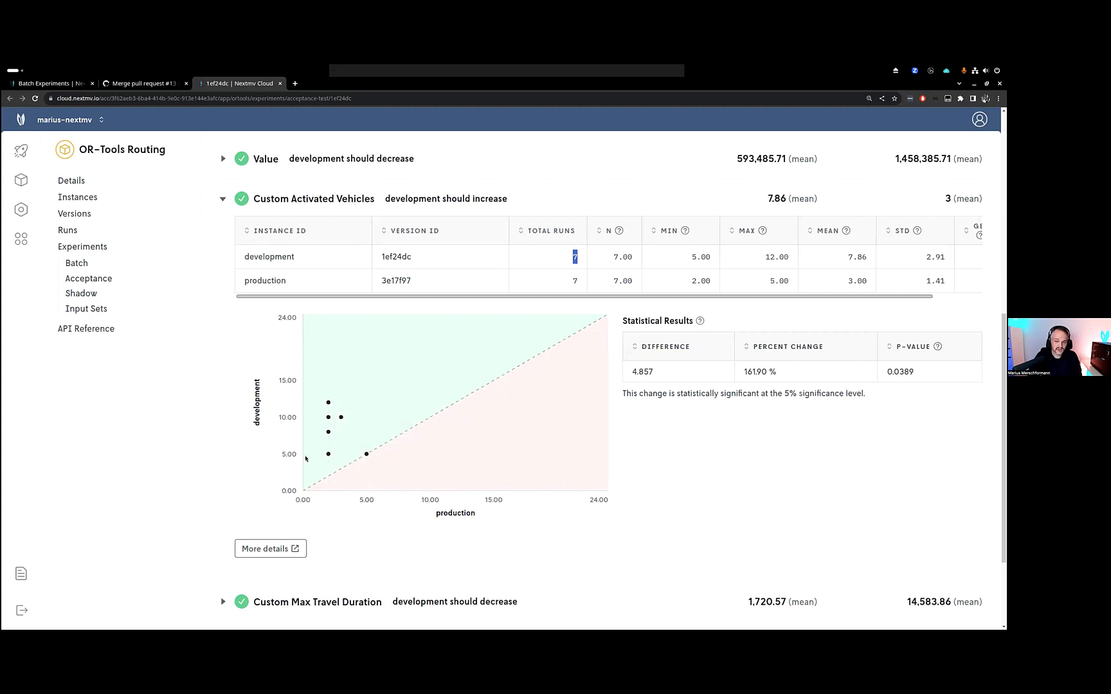
pyautogui.moveTo(290, 483)
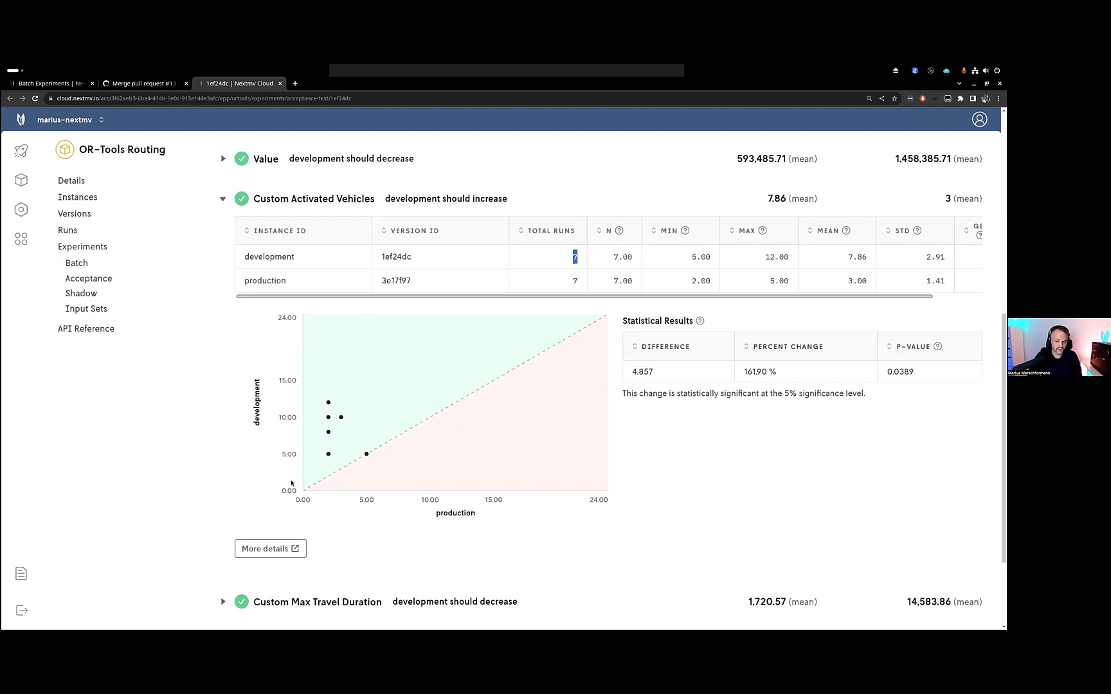
# - Open the activated vehicles analysis, sort Experiment Runs by Input ID, and open a production run
pyautogui.click(270, 548)
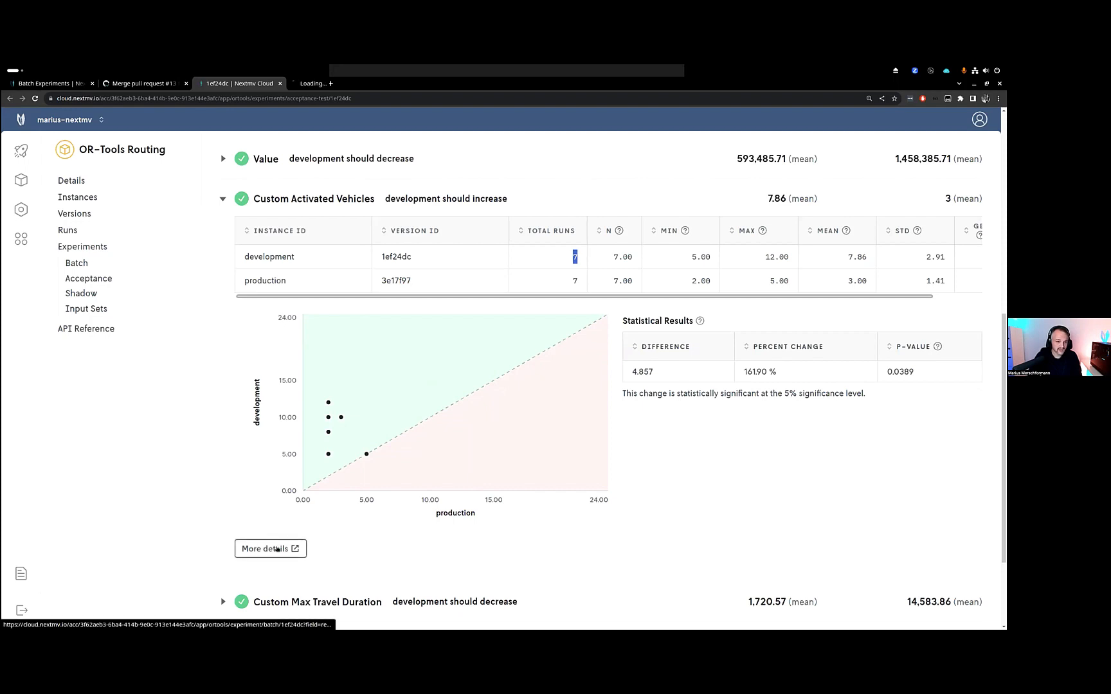
pyautogui.click(270, 548)
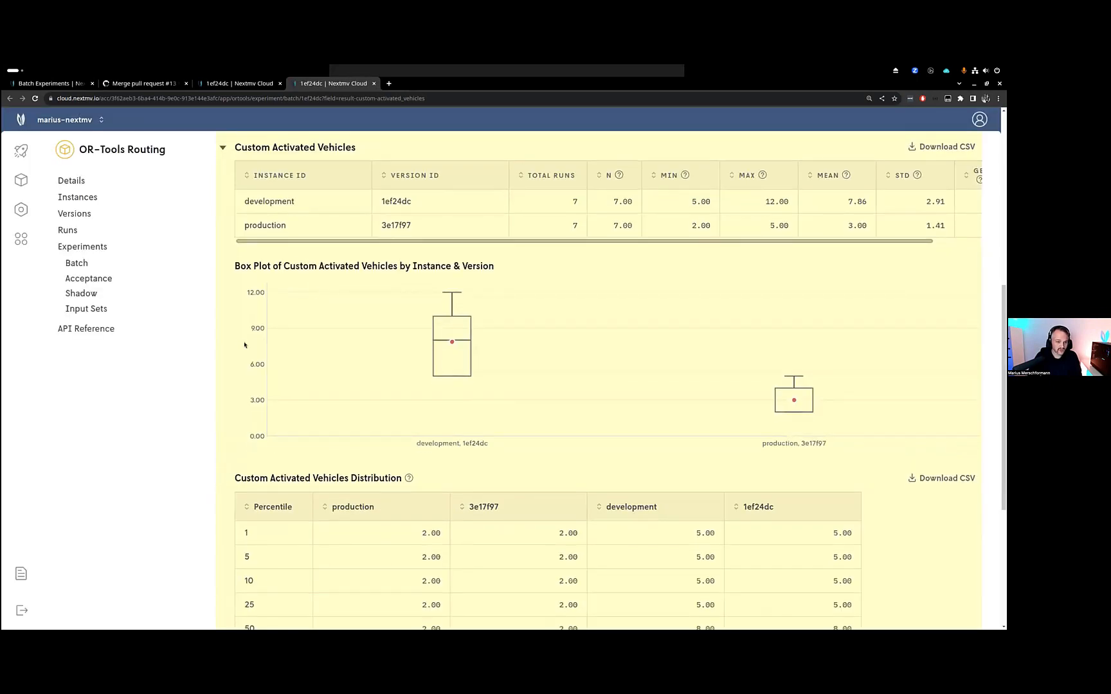
pyautogui.click(67, 229)
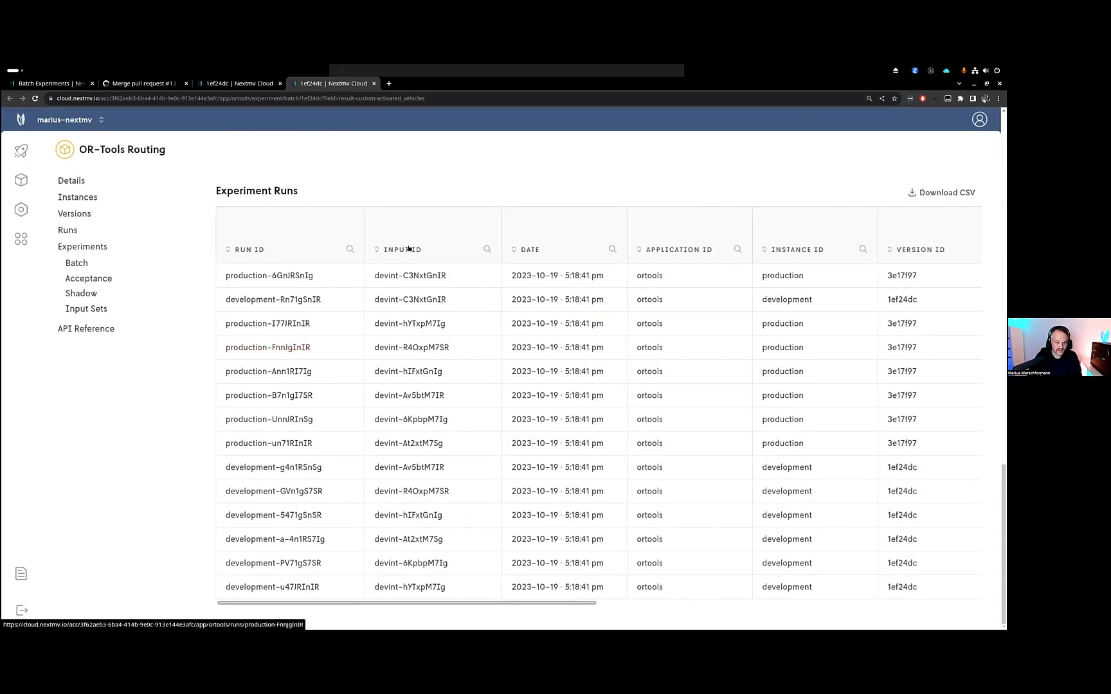
pyautogui.click(403, 249)
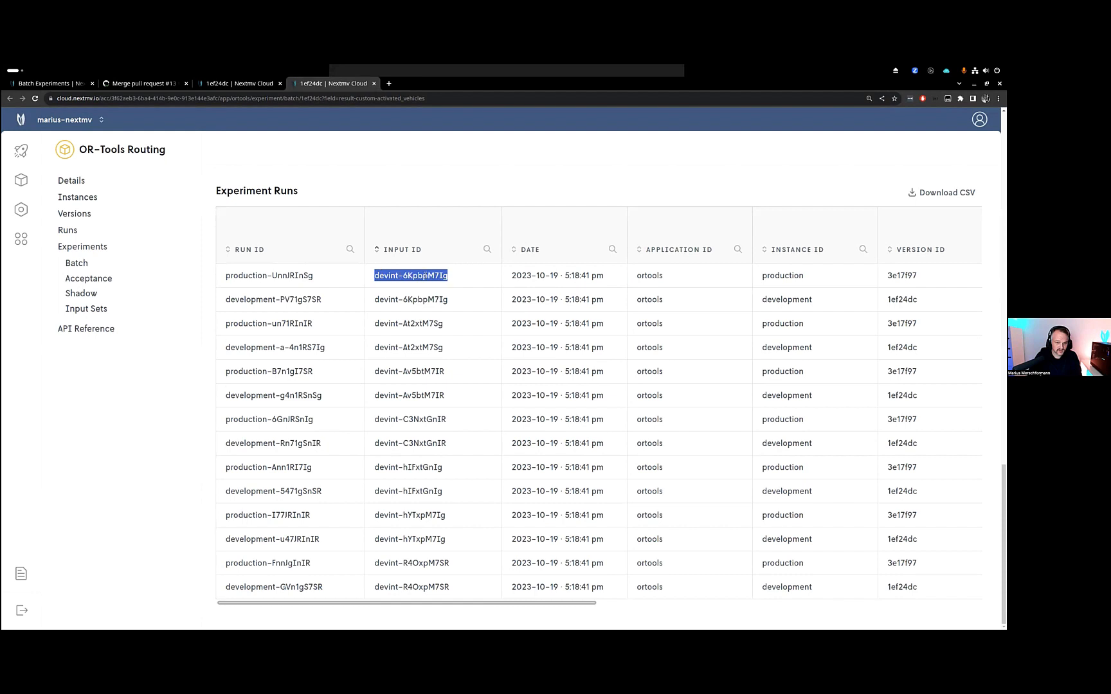
pyautogui.moveTo(271, 283)
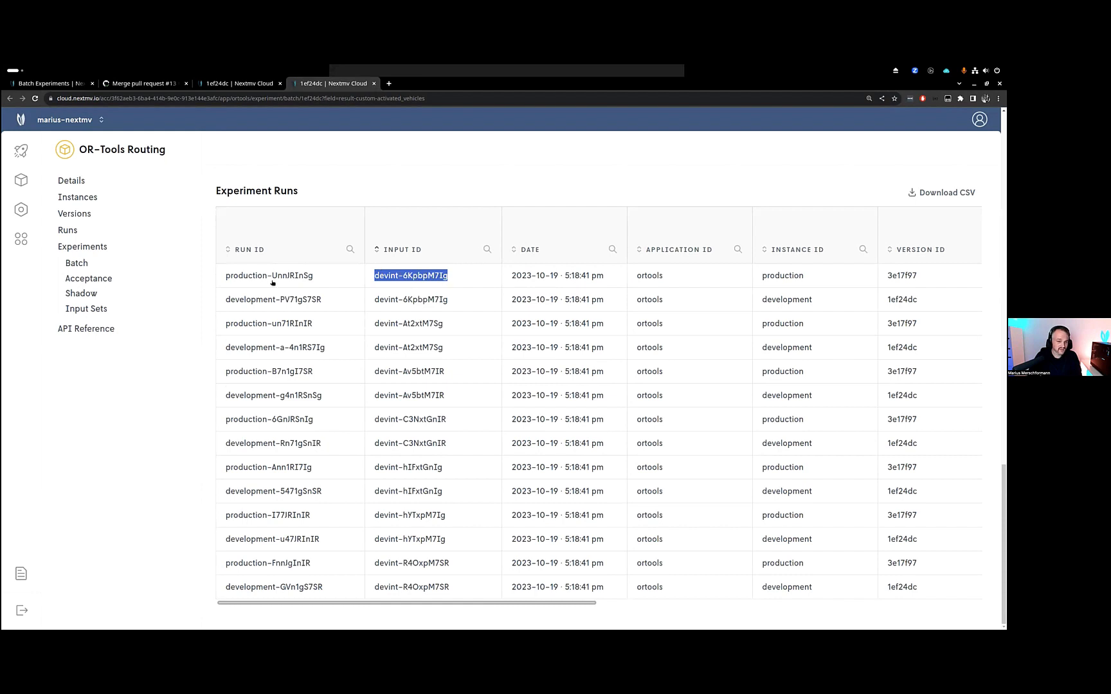
pyautogui.click(273, 299)
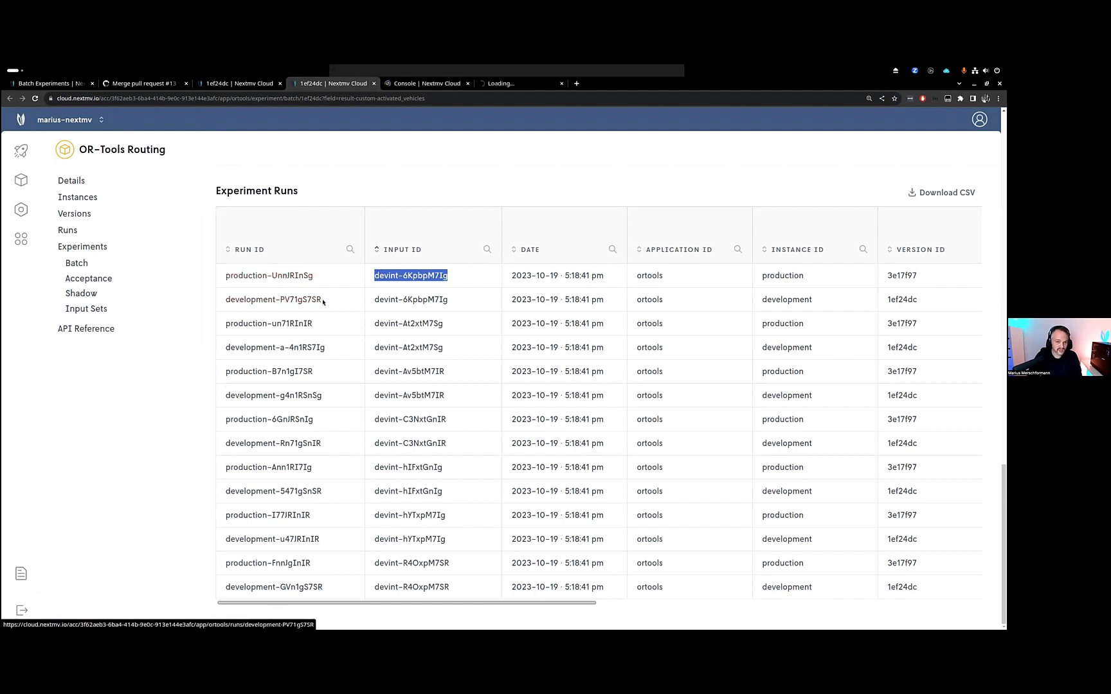
# - Compare the production run's routes (vehicle-1 with 53 stops) against the development run's eight-vehicle spread
pyautogui.click(268, 275)
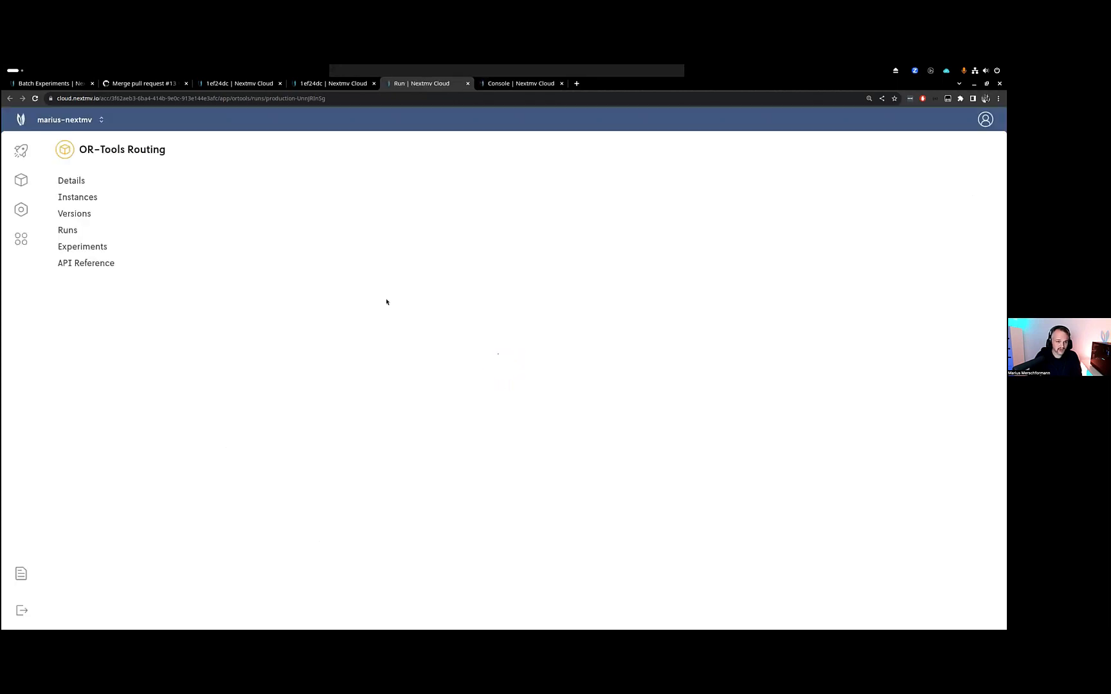
pyautogui.click(68, 229)
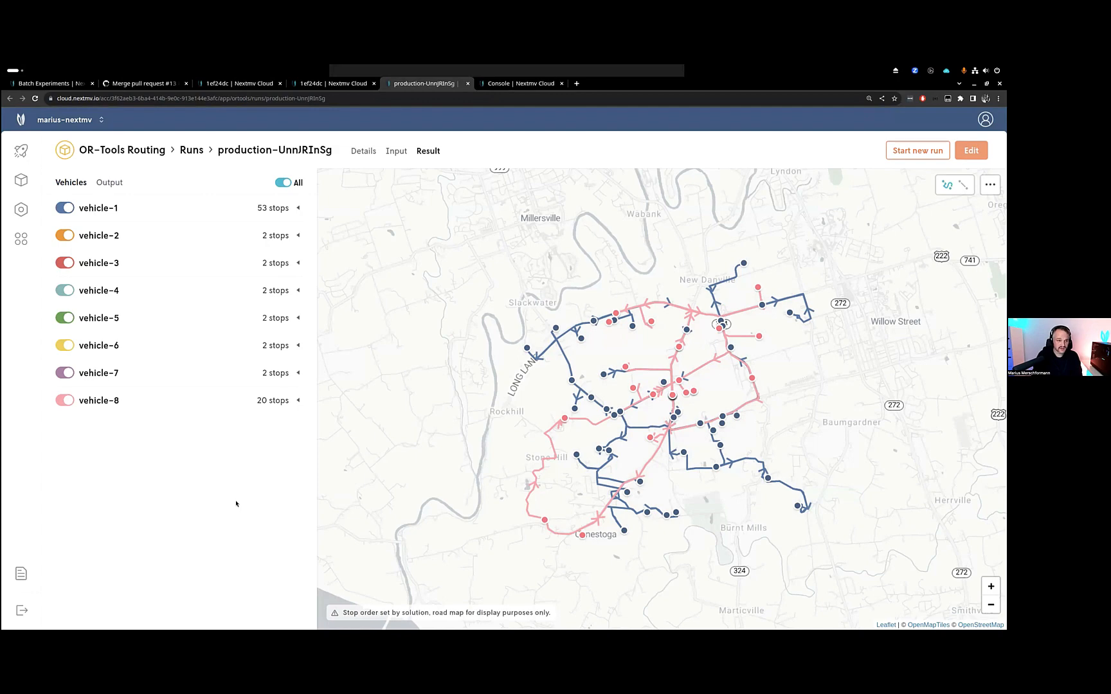
pyautogui.moveTo(235, 500)
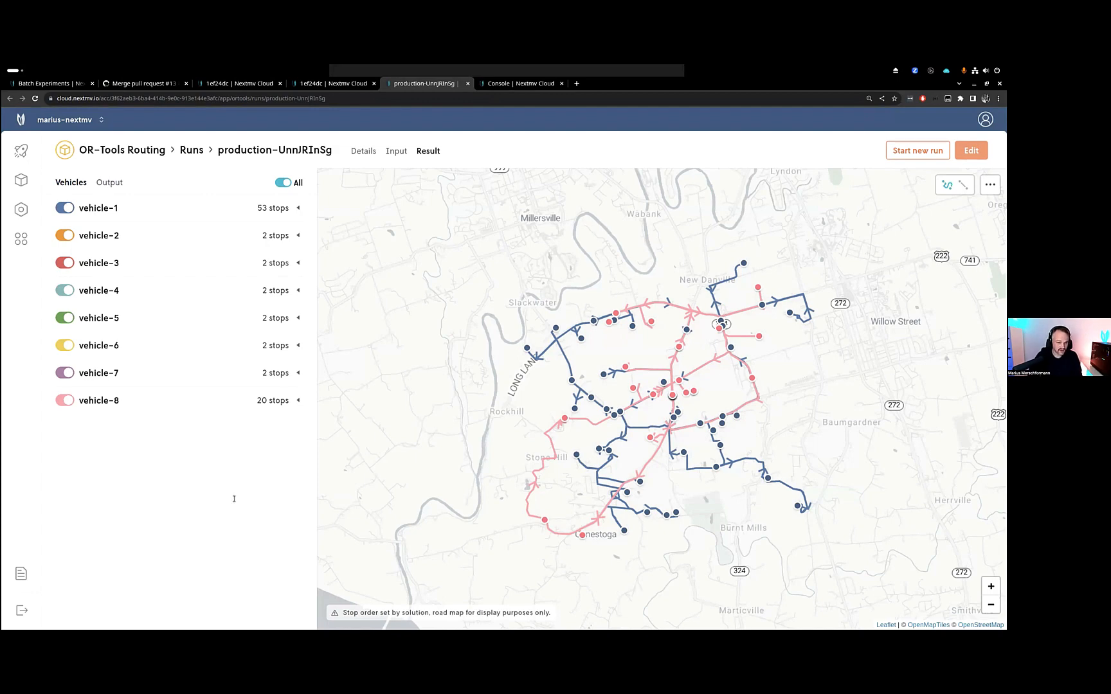
pyautogui.click(298, 235)
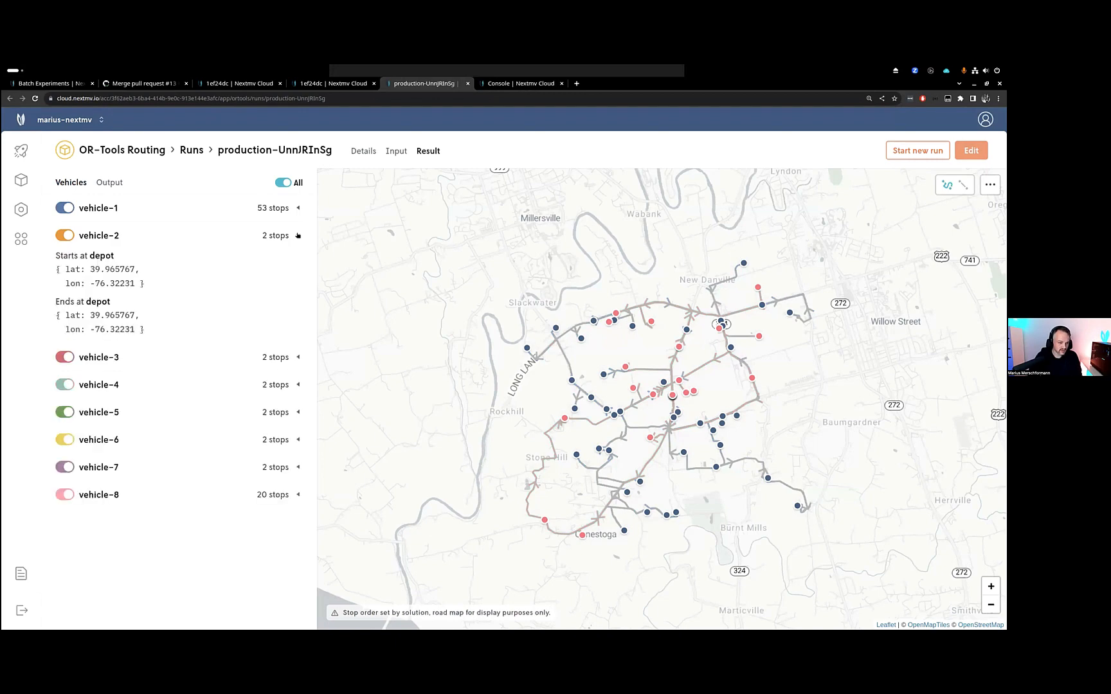
pyautogui.click(276, 236)
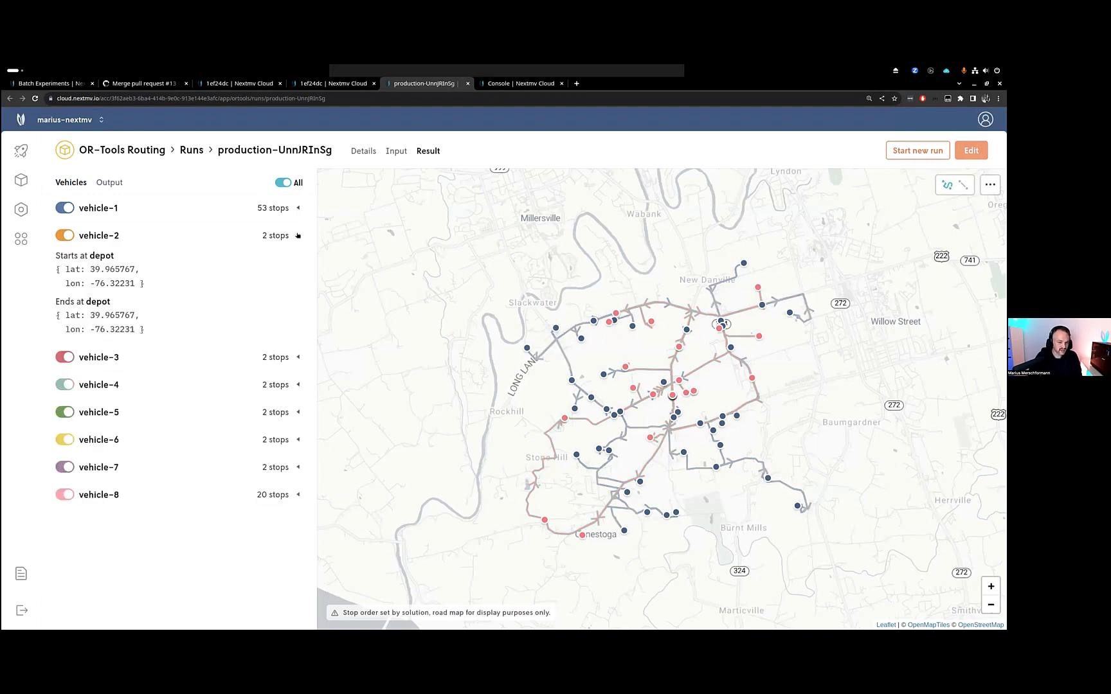
pyautogui.click(299, 235)
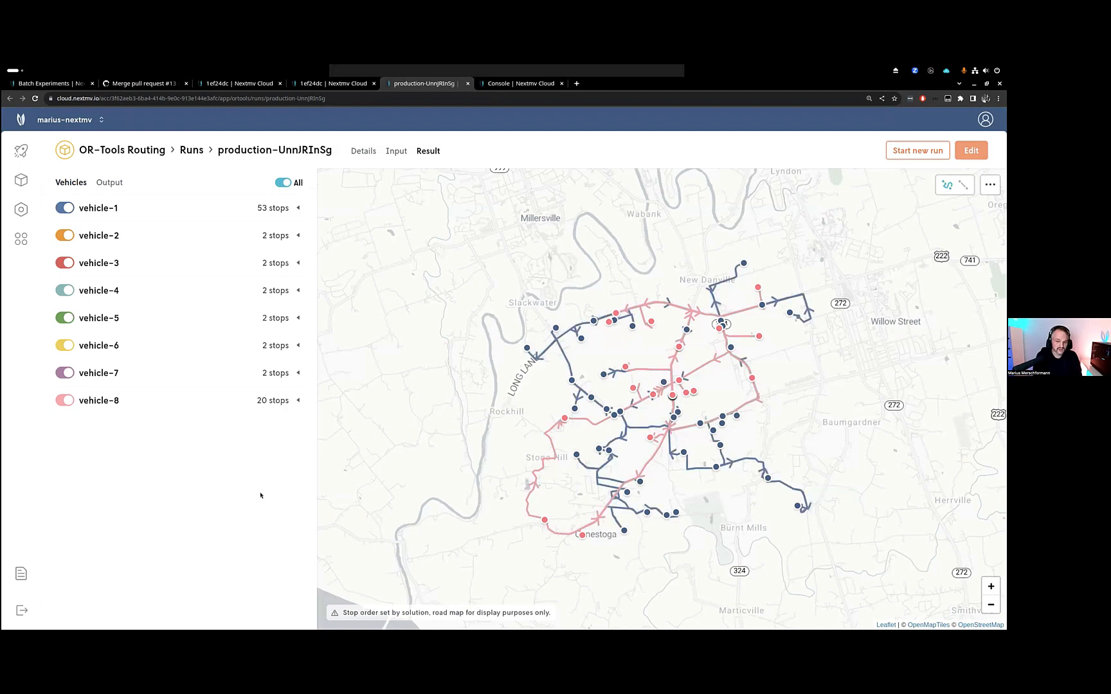
pyautogui.click(521, 83)
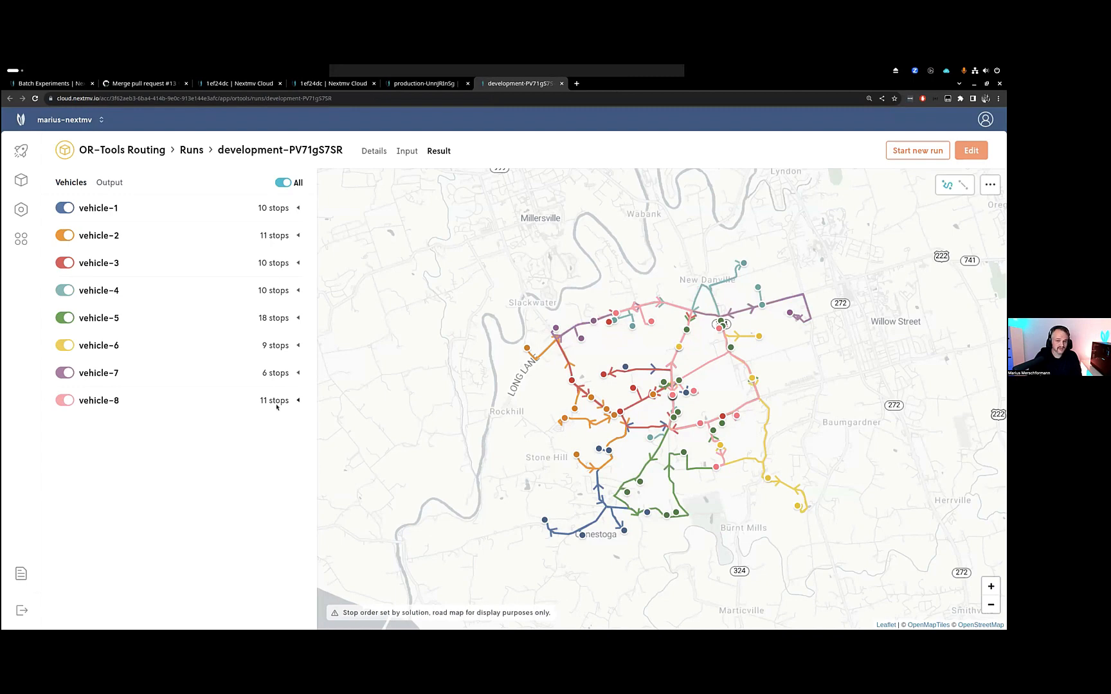
pyautogui.moveTo(272, 419)
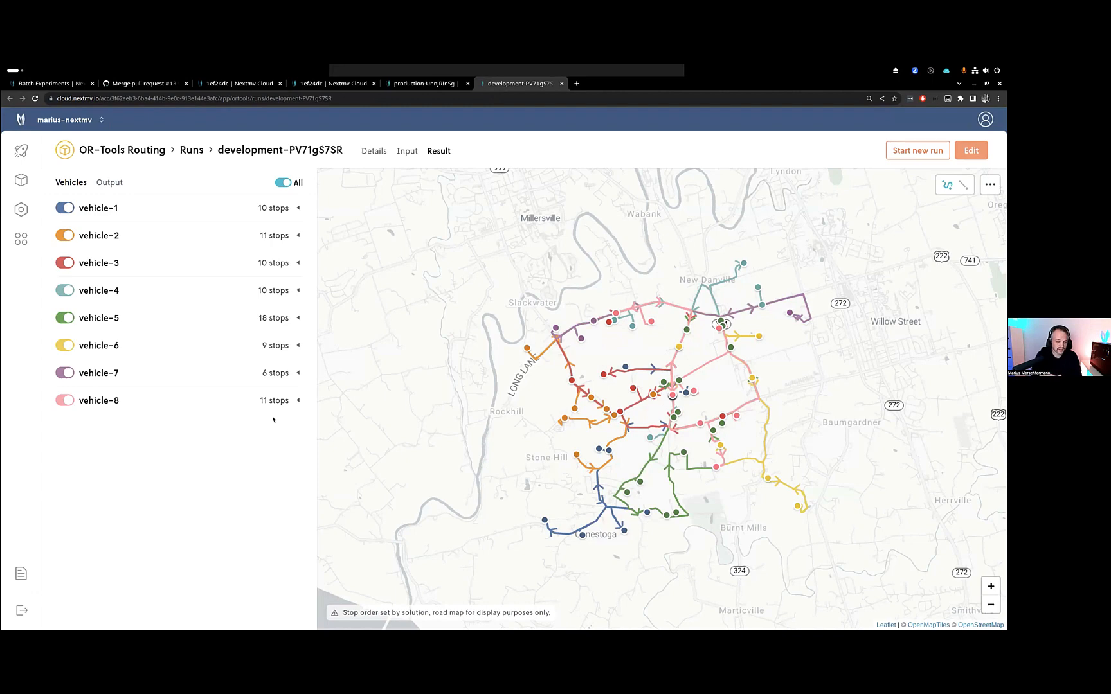
pyautogui.click(423, 83)
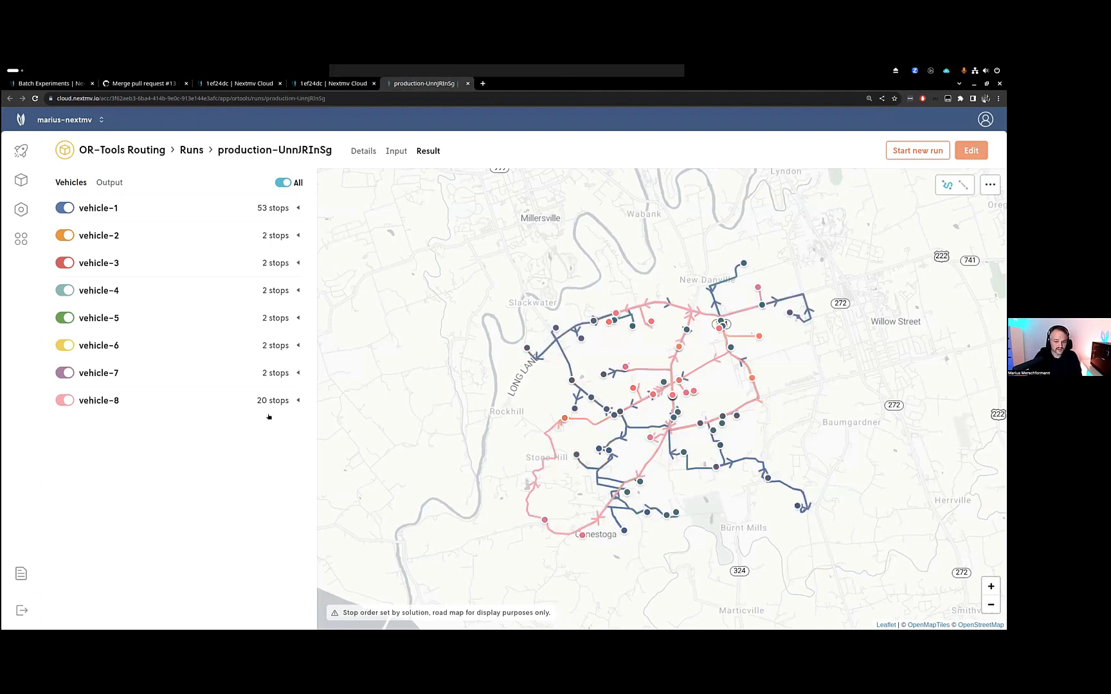
# - Close the run tabs and select the acceptance-test-inputs input set on acceptance test 1ef24dc
pyautogui.click(331, 83)
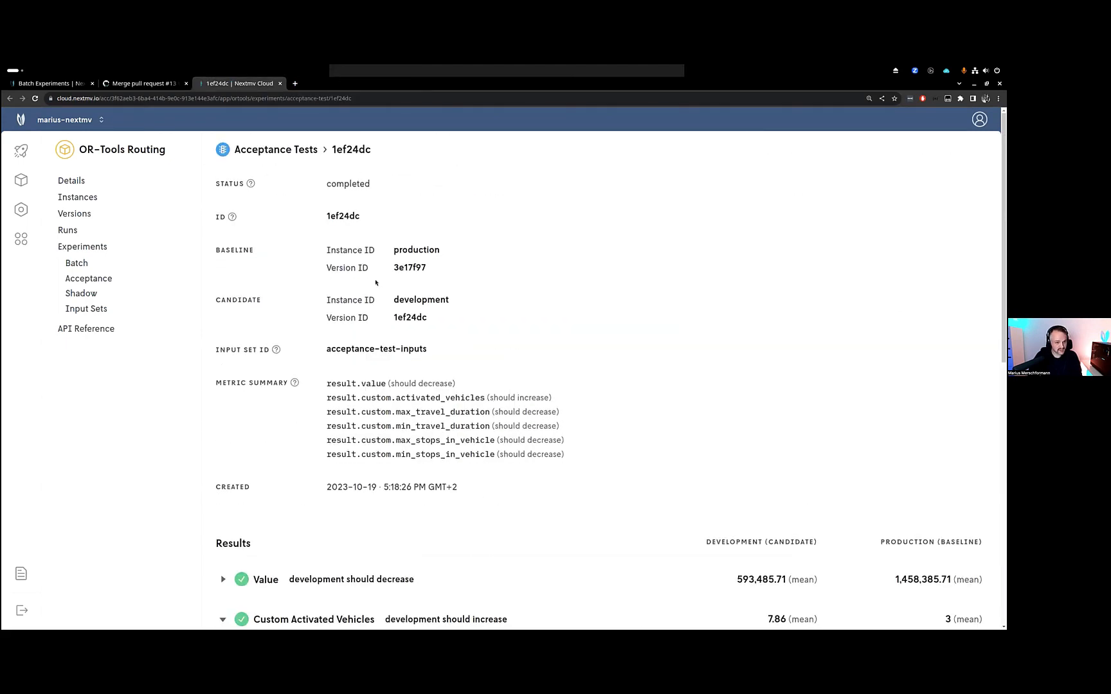
pyautogui.moveTo(443, 257)
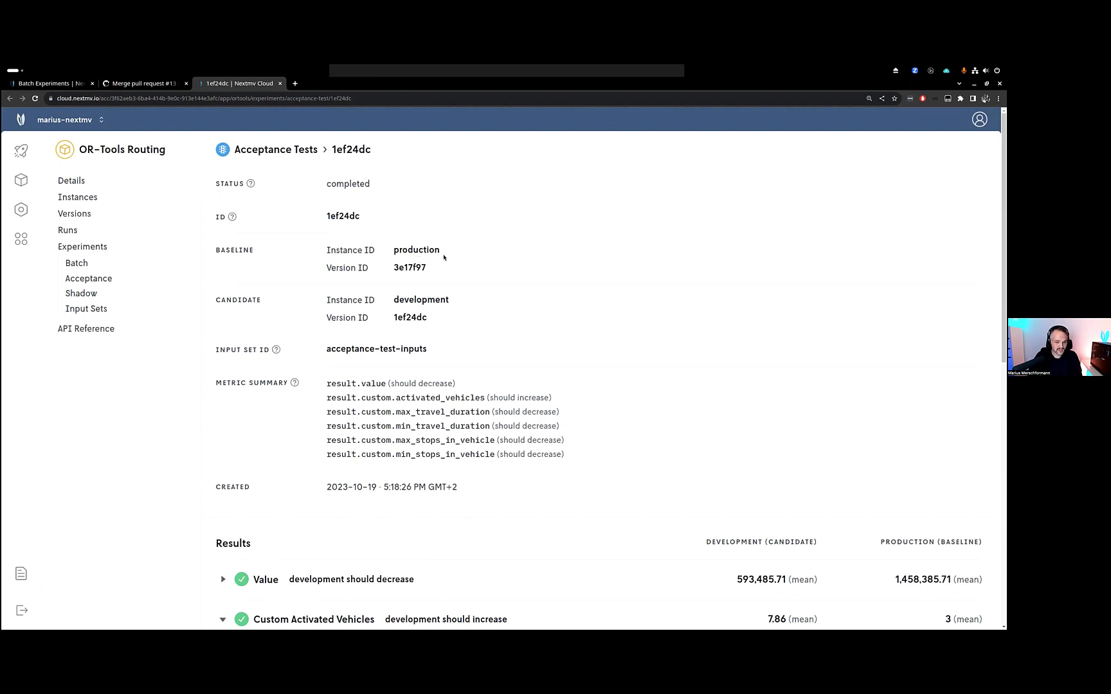
pyautogui.moveTo(451, 265)
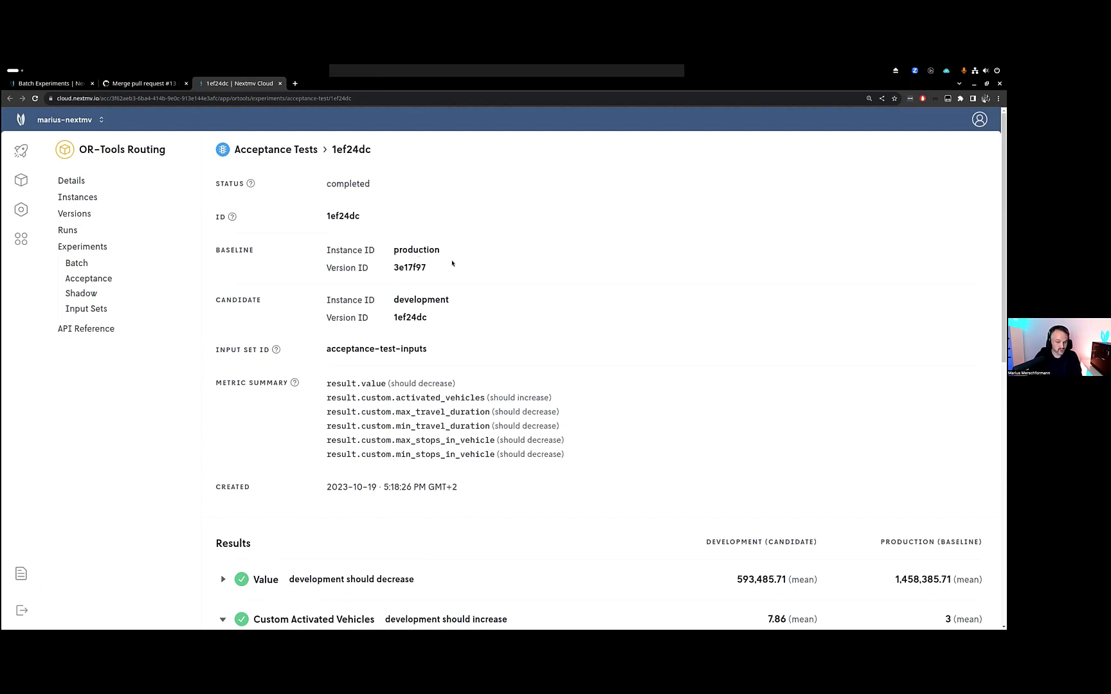
pyautogui.moveTo(307, 264)
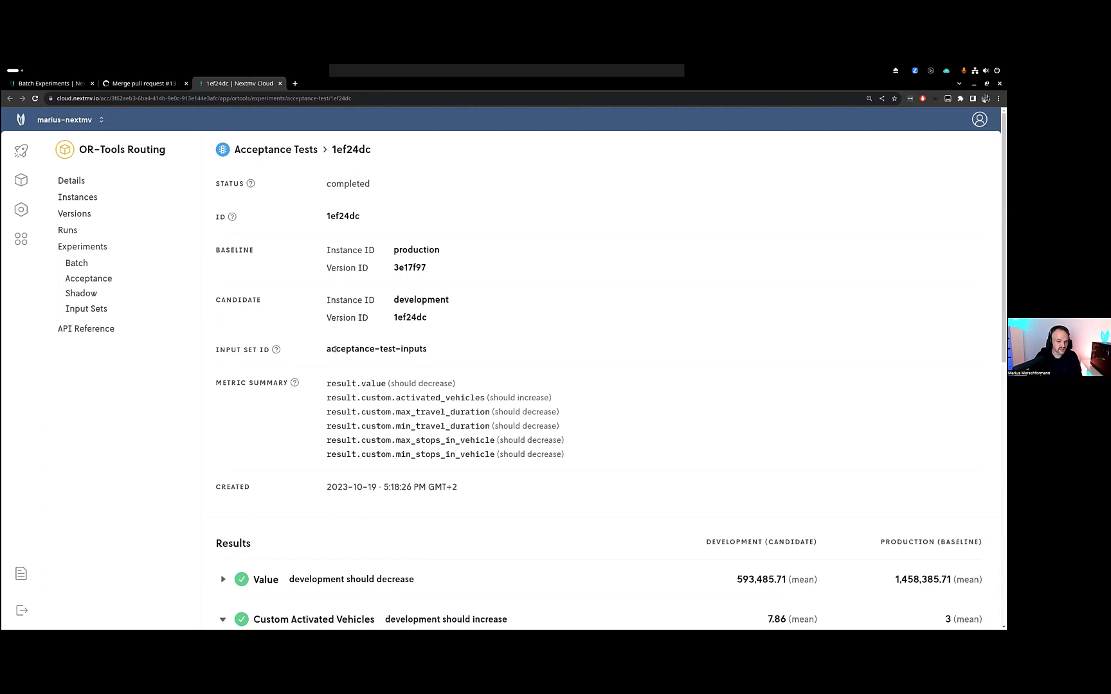
pyautogui.doubleClick(376, 349)
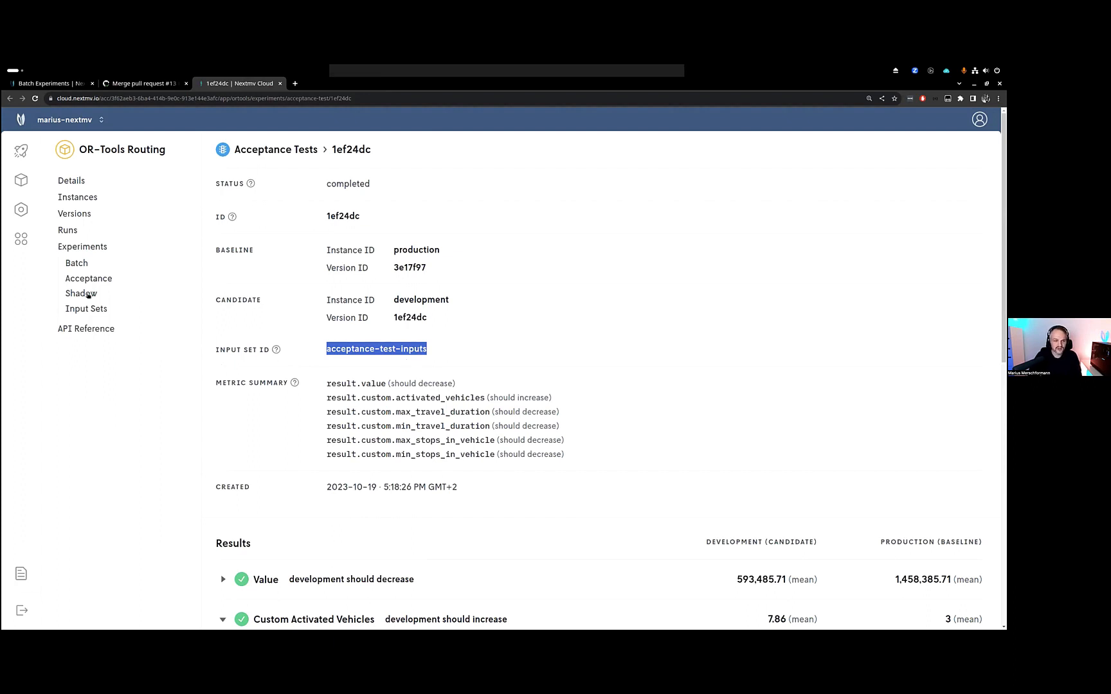
pyautogui.moveTo(81, 294)
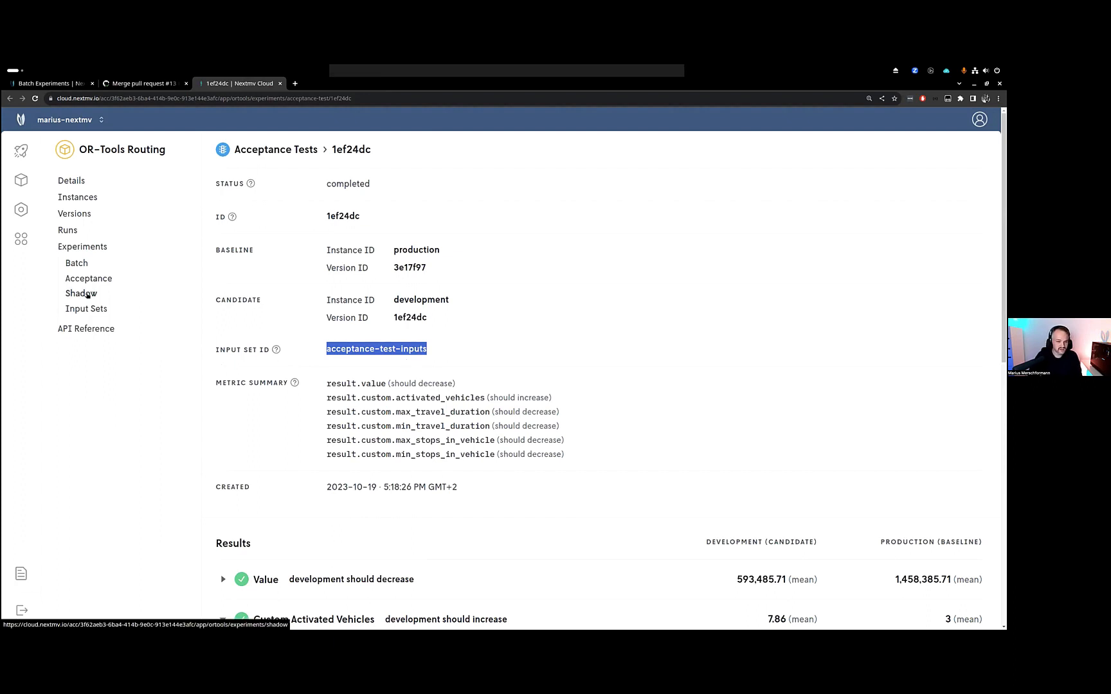
# - Create and start 'Shadow test mark 4' with Production baseline, Development candidate, 10 max runs
pyautogui.click(81, 293)
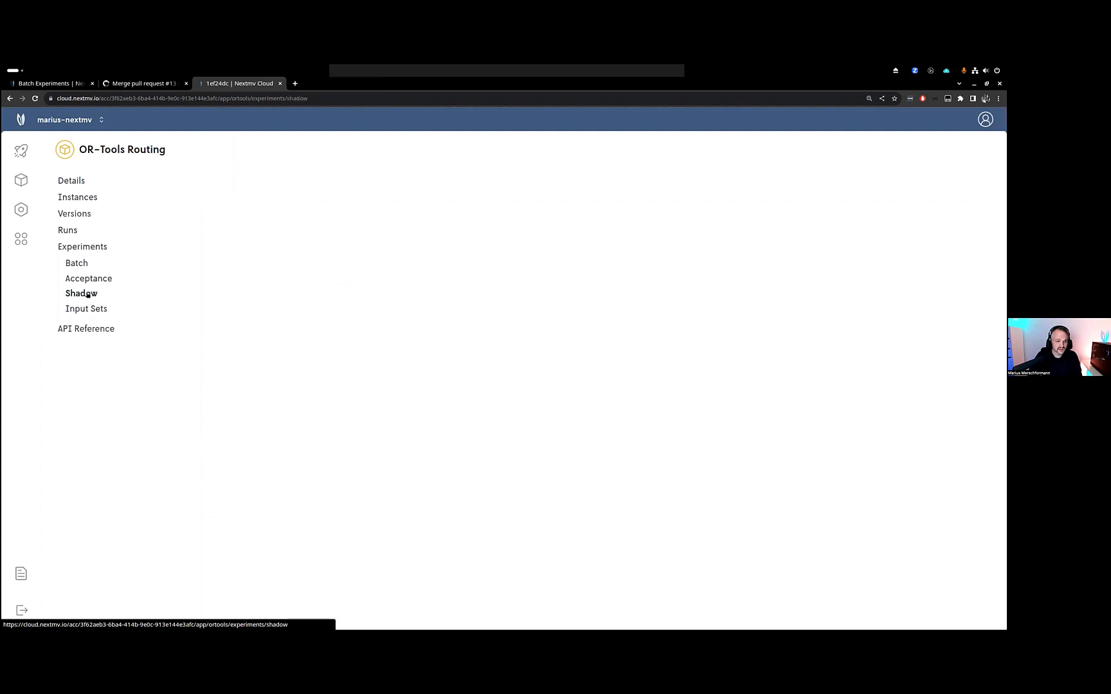
pyautogui.click(81, 293)
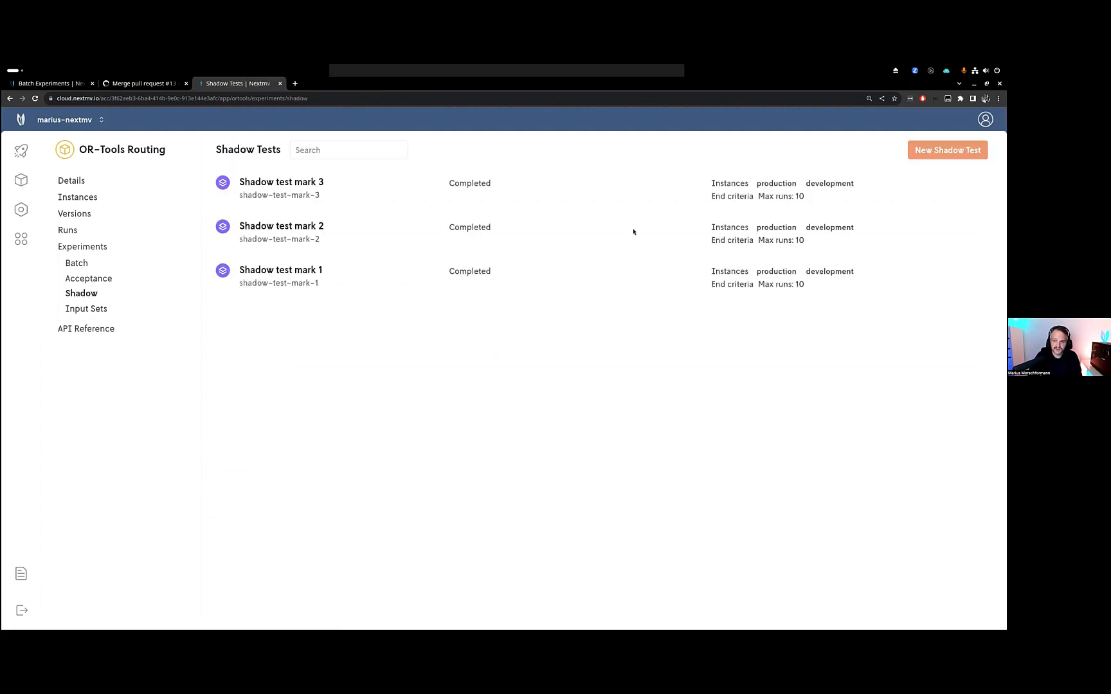
pyautogui.doubleClick(280, 182)
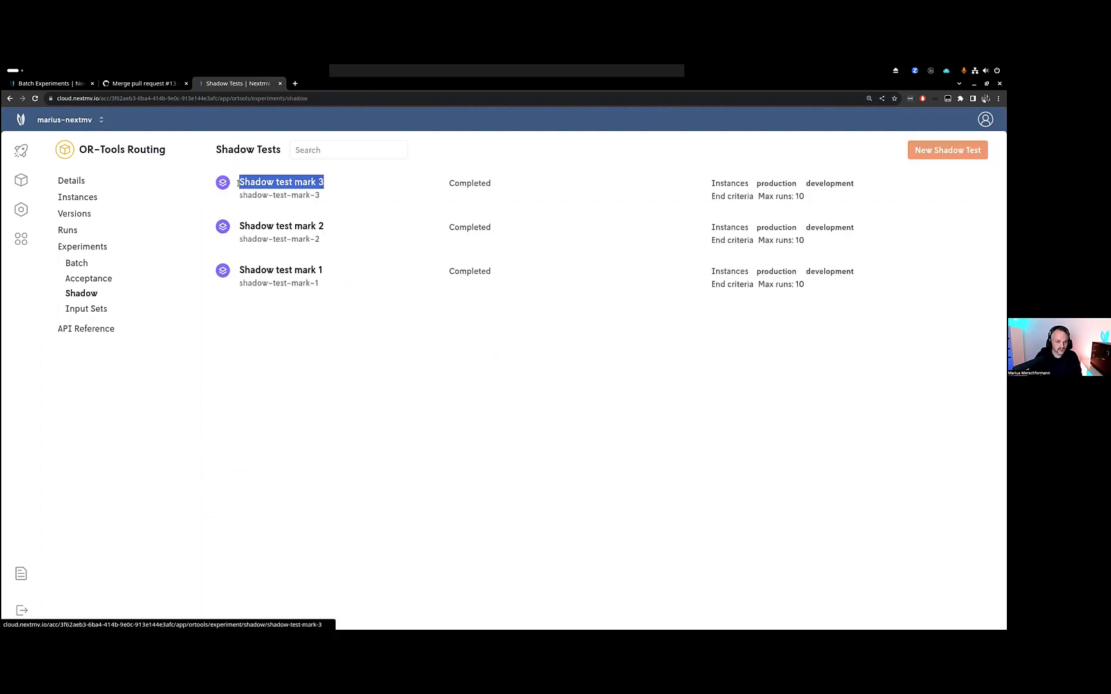
pyautogui.click(946, 149)
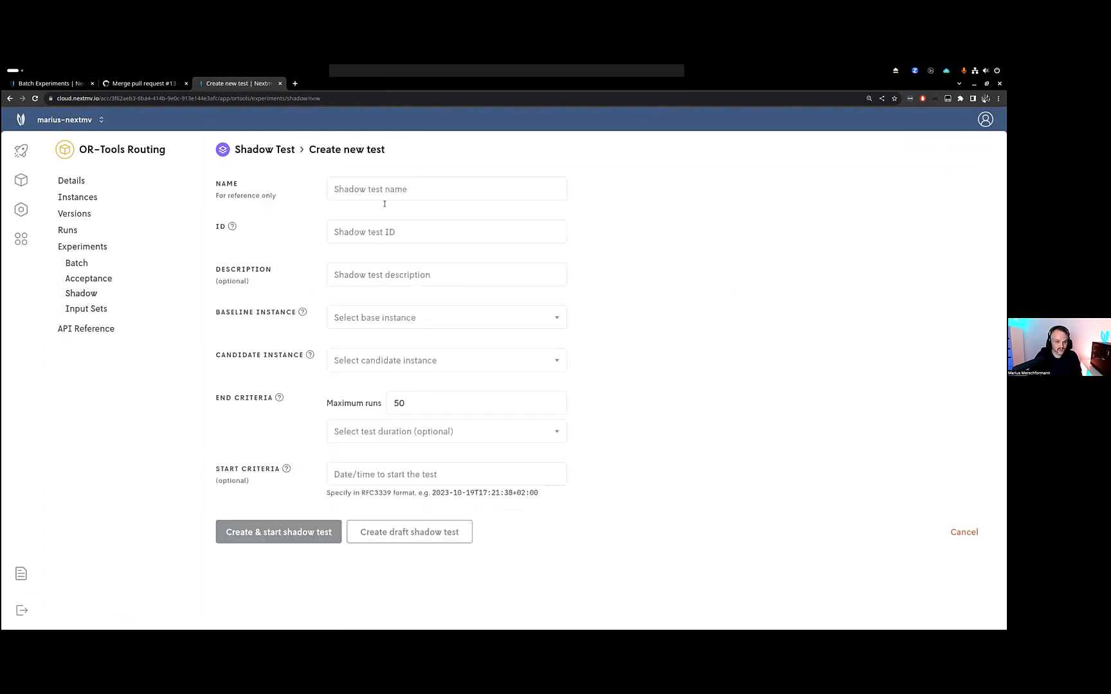
pyautogui.write('Shadow test mark 4')
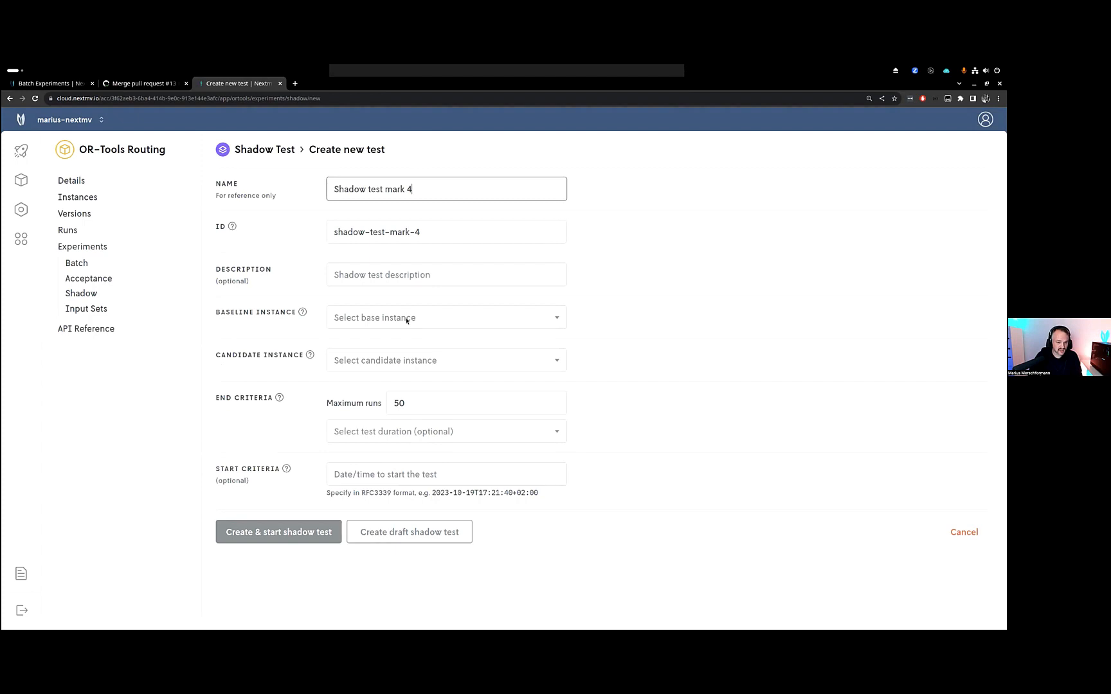
pyautogui.click(445, 318)
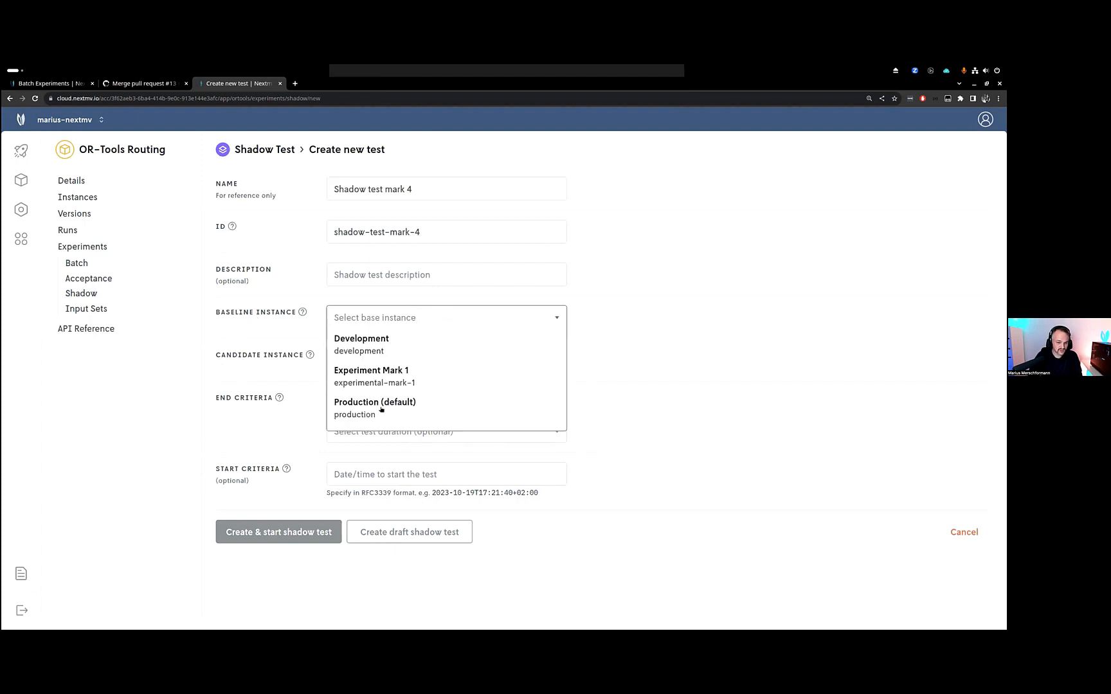
pyautogui.click(374, 407)
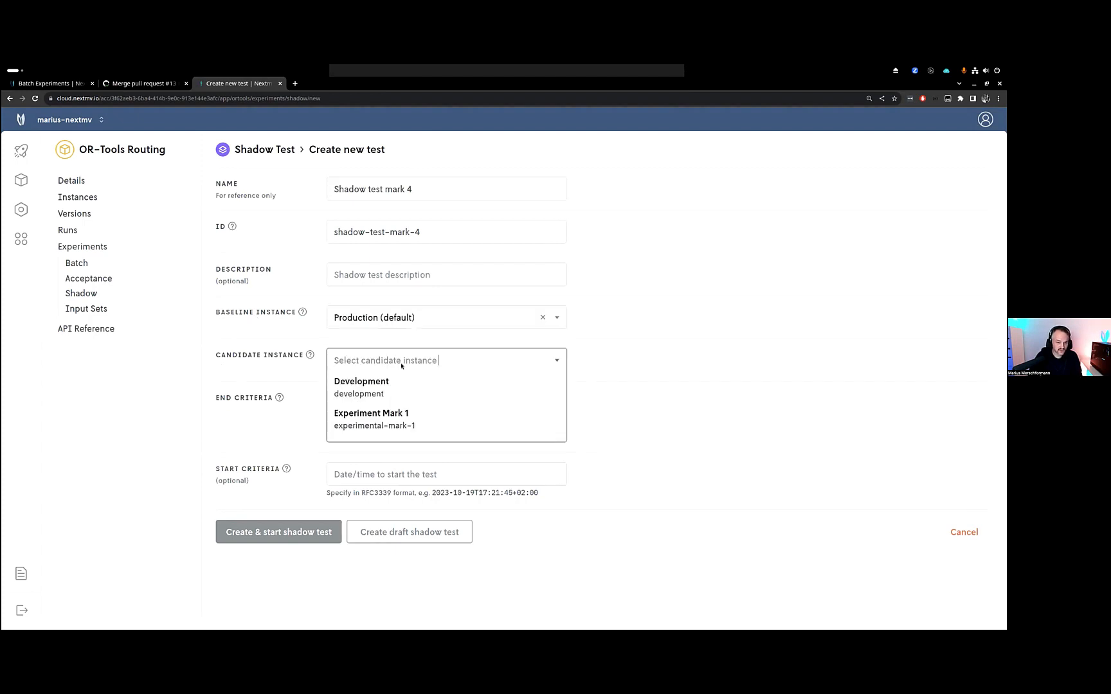
pyautogui.click(361, 387)
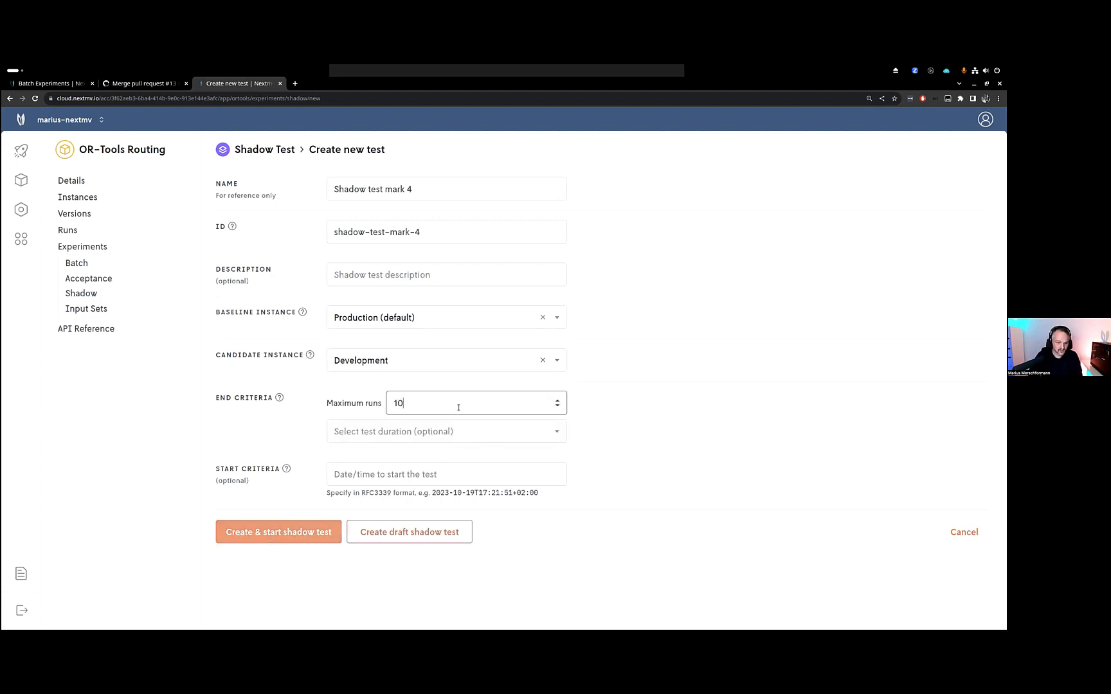
pyautogui.moveTo(650, 457)
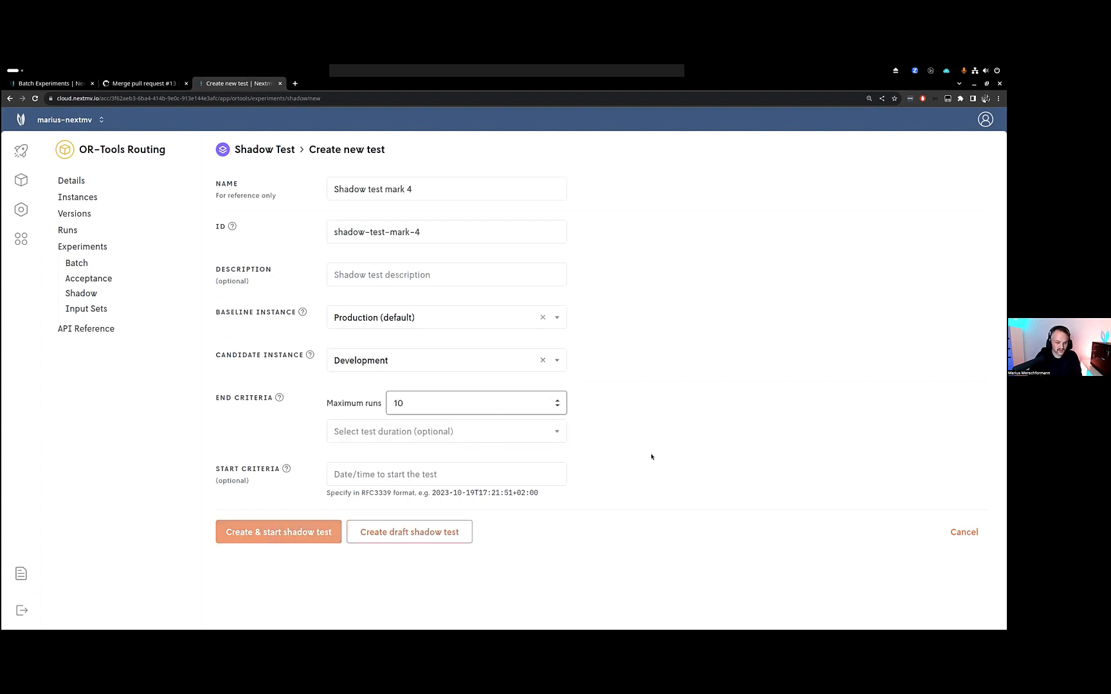
pyautogui.moveTo(331, 406)
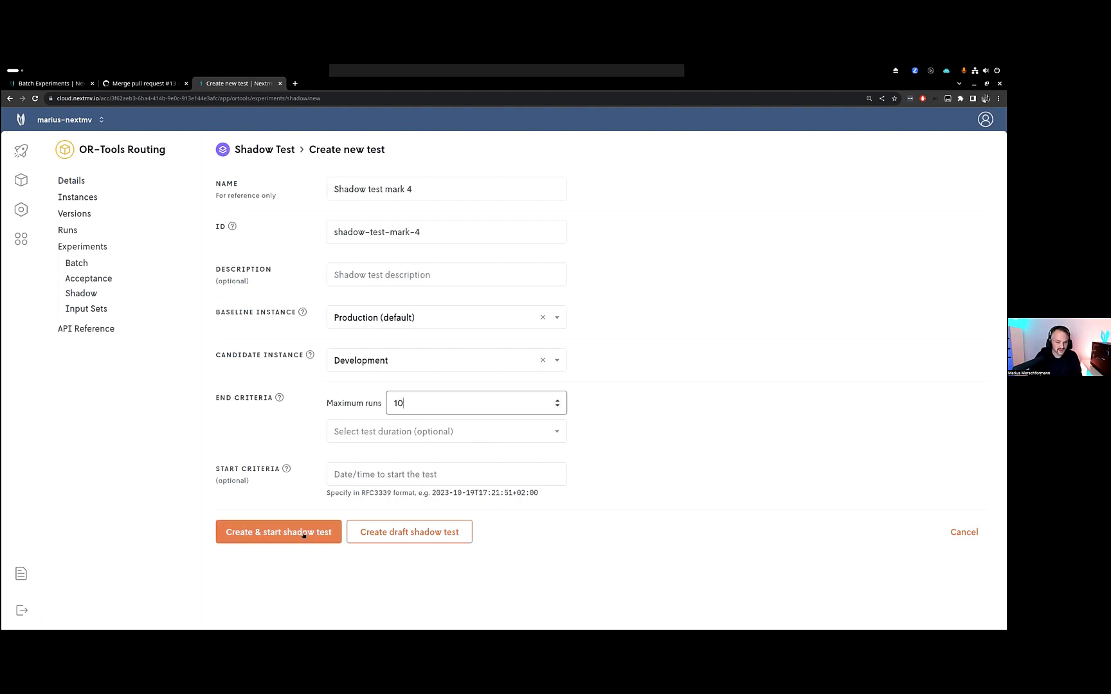
pyautogui.click(278, 533)
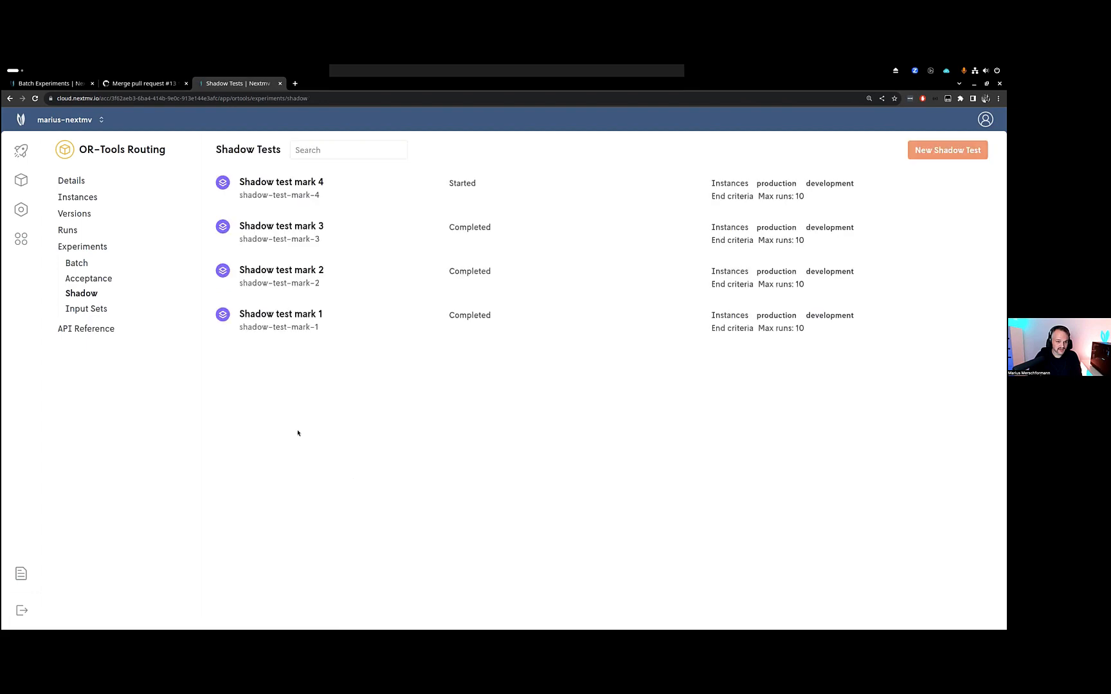
# - Run python submit.py in the Terminal to send runs to Shadow test mark 4
pyautogui.click(280, 181)
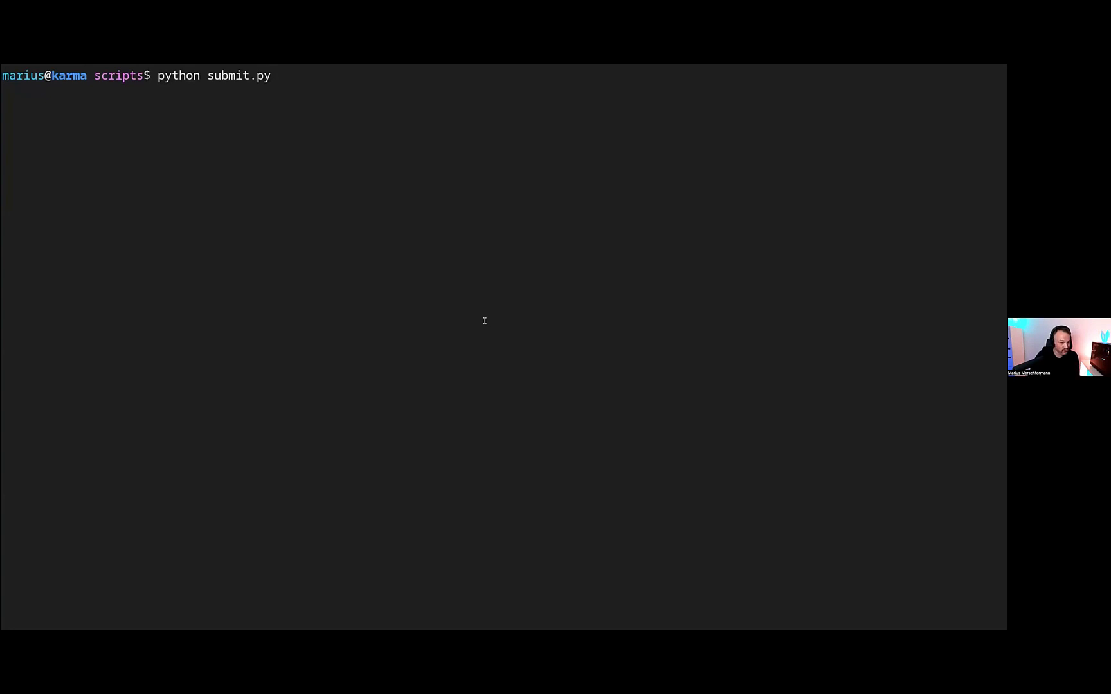
pyautogui.press('Return')
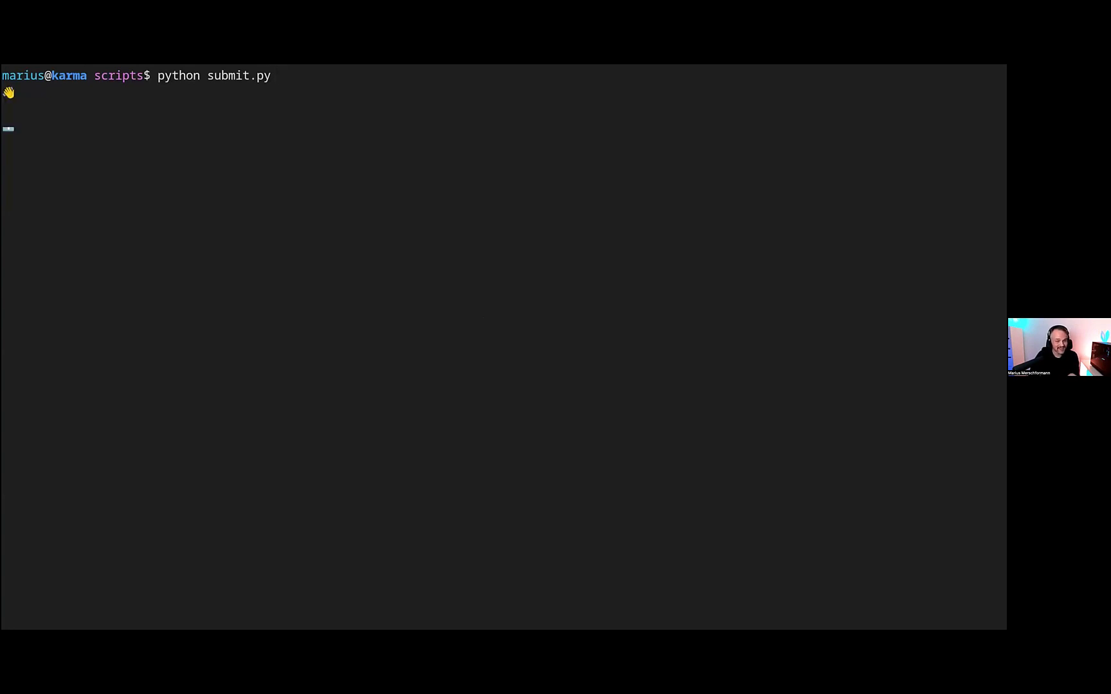
pyautogui.press('Return')
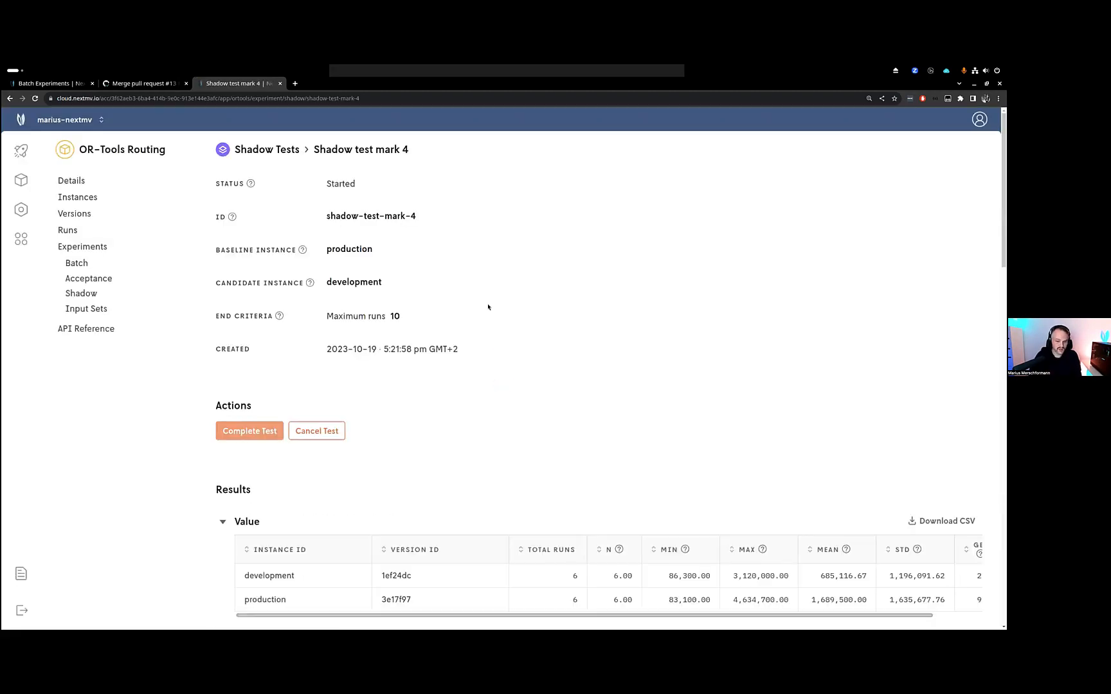
pyautogui.scroll(-3)
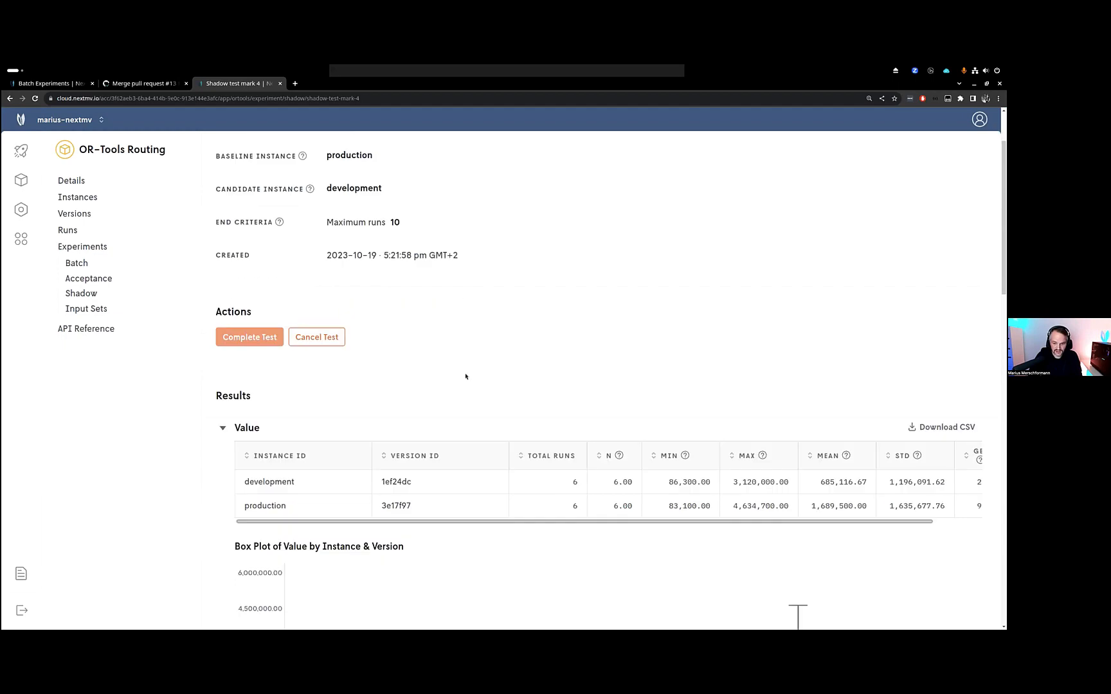
pyautogui.scroll(-3)
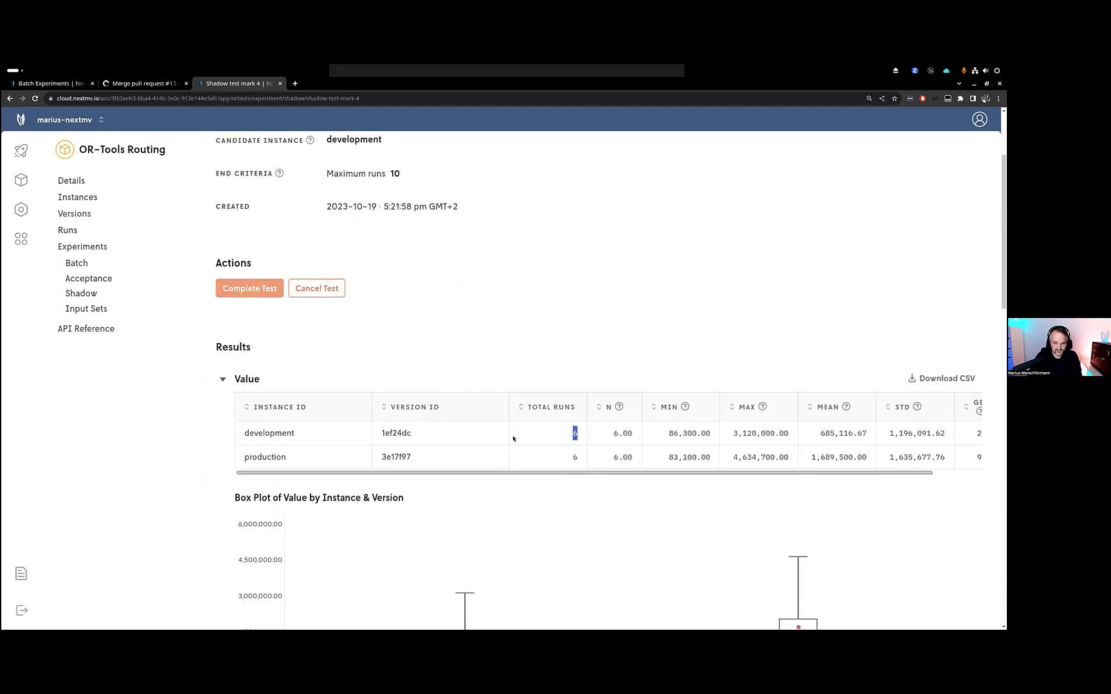
pyautogui.scroll(-3)
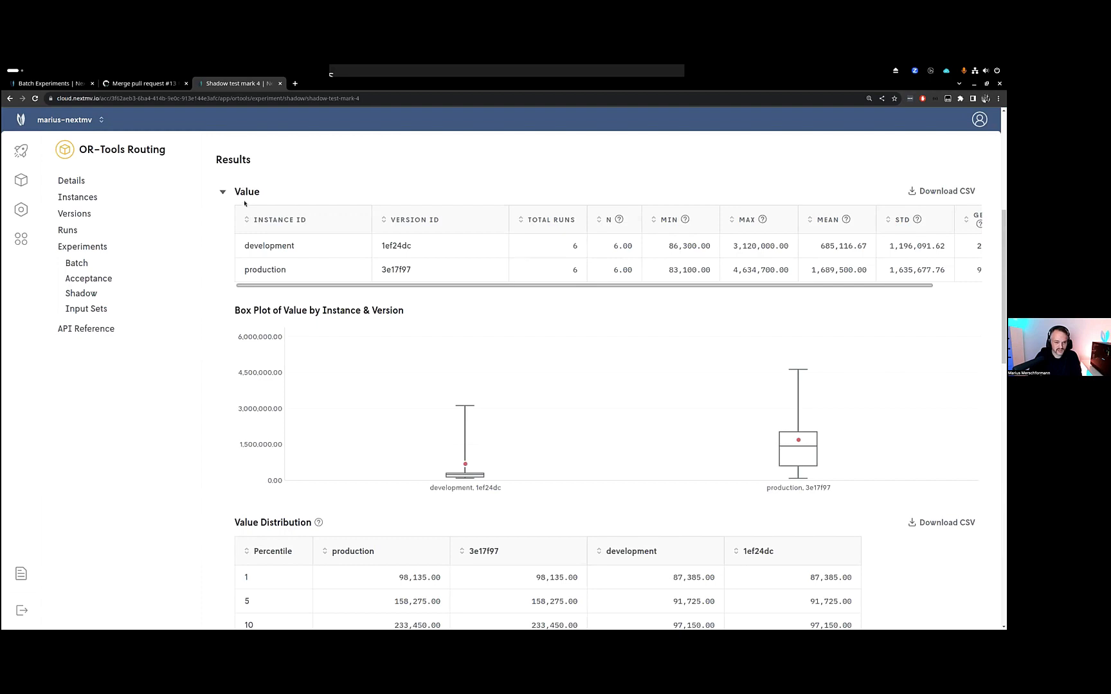
pyautogui.click(222, 192)
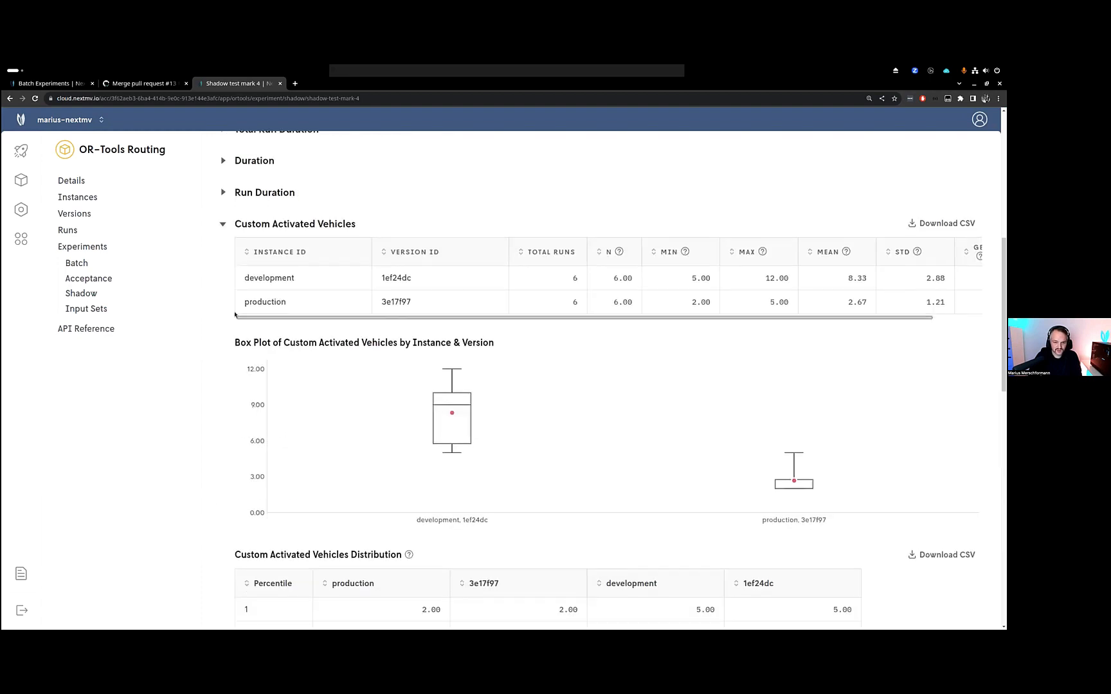
pyautogui.moveTo(451, 413)
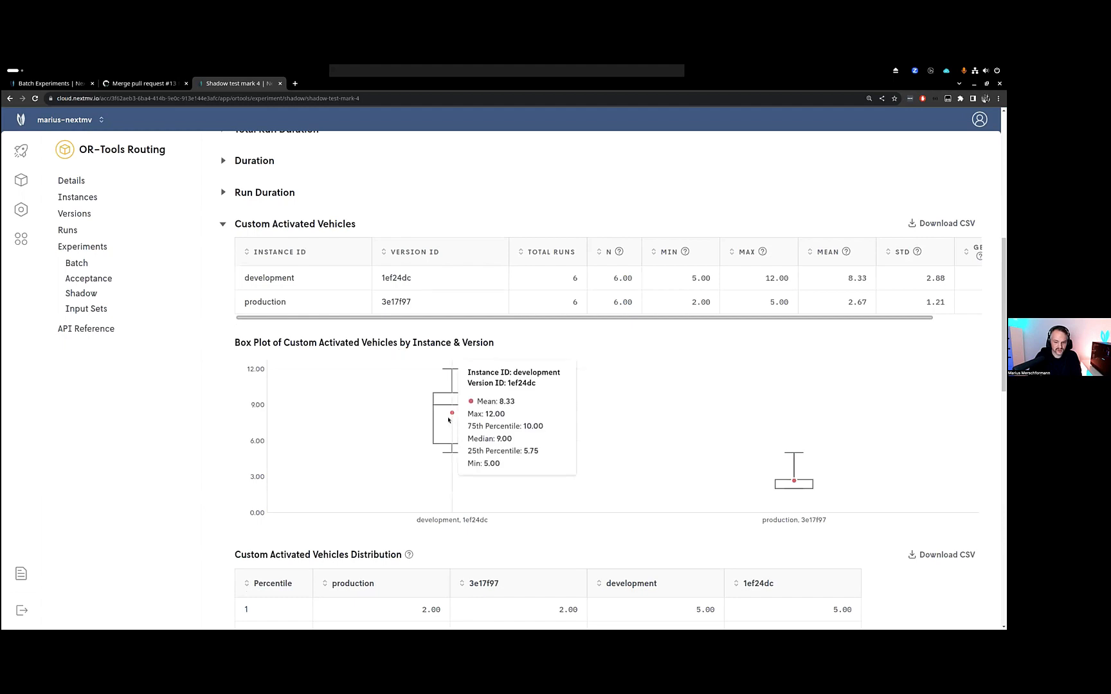
pyautogui.moveTo(578, 293)
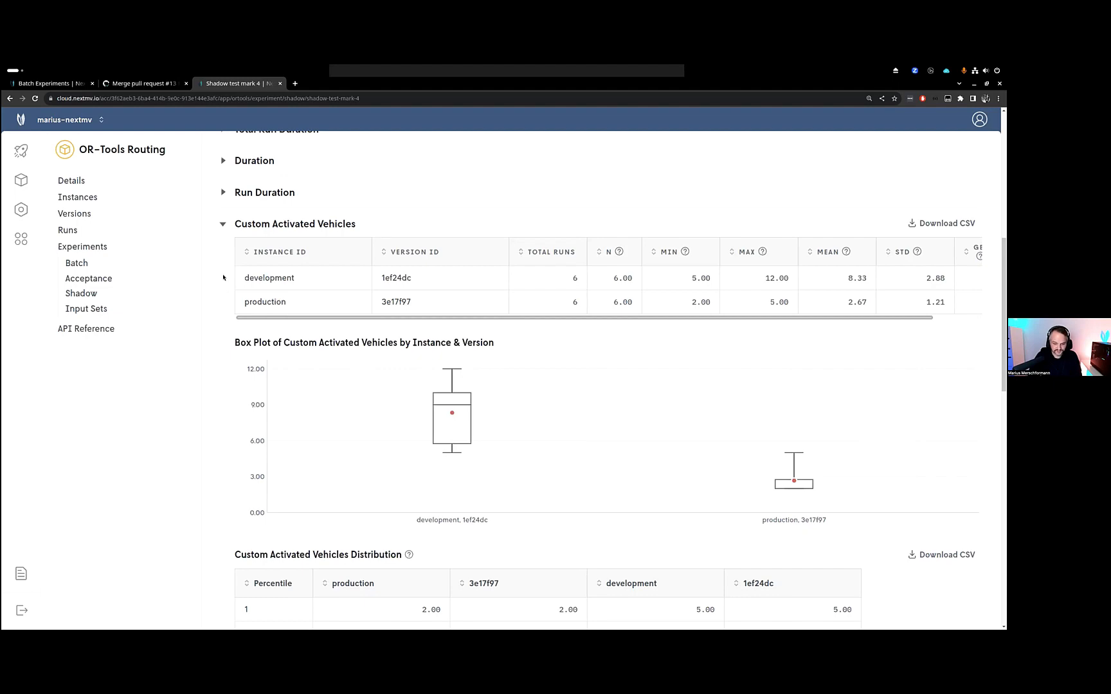
pyautogui.scroll(3)
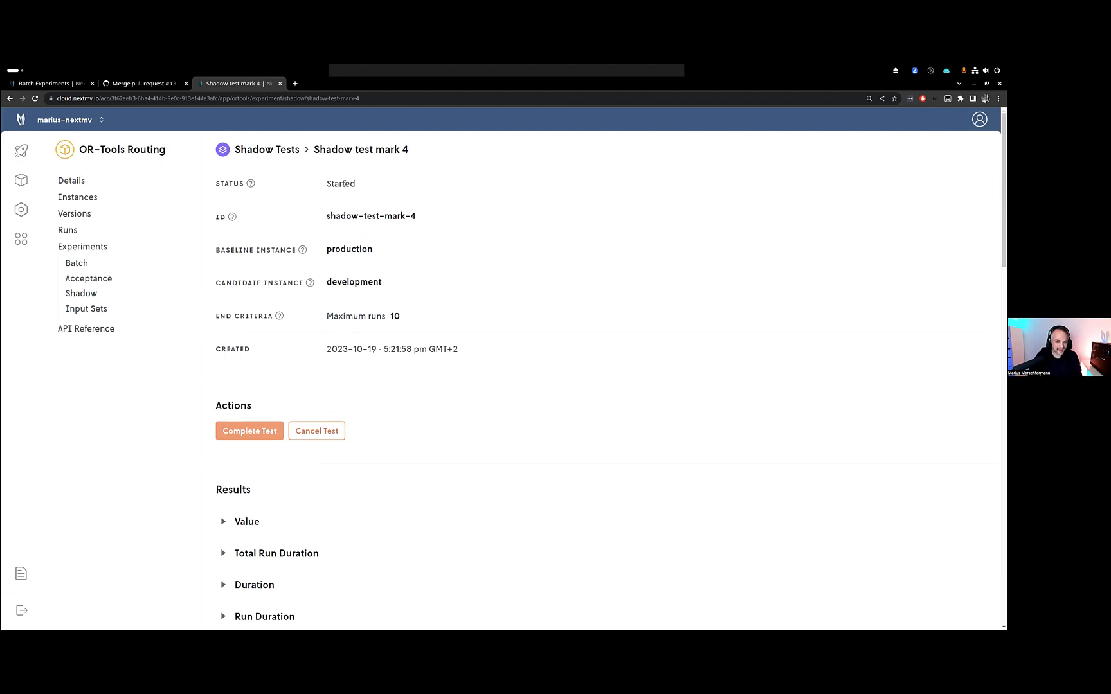
pyautogui.moveTo(468, 292)
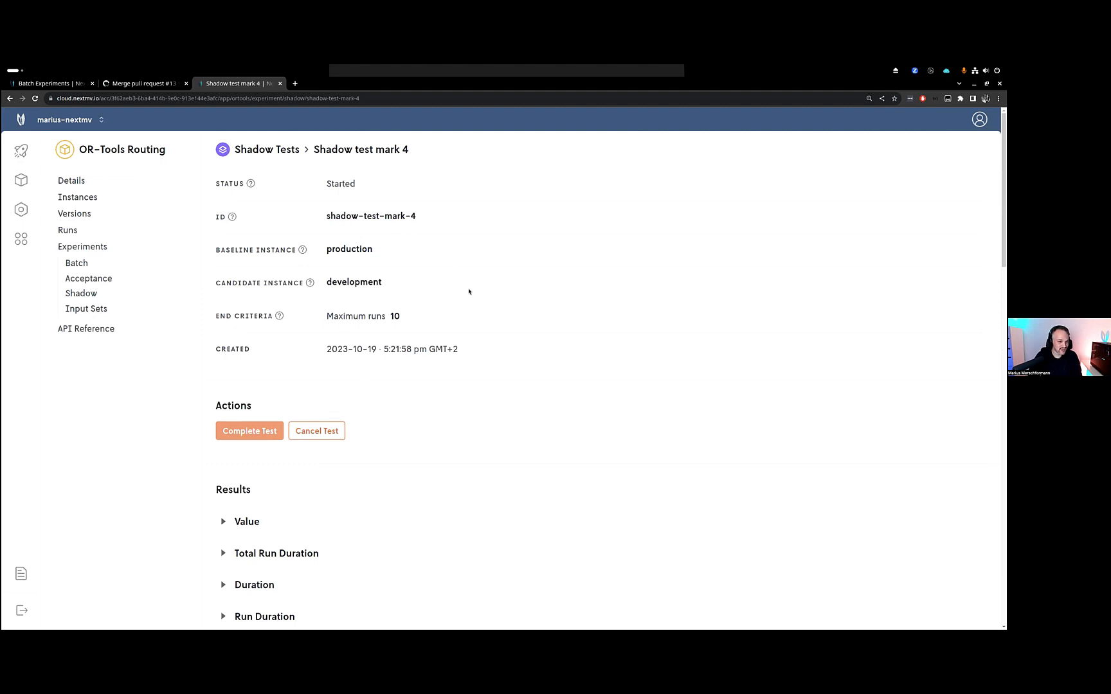
pyautogui.click(78, 197)
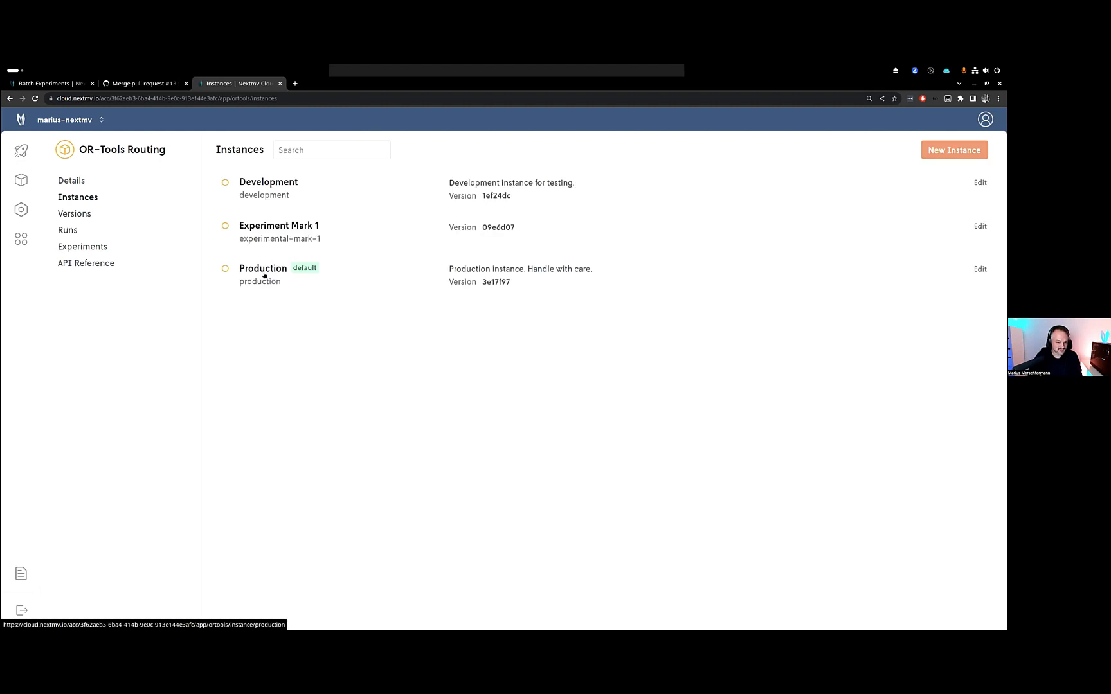
# - Change the Production instance's version from 3e17f97 to 1ef24dc and save, keeping duration 5
pyautogui.doubleClick(495, 195)
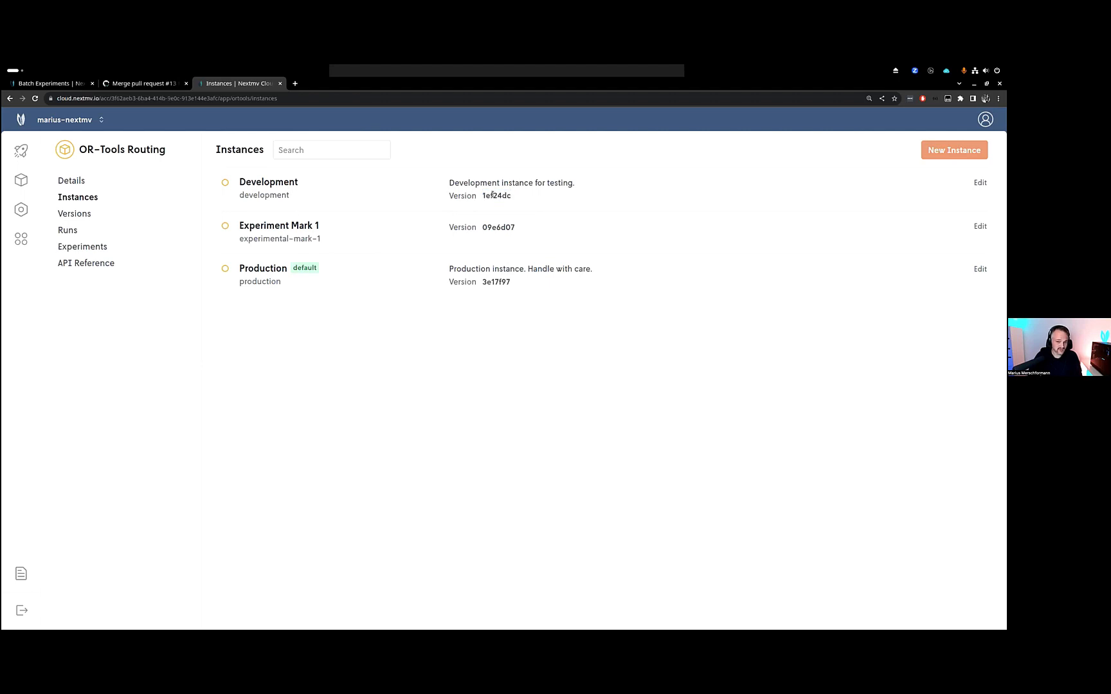
pyautogui.doubleClick(495, 195)
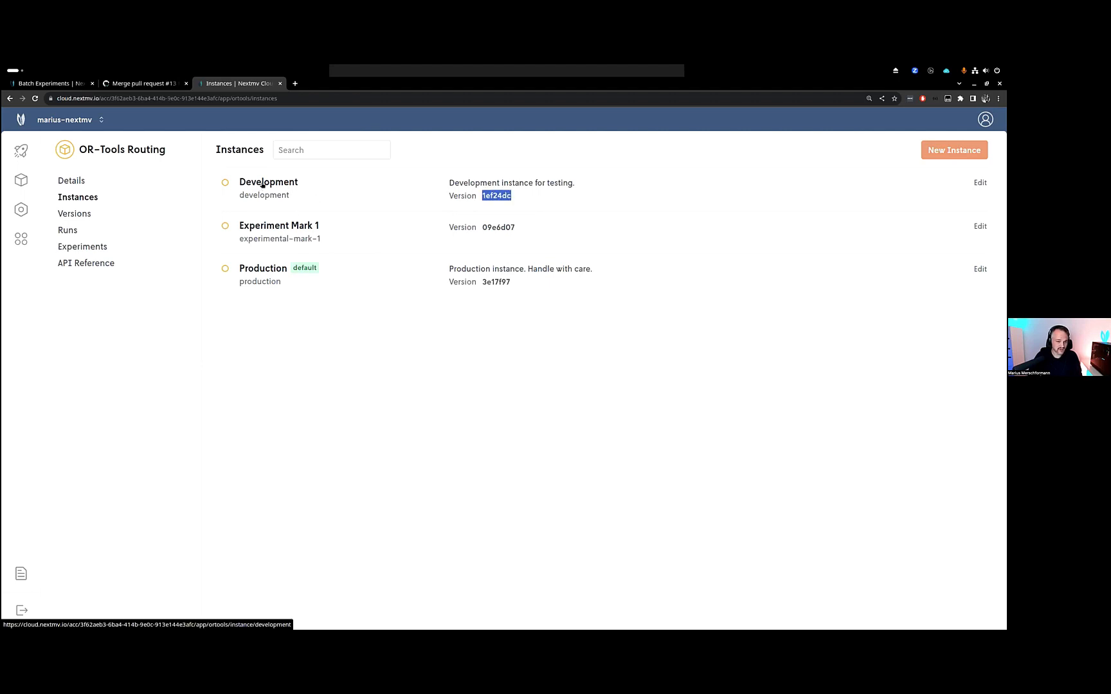
pyautogui.click(263, 268)
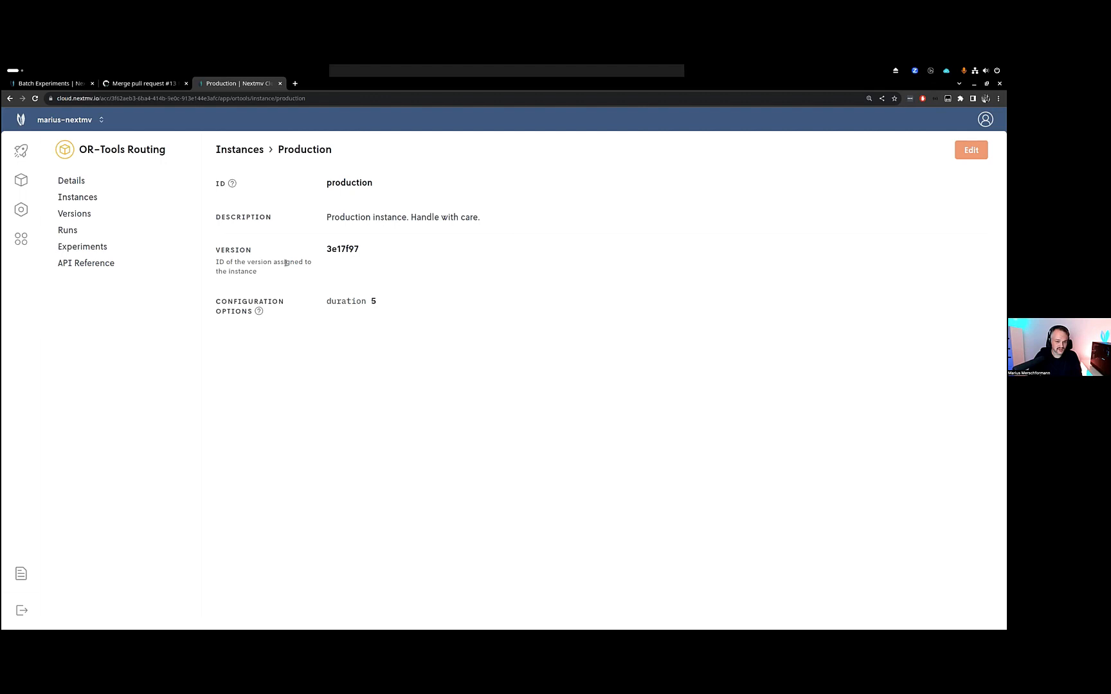
pyautogui.click(970, 150)
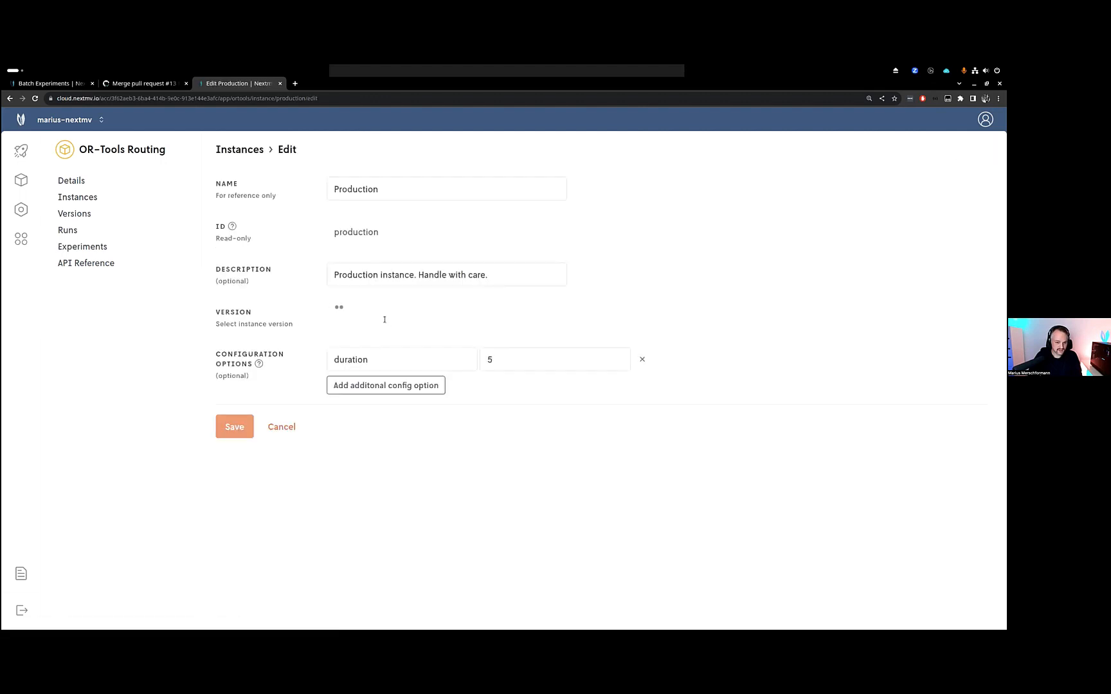
pyautogui.click(446, 318)
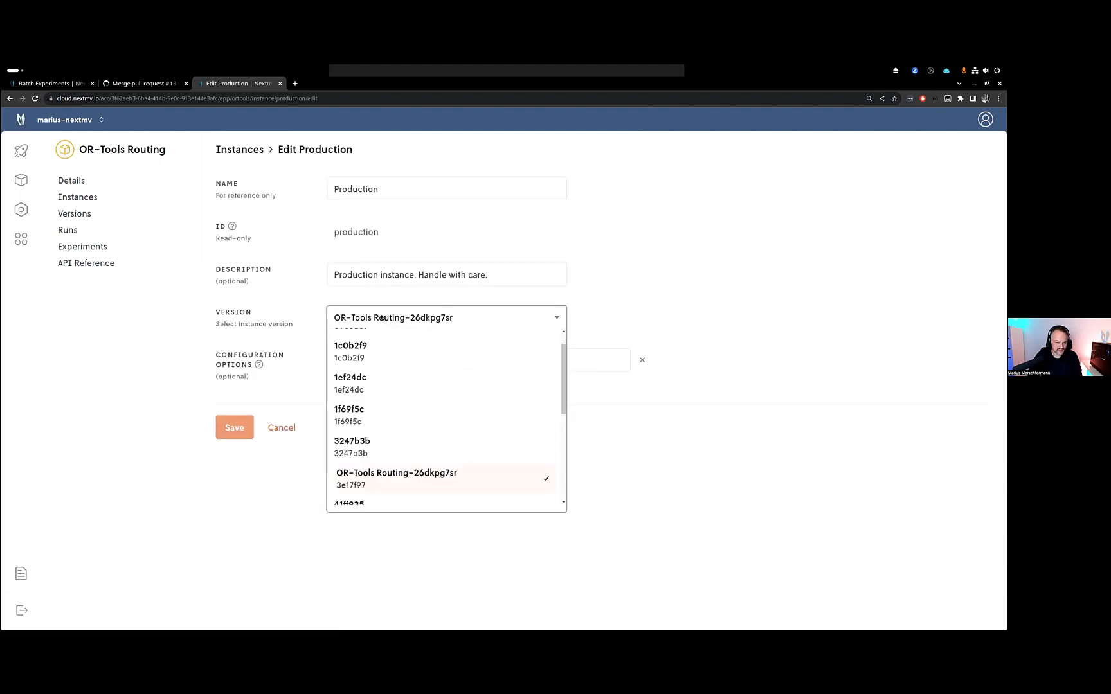
pyautogui.click(350, 383)
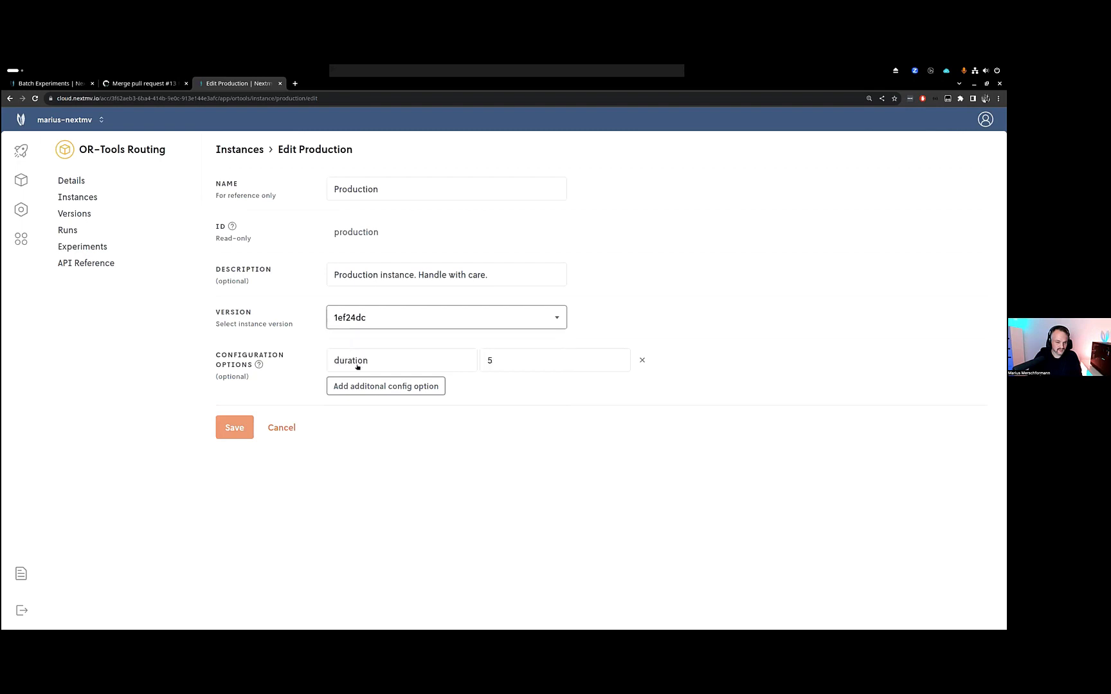
pyautogui.click(234, 428)
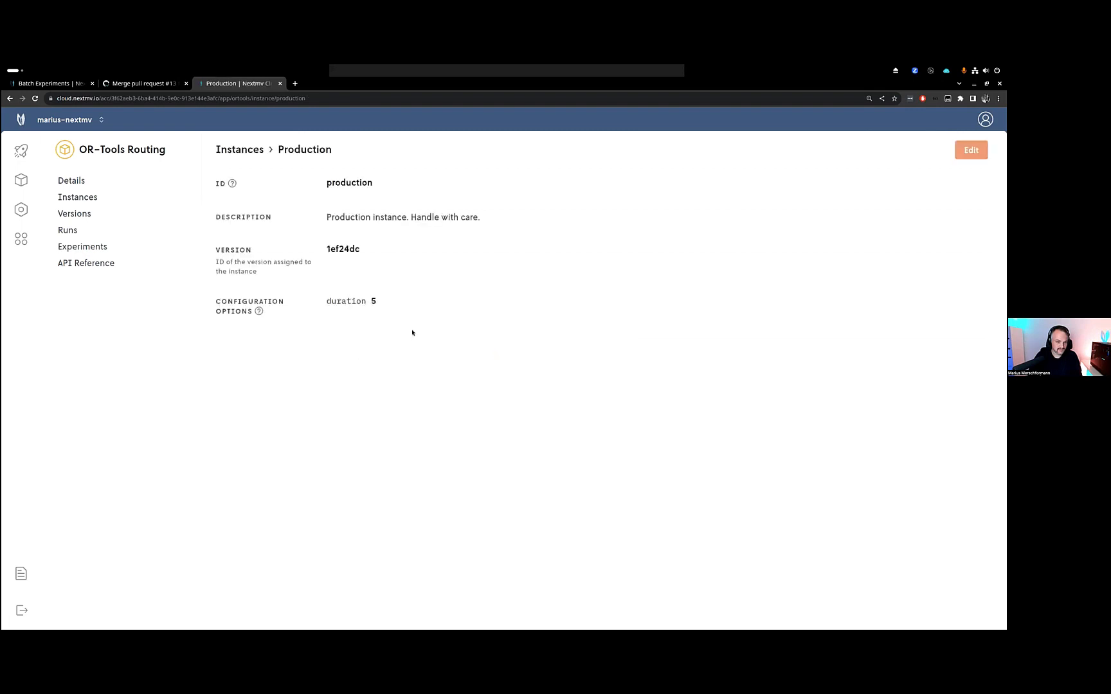
pyautogui.moveTo(395, 326)
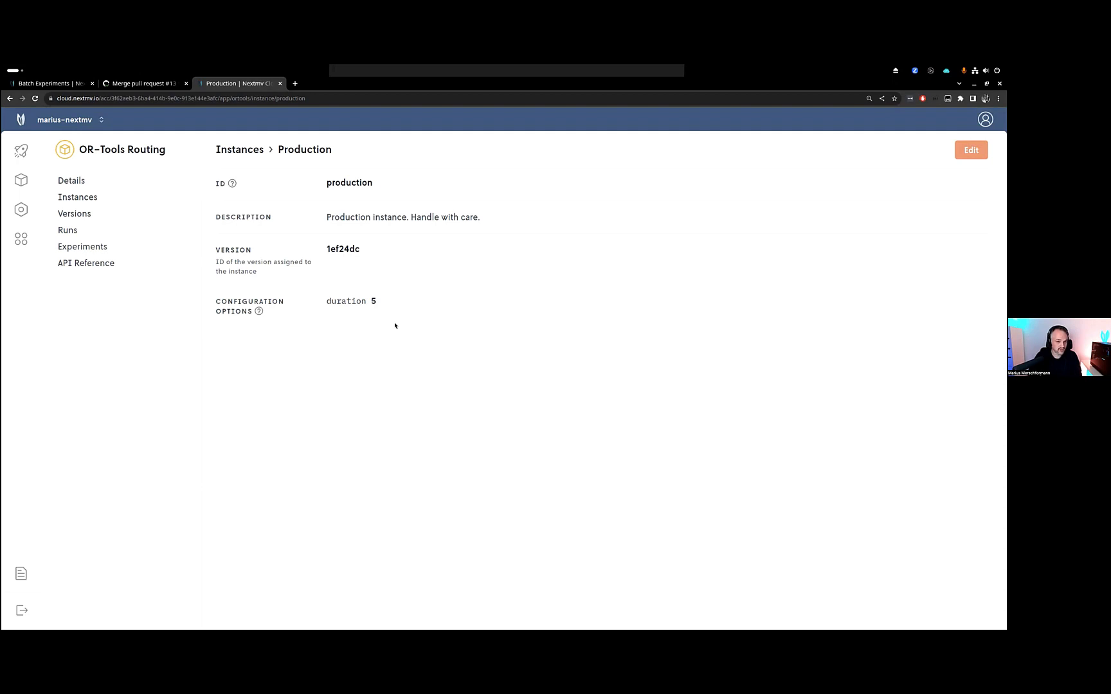
pyautogui.moveTo(414, 247)
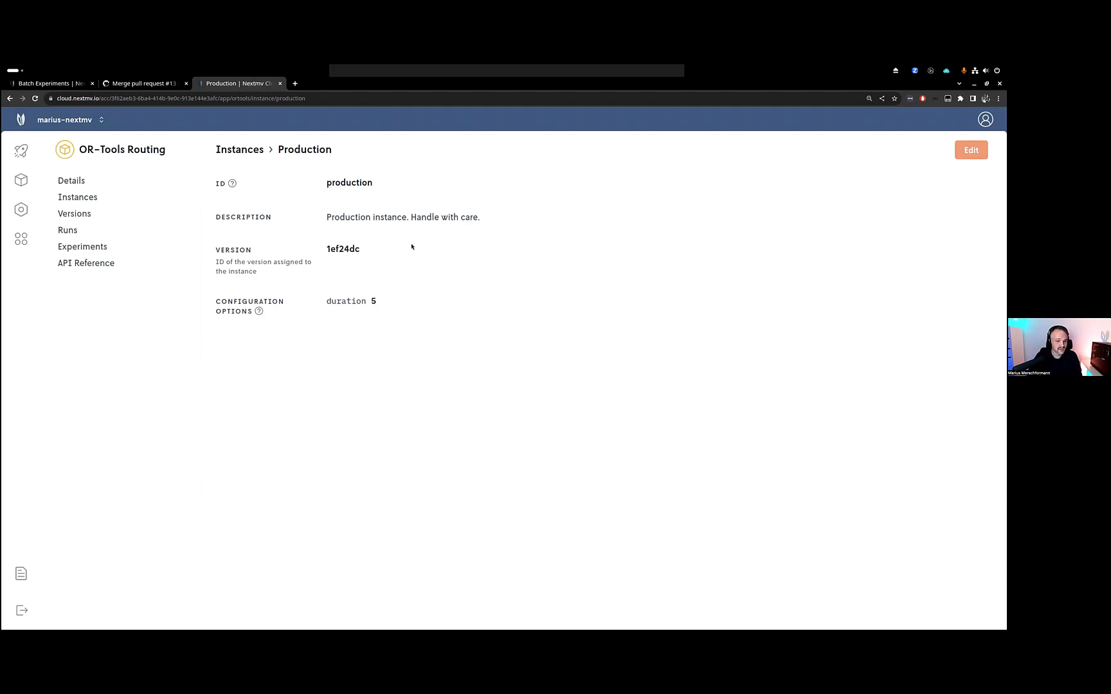
pyautogui.moveTo(428, 252)
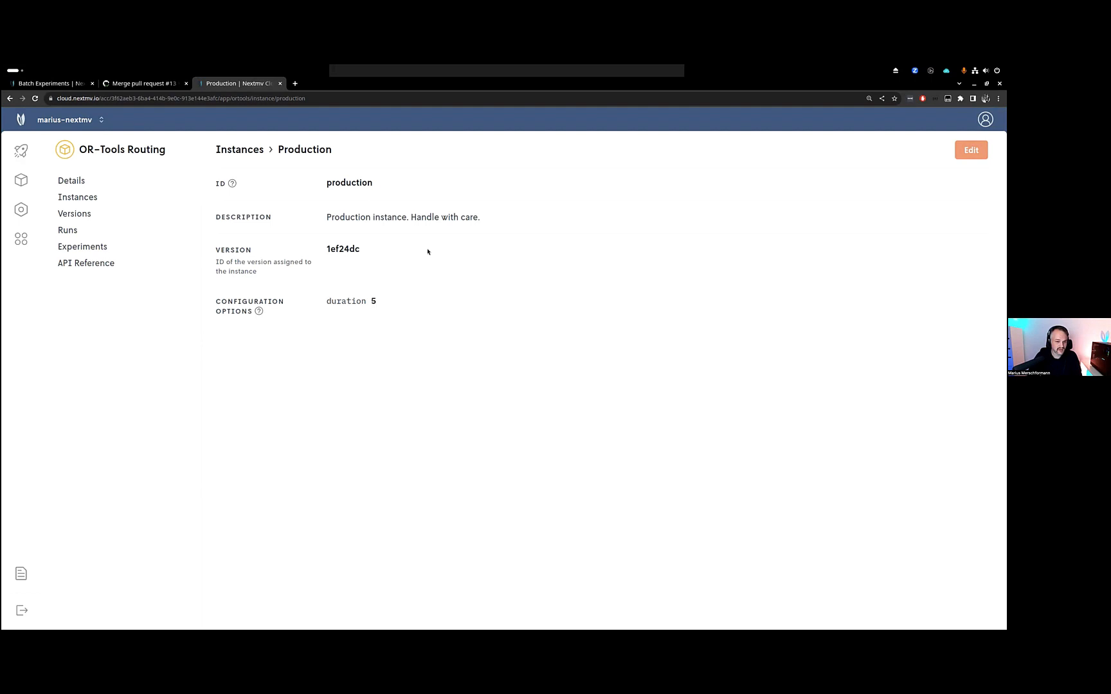
pyautogui.moveTo(455, 241)
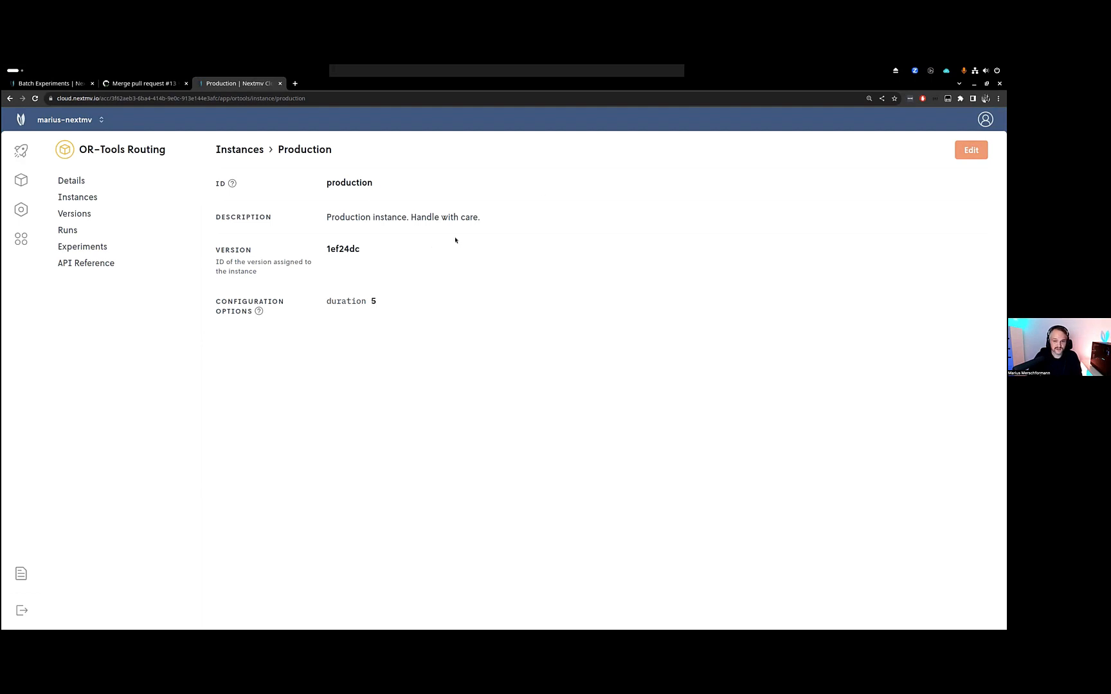
pyautogui.moveTo(551, 103)
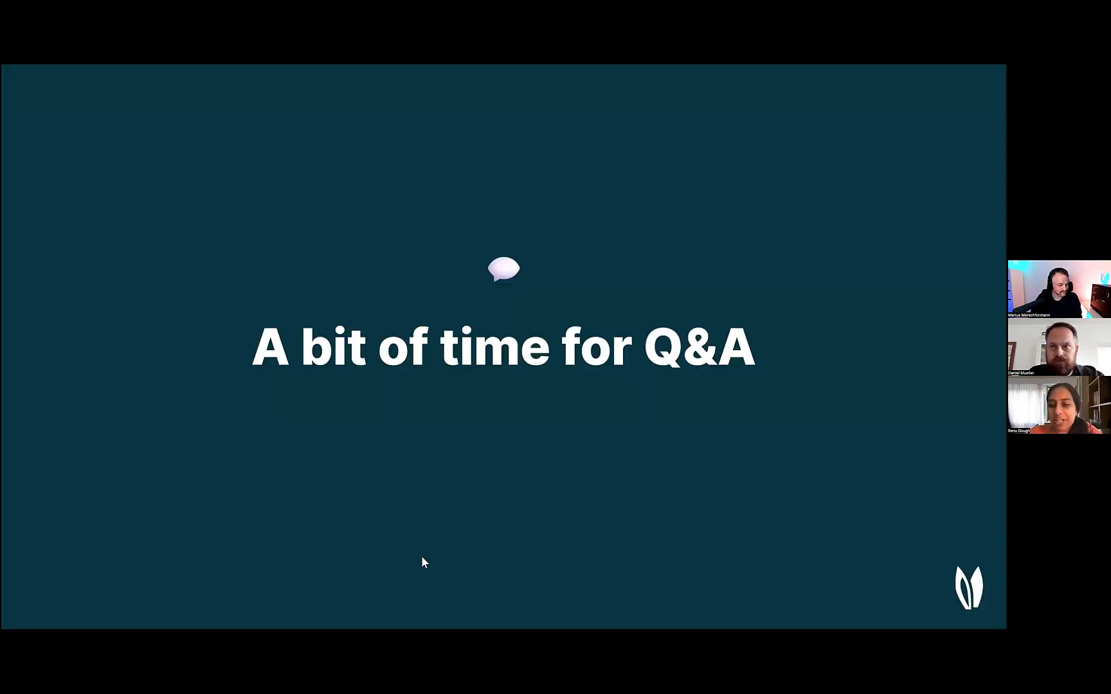
pyautogui.moveTo(333, 562)
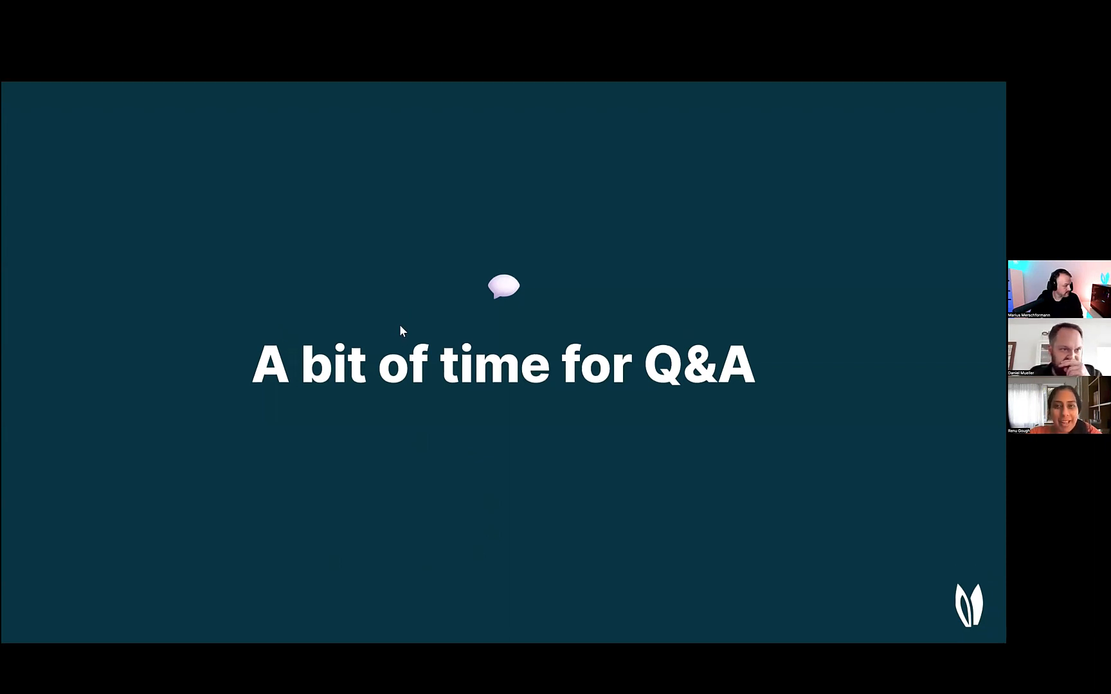
pyautogui.moveTo(296, 583)
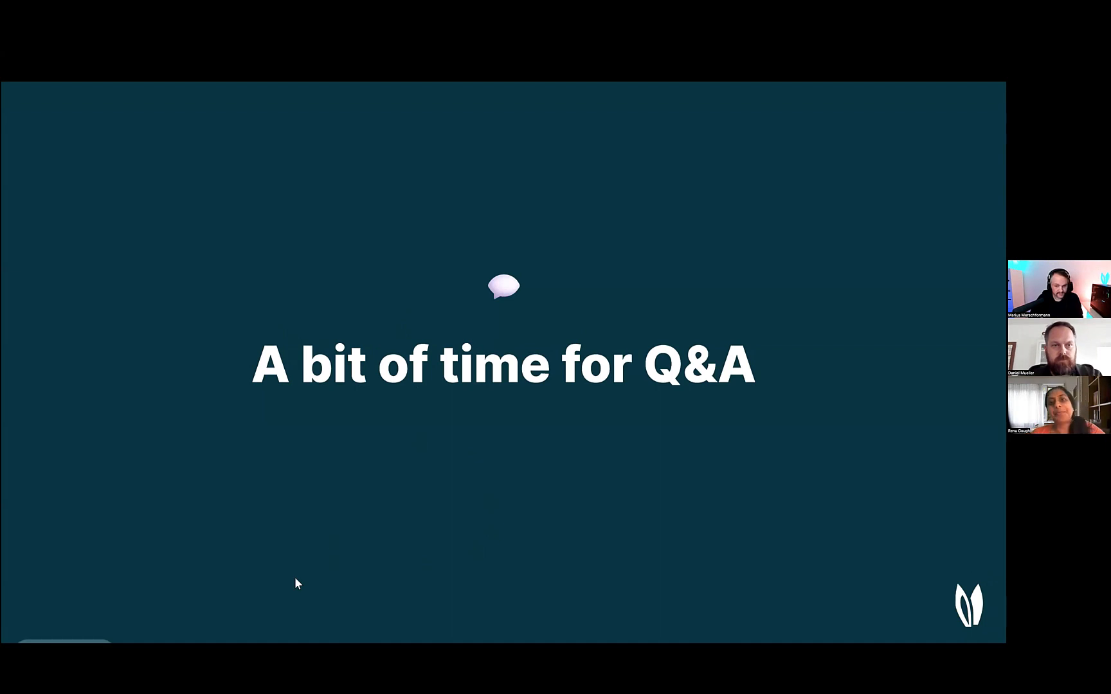